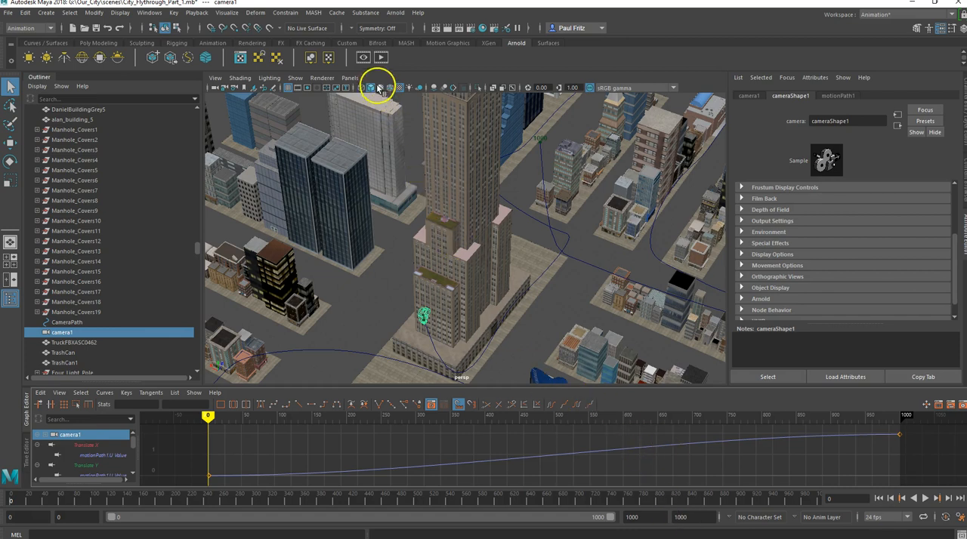
Look through camera1 to view the city along its path.
click(349, 77)
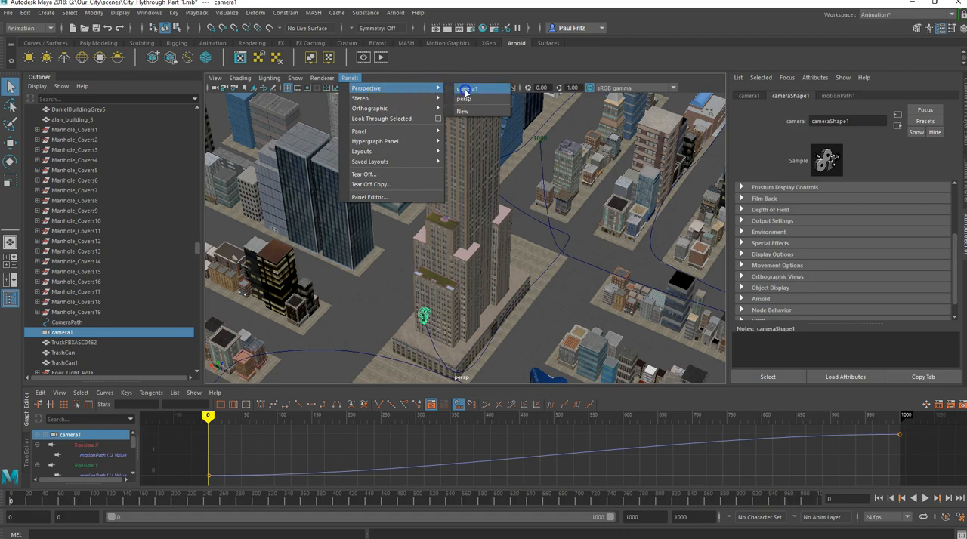
click(466, 88)
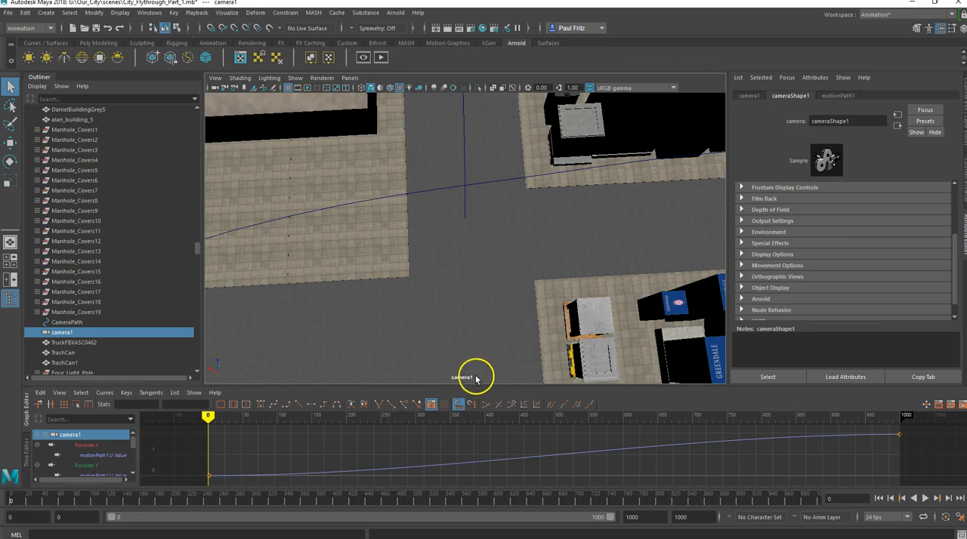
mouse_move(472, 381)
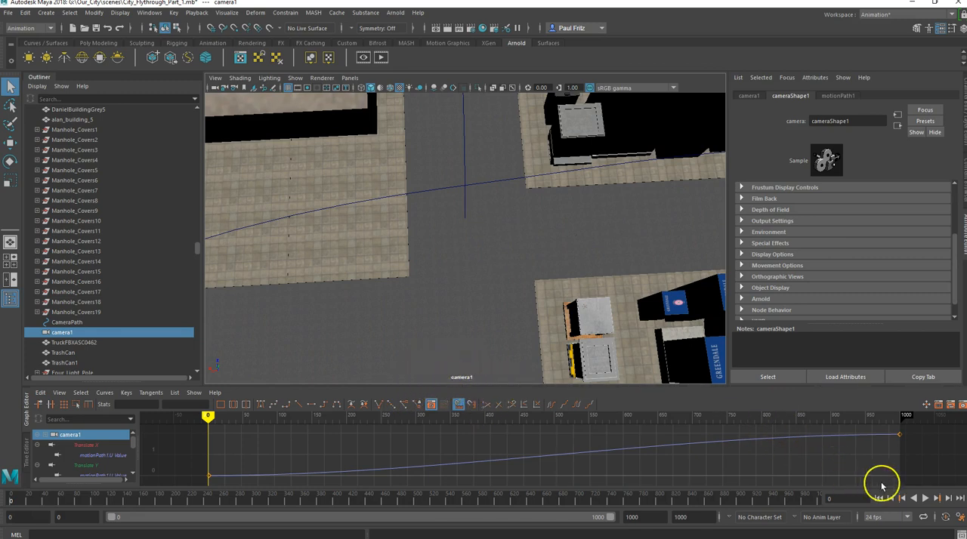
Extend the playback range and animation end from 1000 to 2000 frames.
click(925, 499)
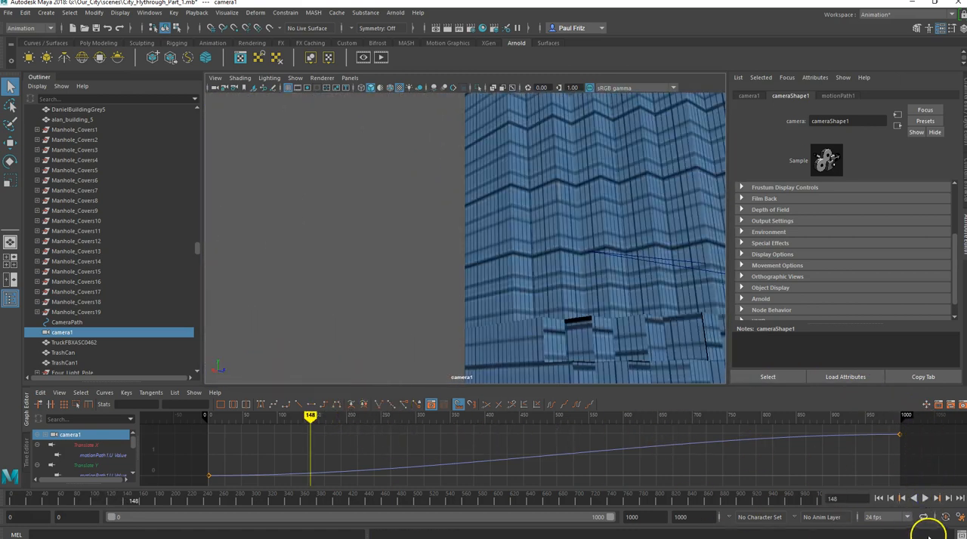
click(209, 415)
text(2000)
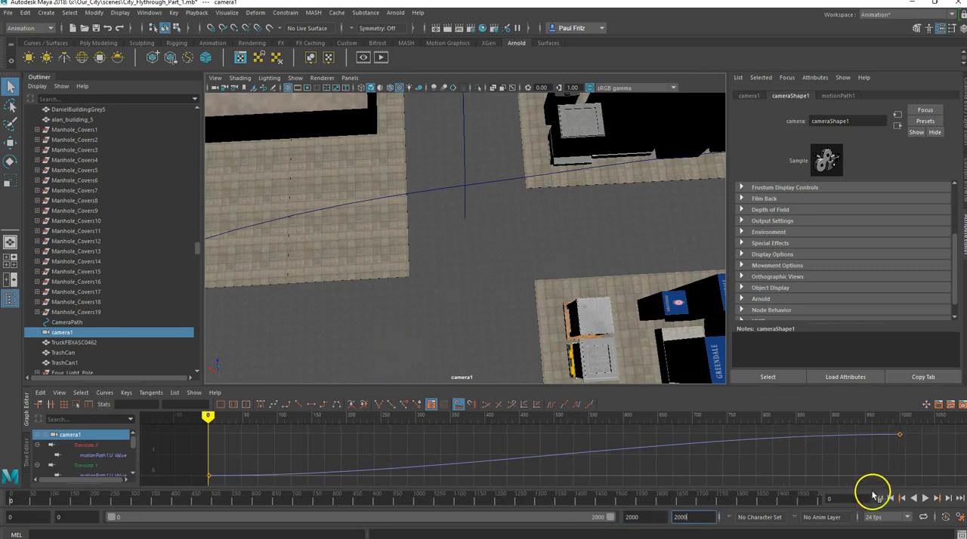
click(350, 77)
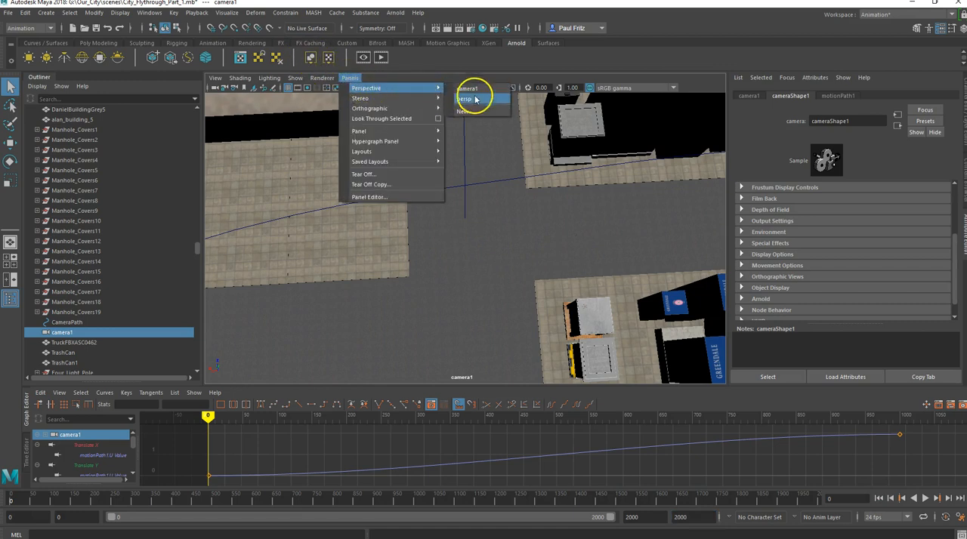
Return to the persp view and select the motion path's end position marker at frame 1000.
click(466, 100)
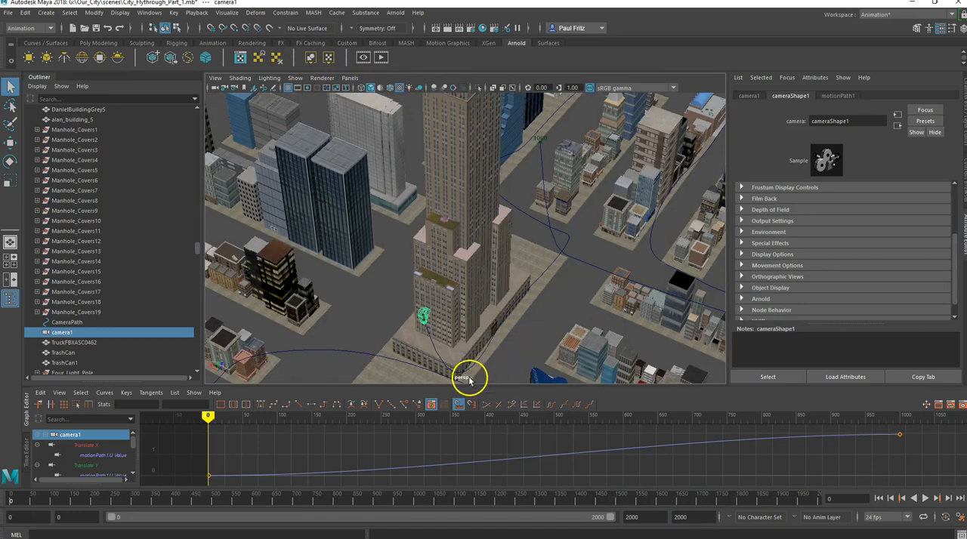
mouse_move(487, 336)
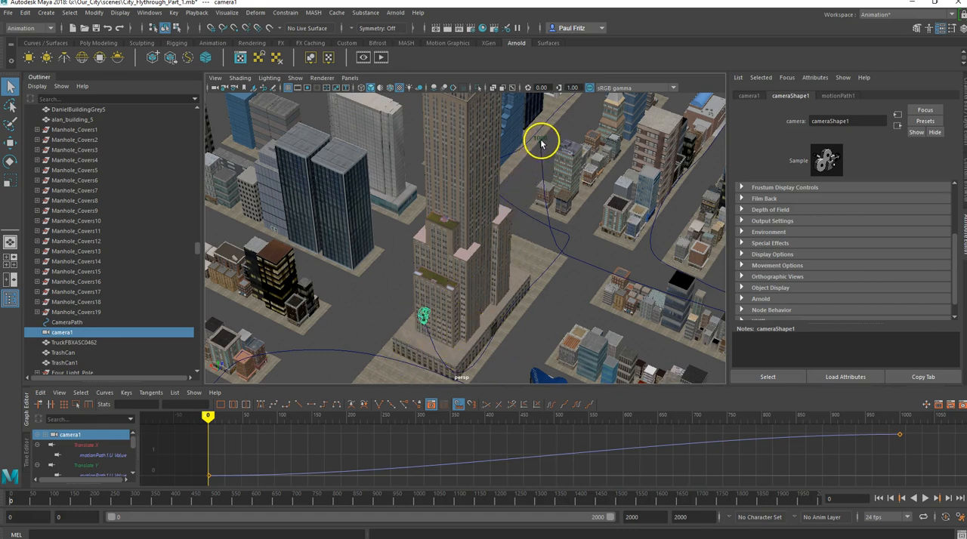
mouse_move(541, 145)
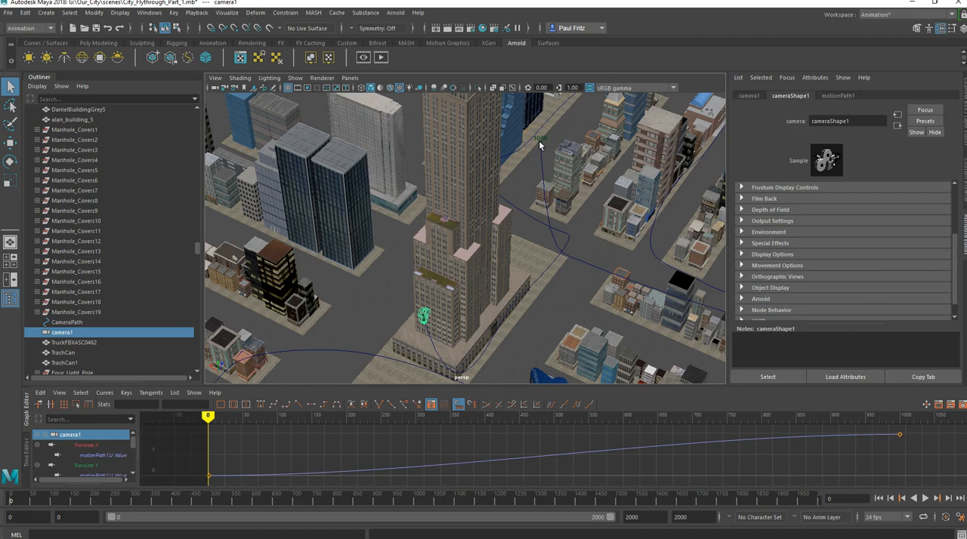
click(541, 139)
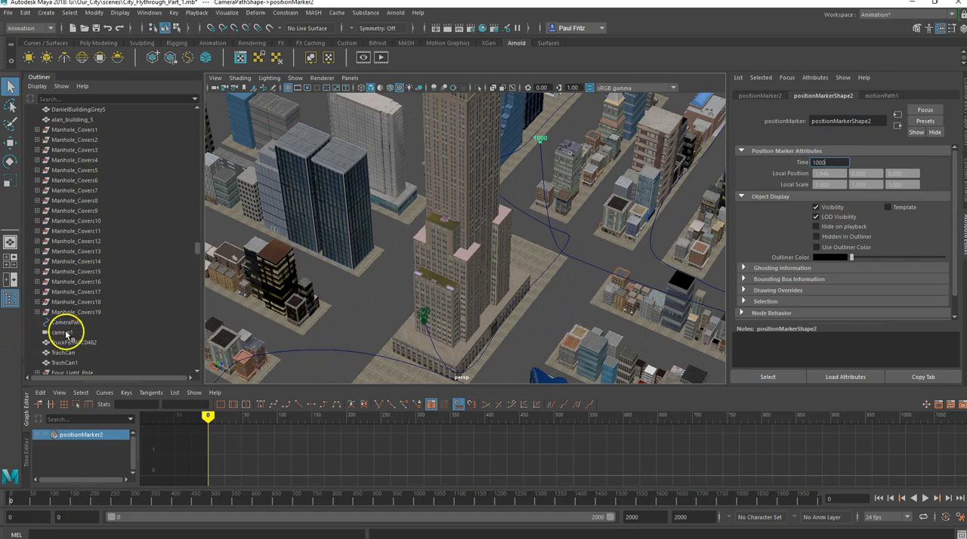
Select camera1 so its motion path curve and end key show for editing.
click(62, 333)
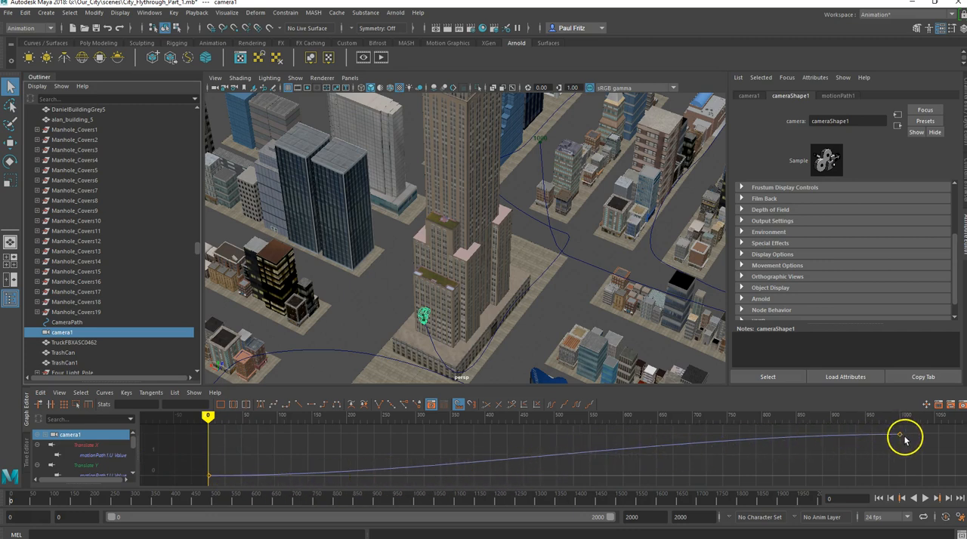
mouse_move(882, 450)
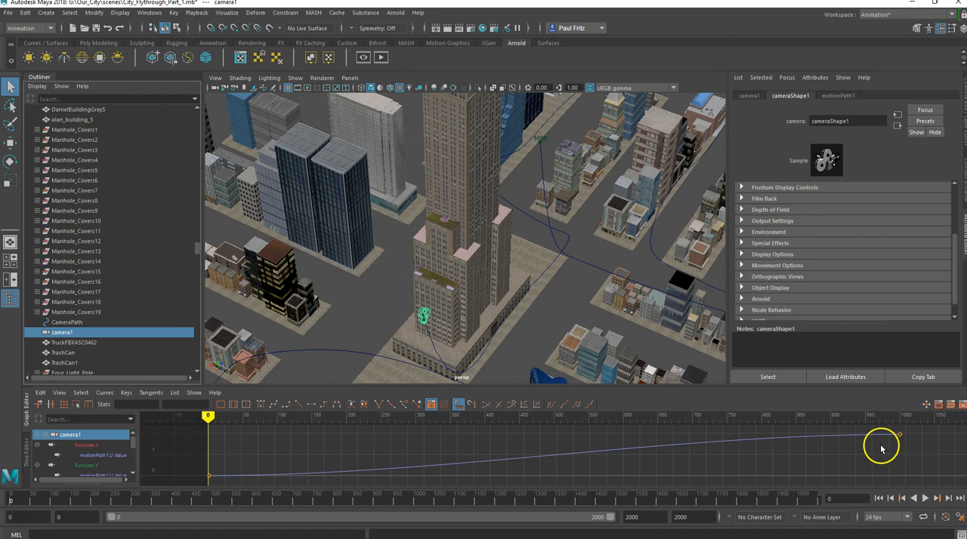
mouse_move(531, 158)
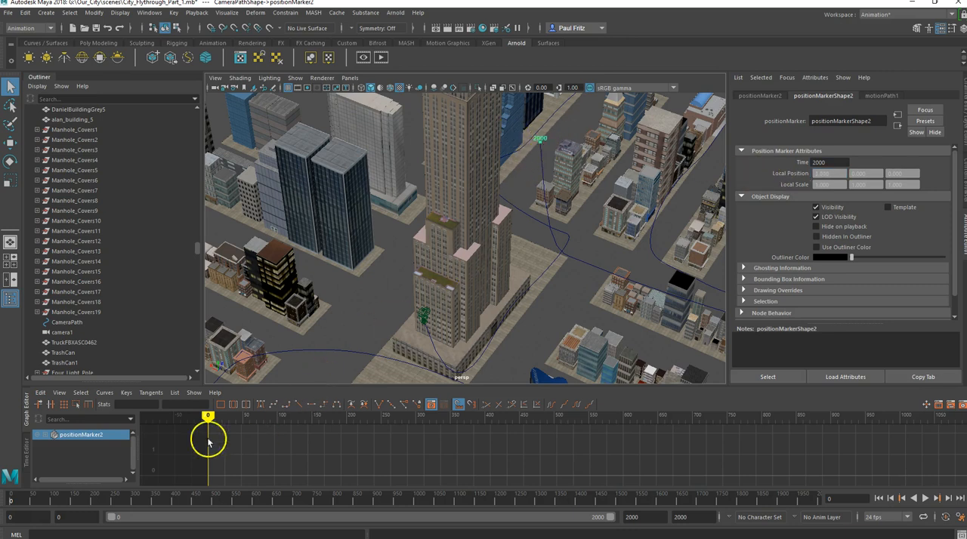
click(62, 332)
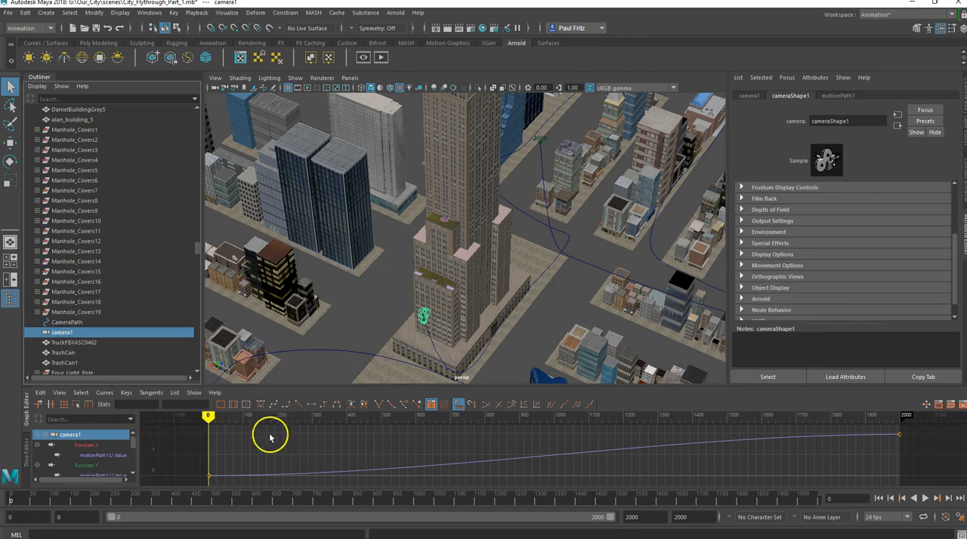
mouse_move(774, 455)
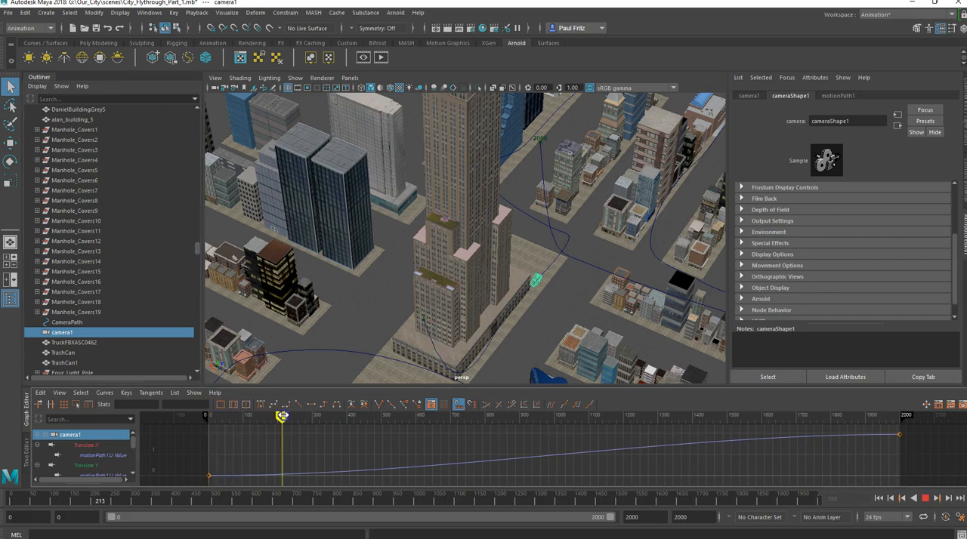
drag(281, 417, 538, 417)
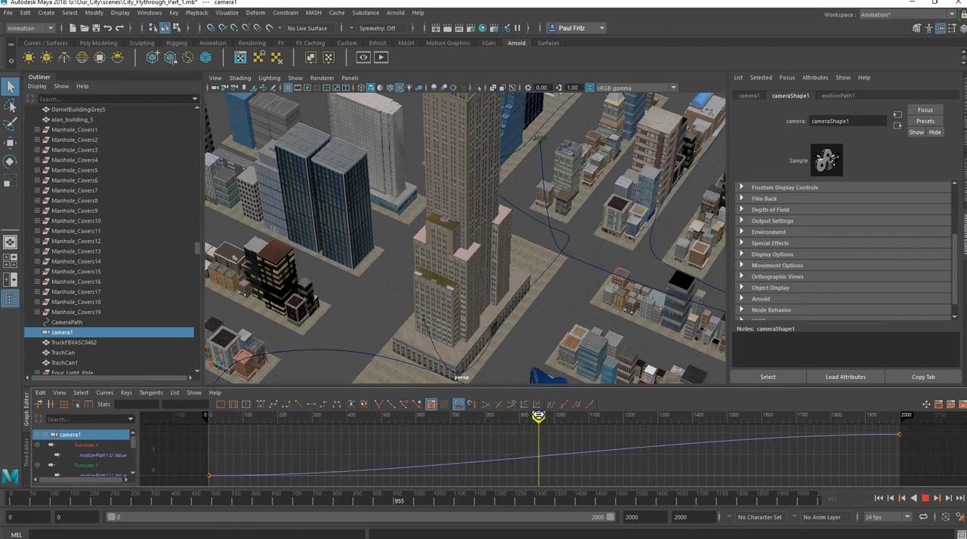
drag(538, 417, 556, 416)
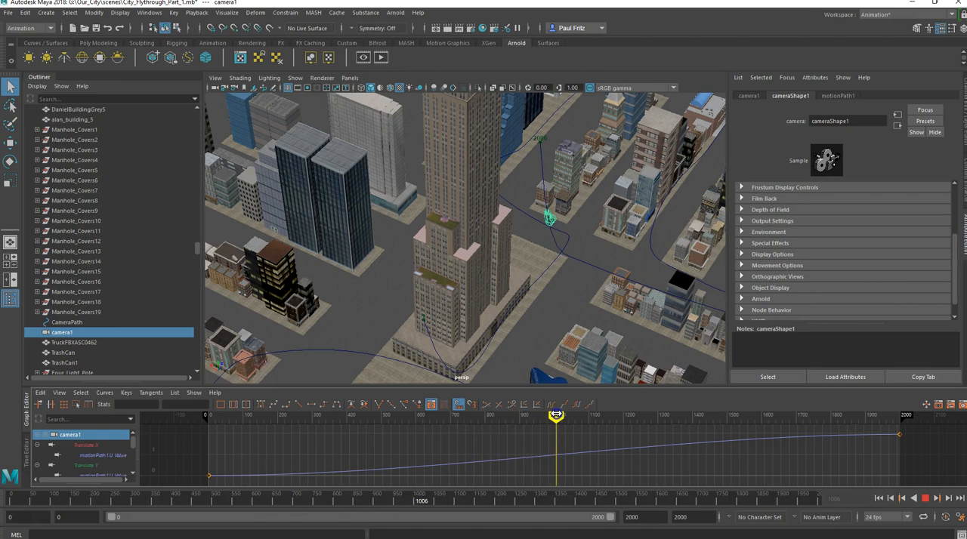
drag(556, 416, 561, 415)
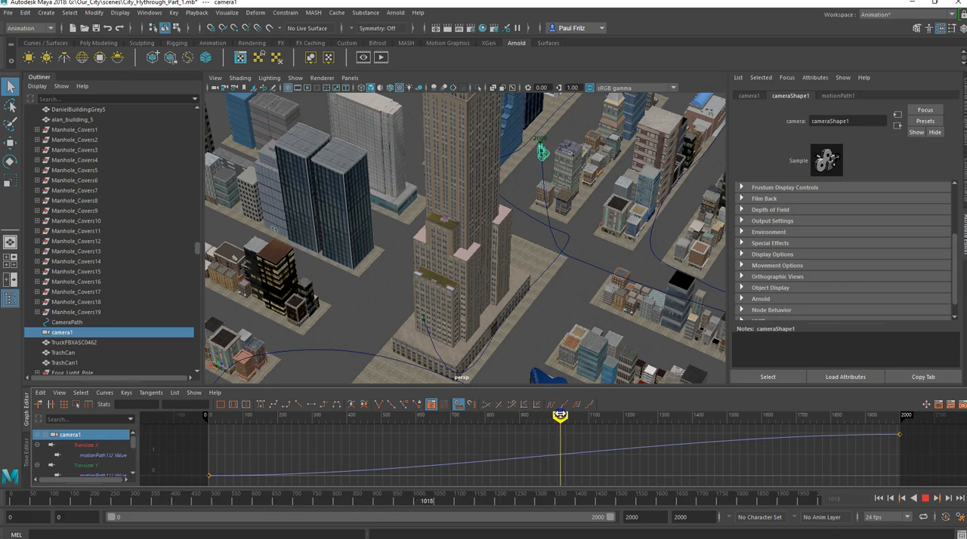
drag(559, 417, 544, 417)
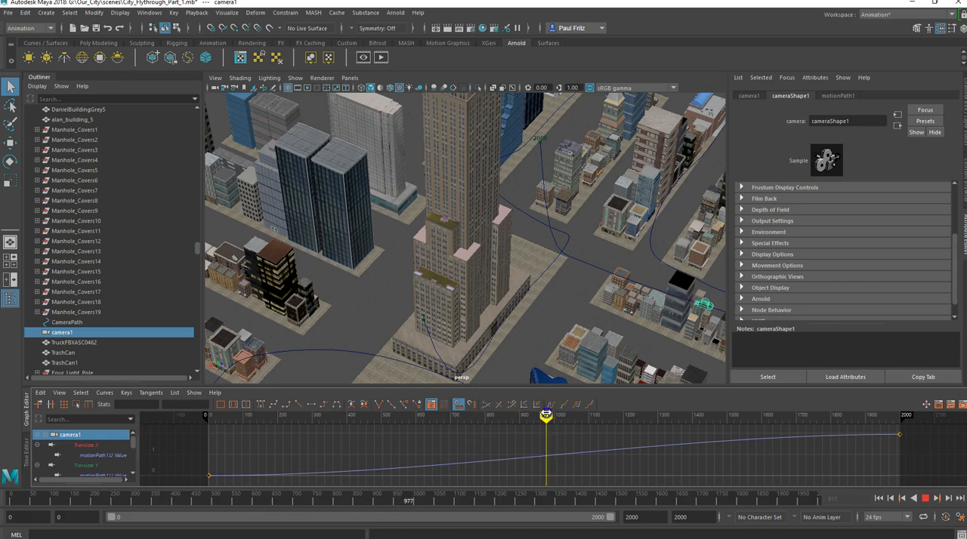
drag(546, 417, 562, 417)
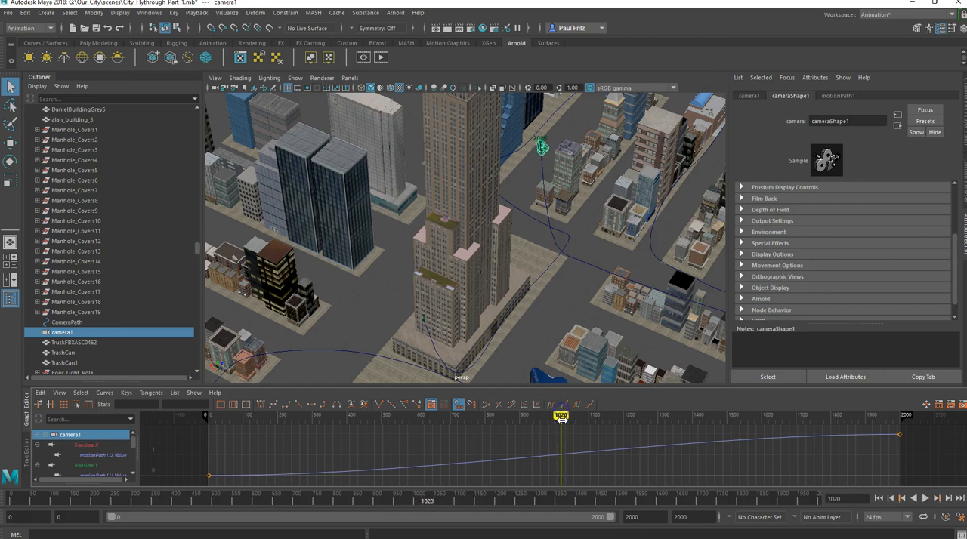
mouse_move(597, 408)
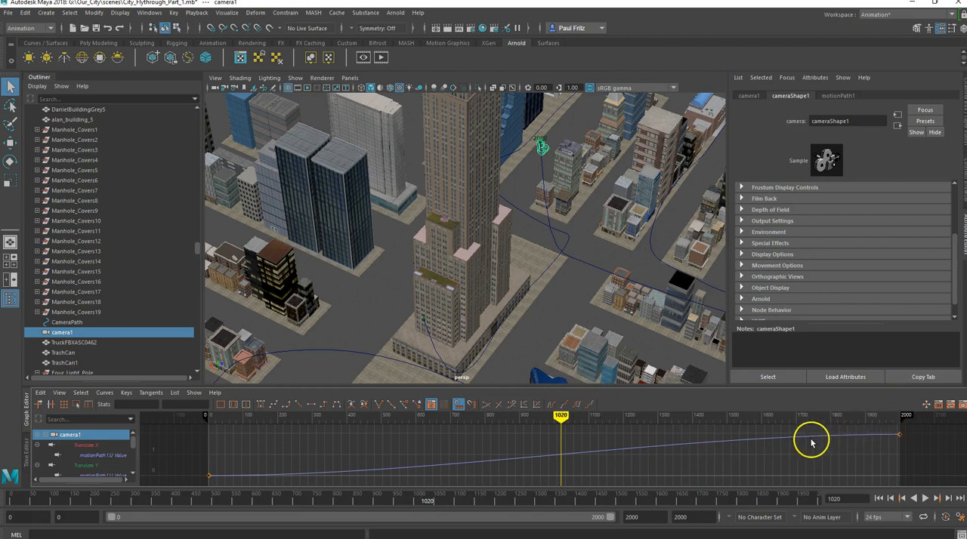
mouse_move(63, 333)
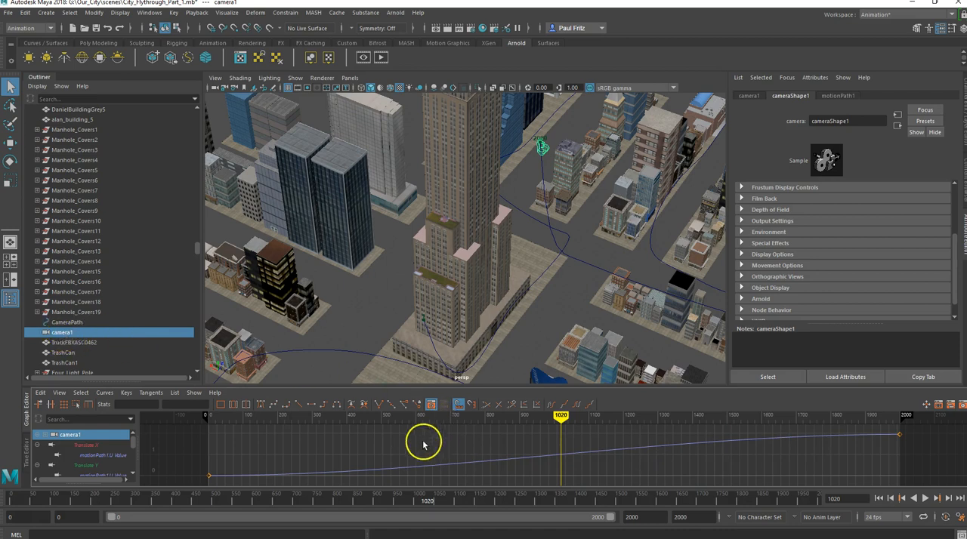
mouse_move(882, 457)
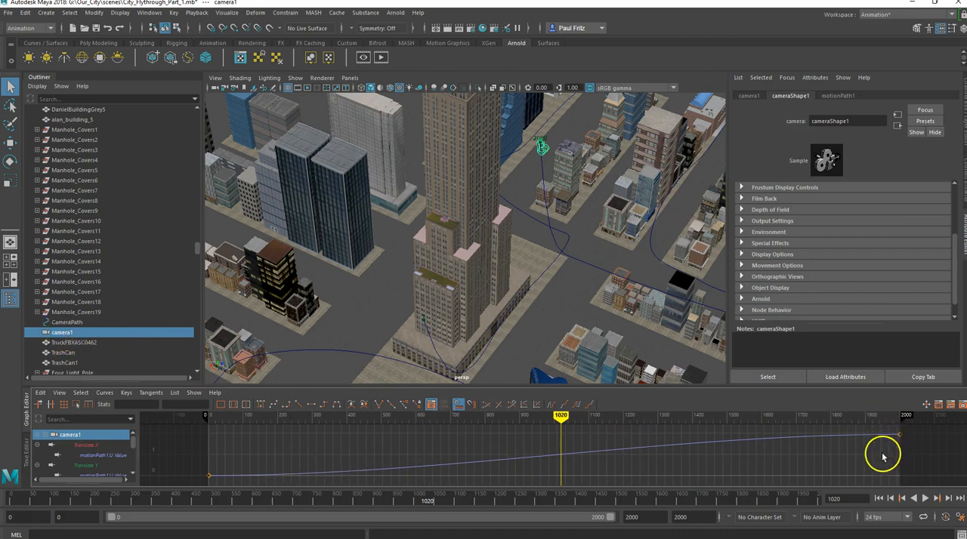
mouse_move(541, 148)
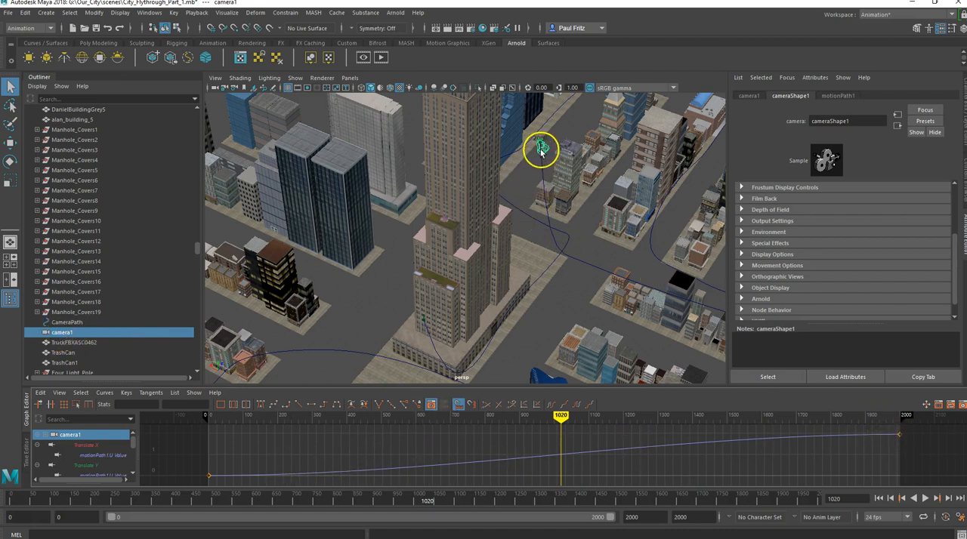
mouse_move(544, 154)
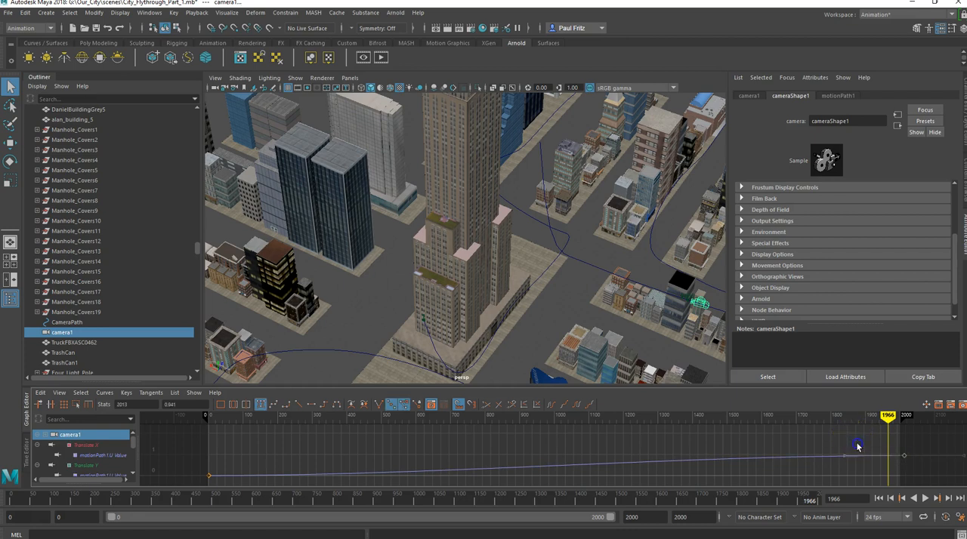
mouse_move(855, 444)
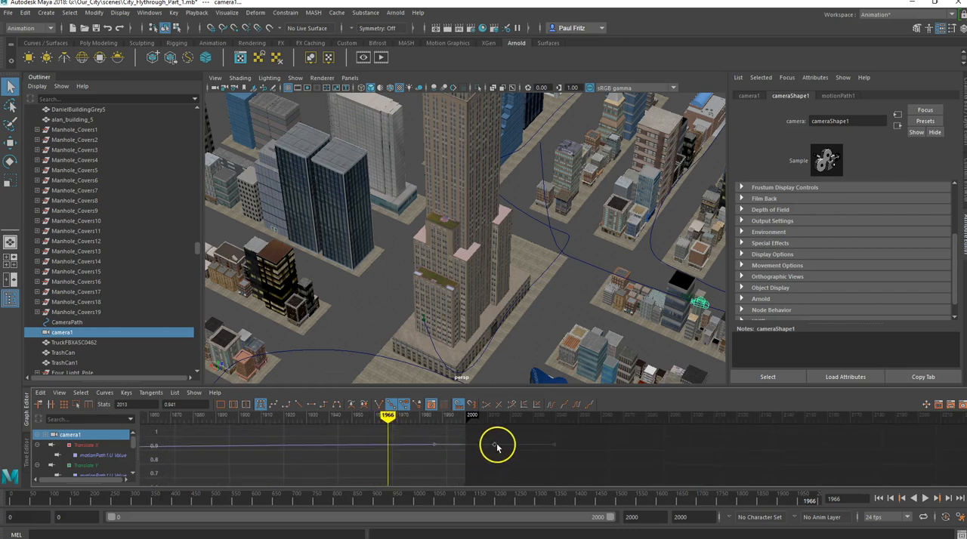
mouse_move(492, 446)
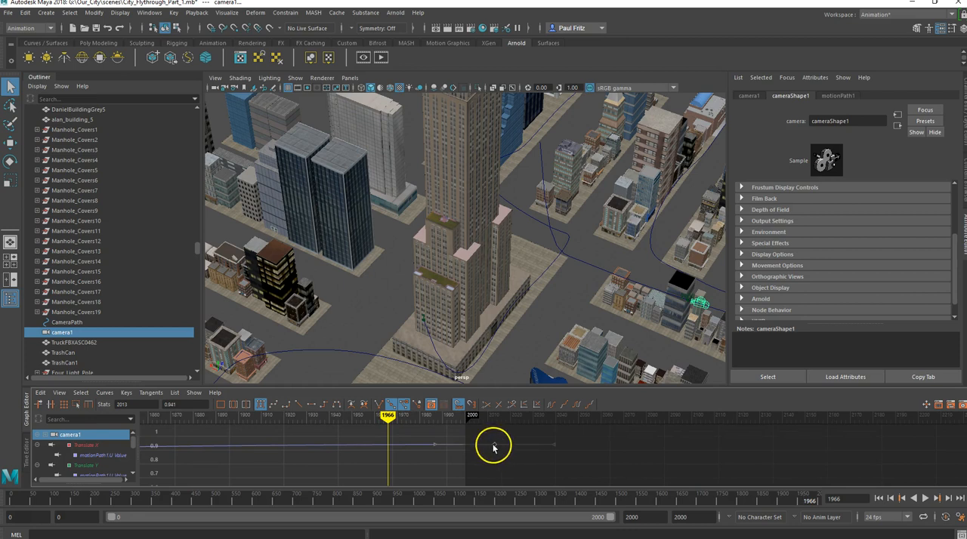
mouse_move(457, 441)
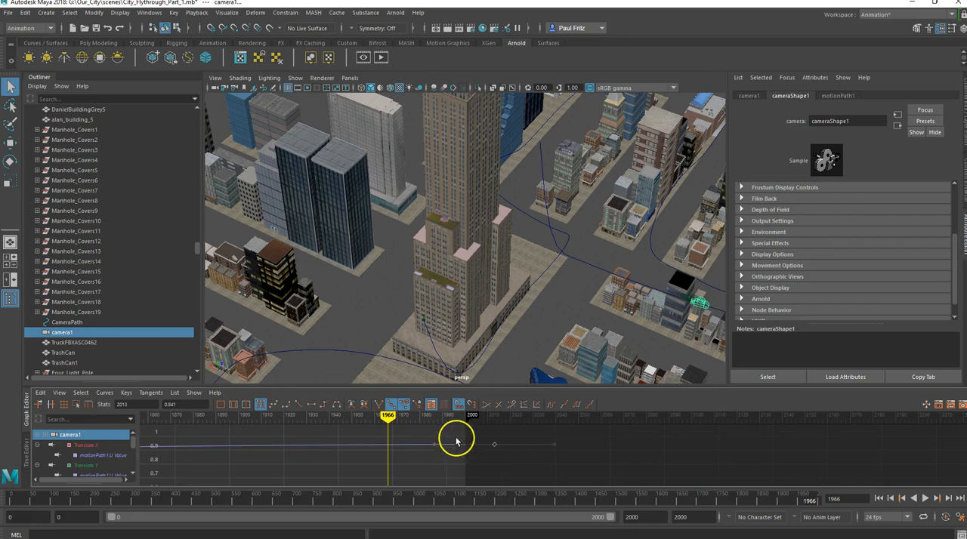
mouse_move(435, 429)
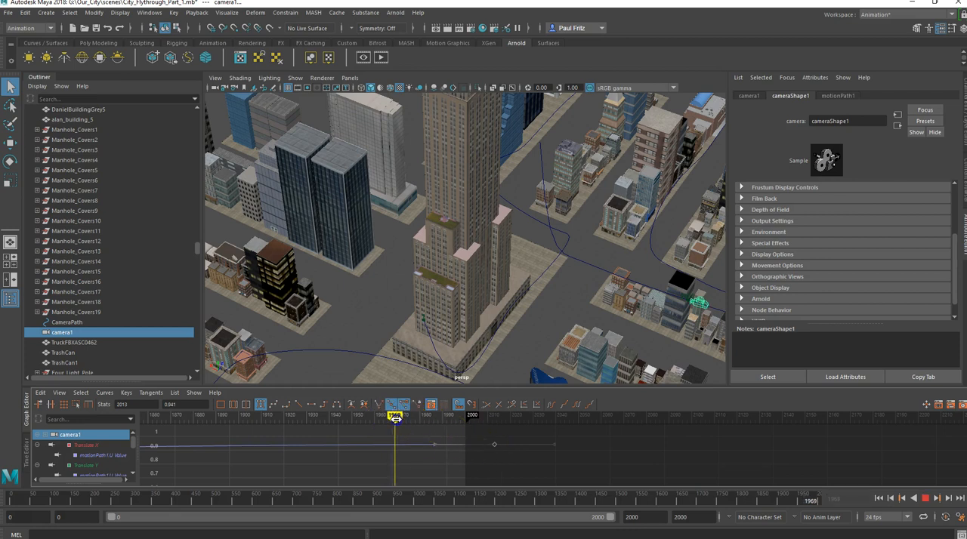
Scrub the time slider back and forth through the late frames to preview the retimed camera flight.
drag(396, 417, 430, 417)
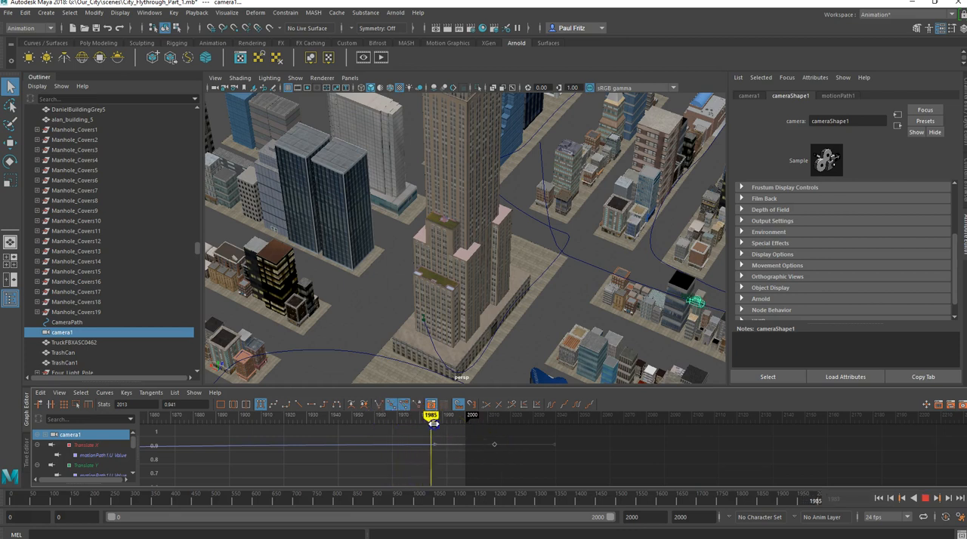
drag(432, 417, 465, 417)
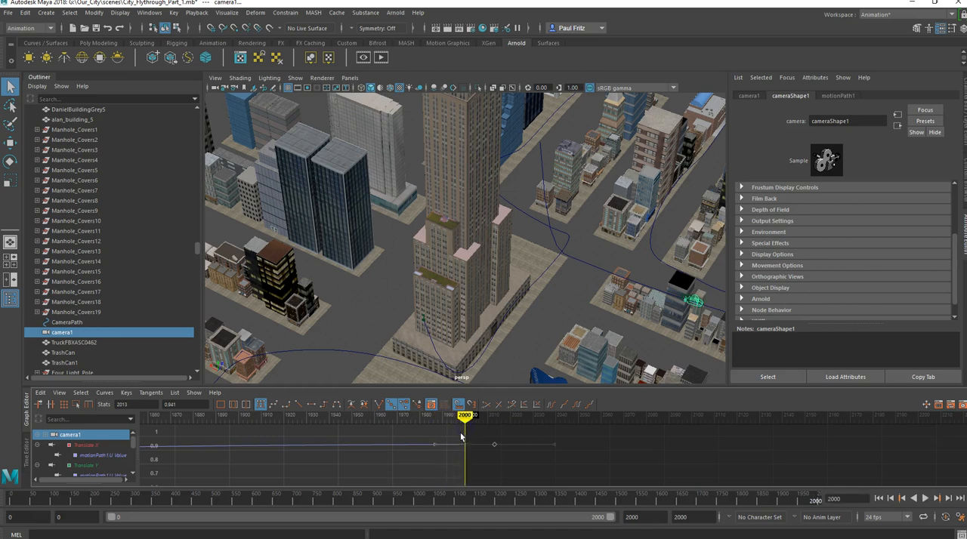
mouse_move(737, 316)
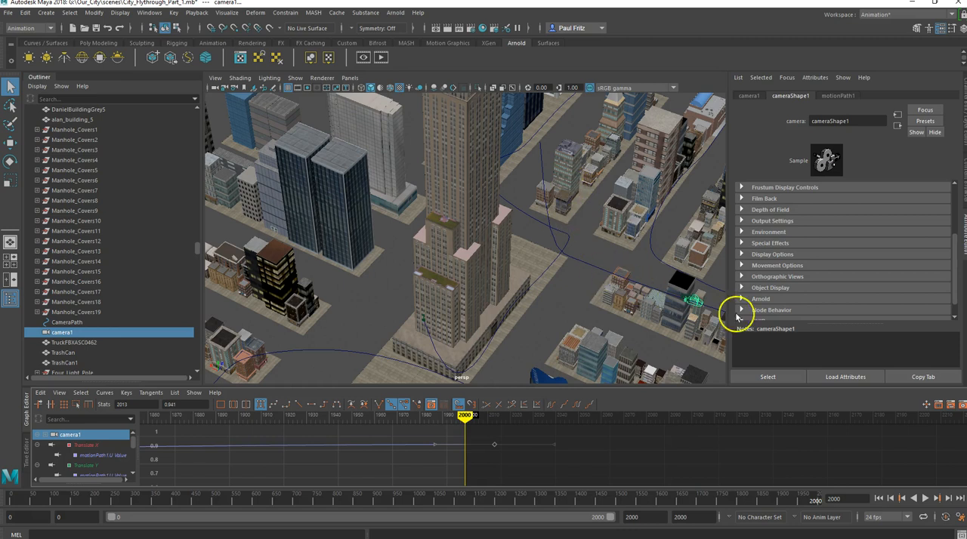
mouse_move(538, 145)
text(1)
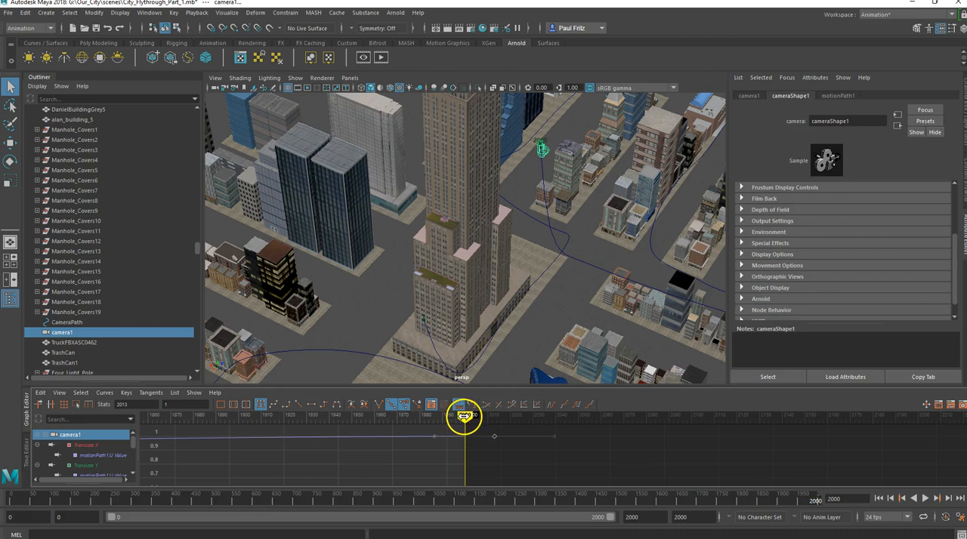
click(924, 499)
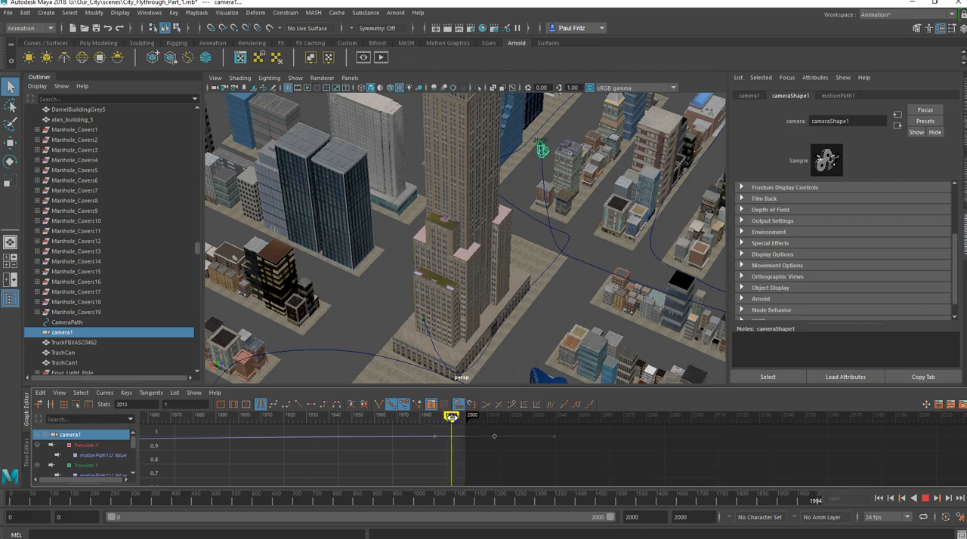
drag(450, 415, 302, 415)
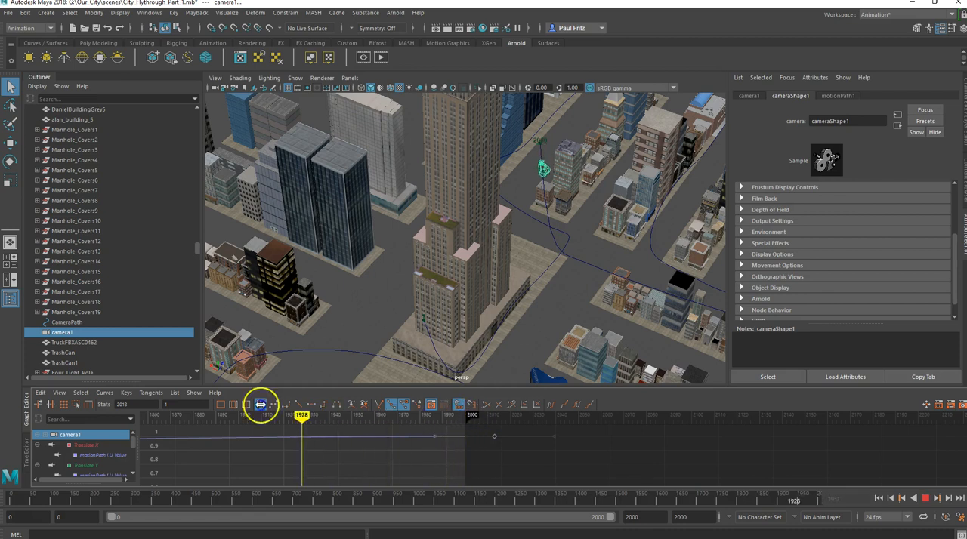
drag(302, 414, 450, 414)
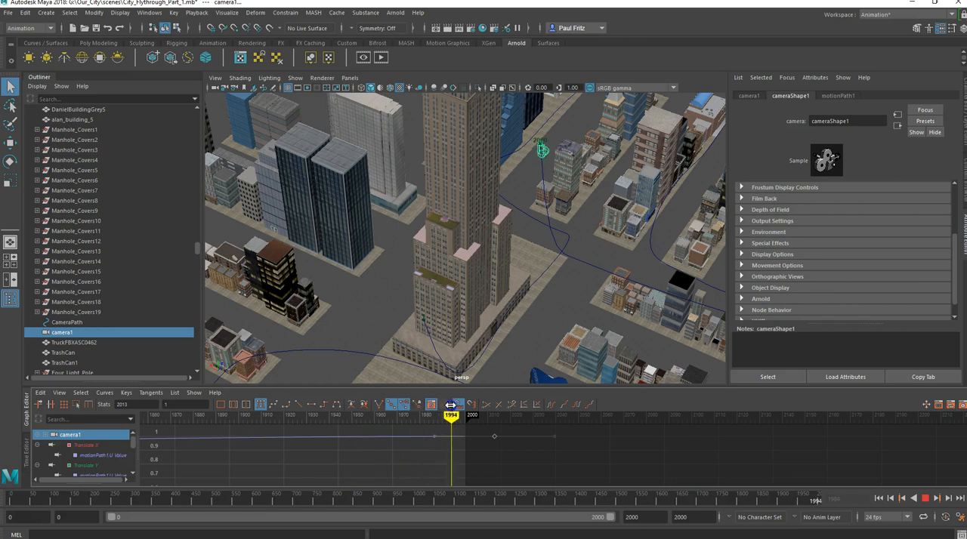
drag(451, 414, 250, 414)
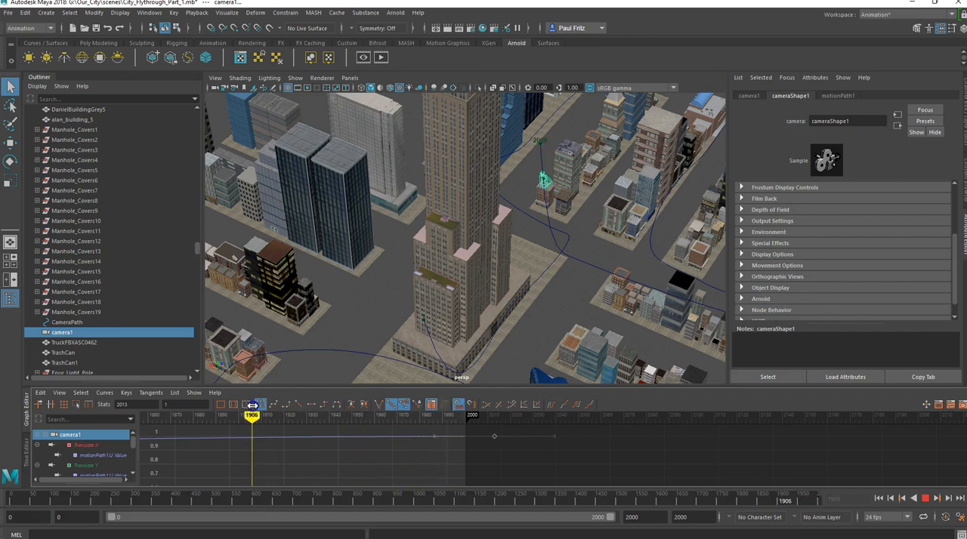
drag(253, 414, 445, 414)
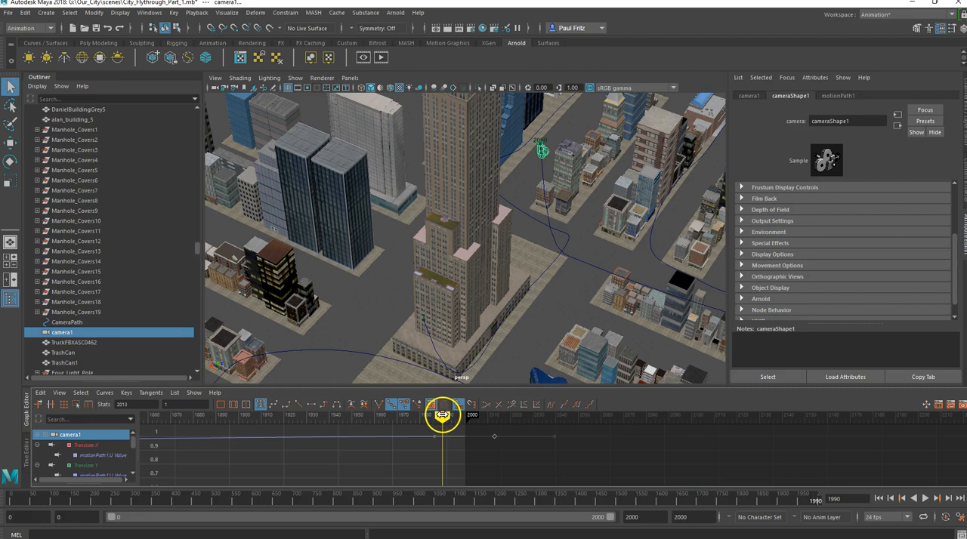
drag(442, 414, 444, 414)
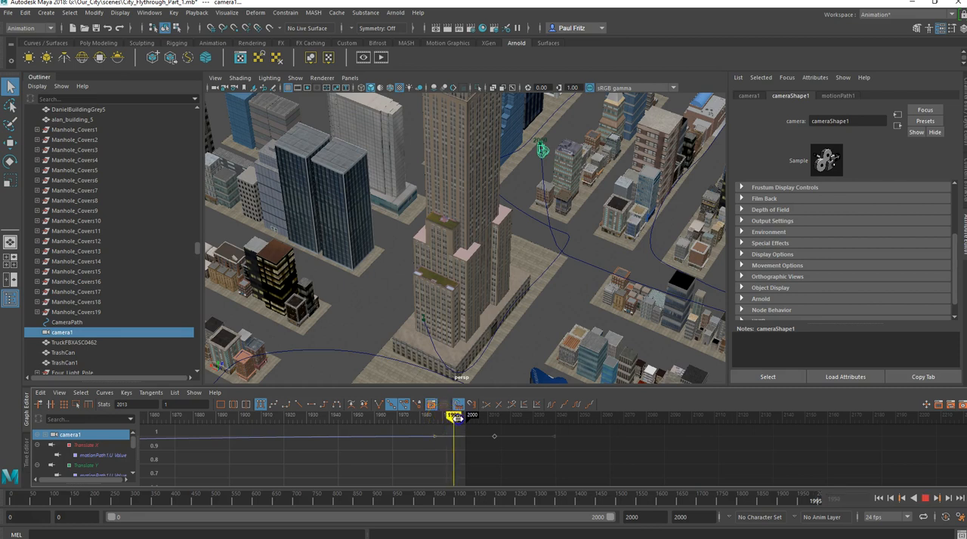
drag(456, 416, 184, 415)
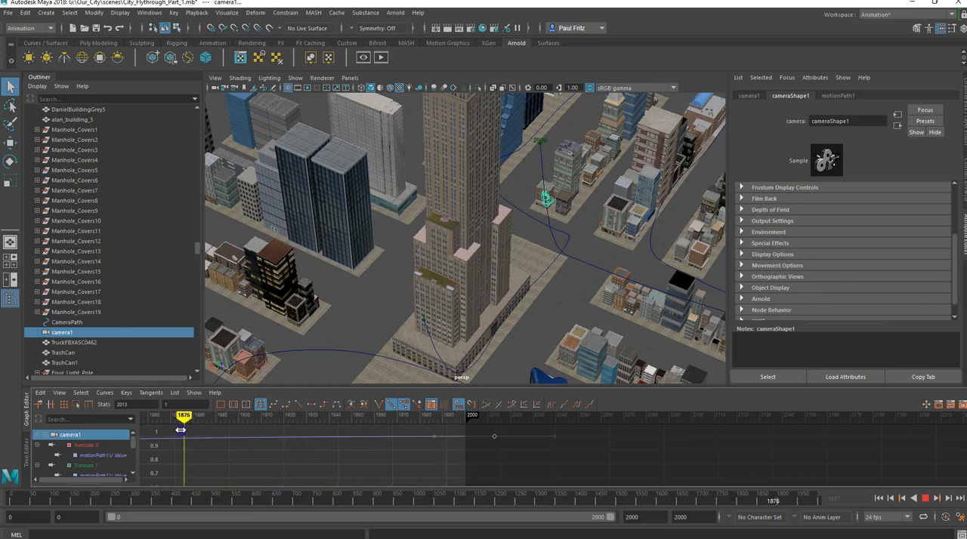
Scrub to an earlier frame and look through camera1 instead of the perspective view.
drag(182, 414, 426, 413)
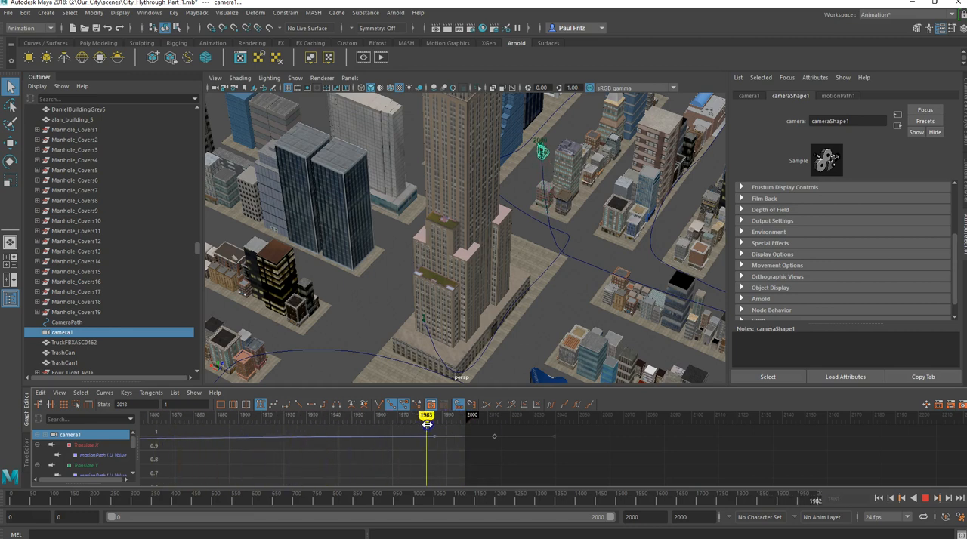
drag(426, 416, 371, 415)
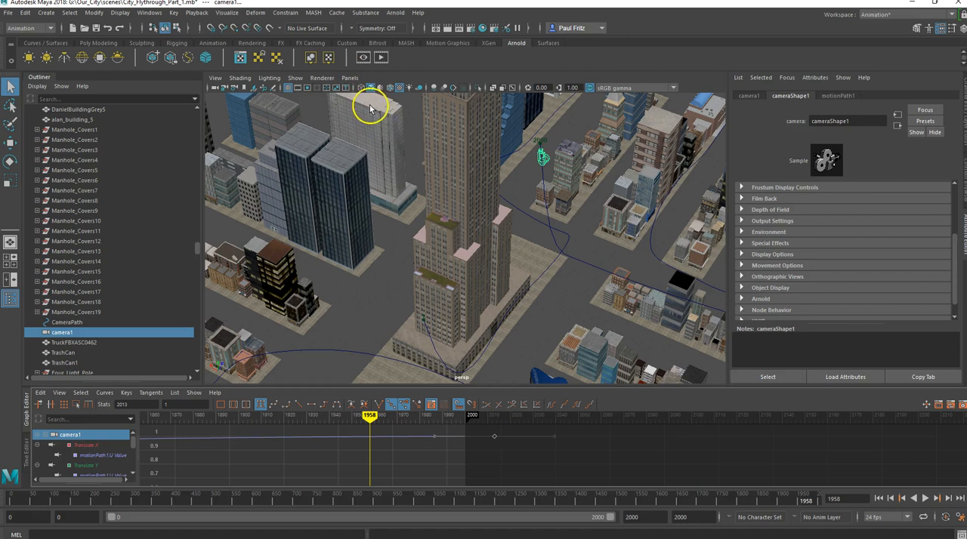
mouse_move(717, 335)
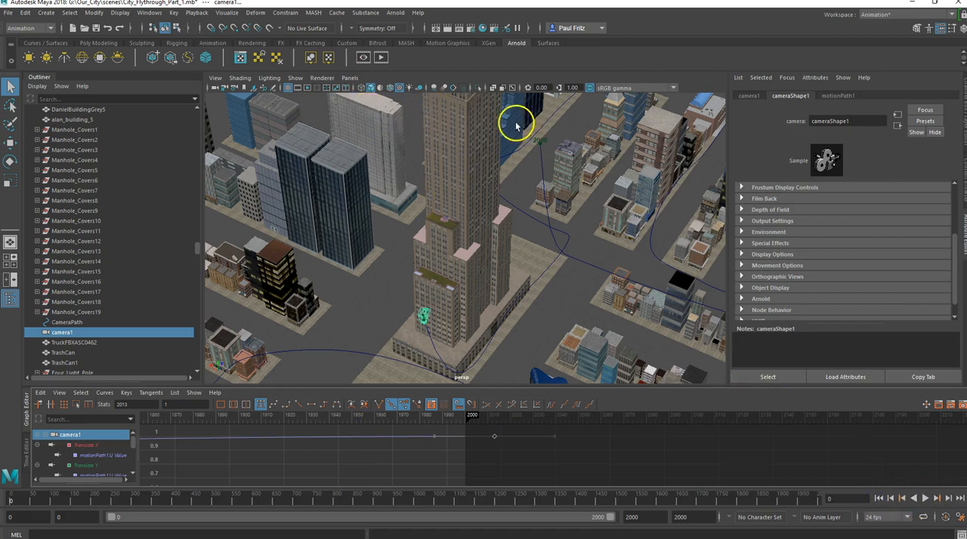
click(349, 78)
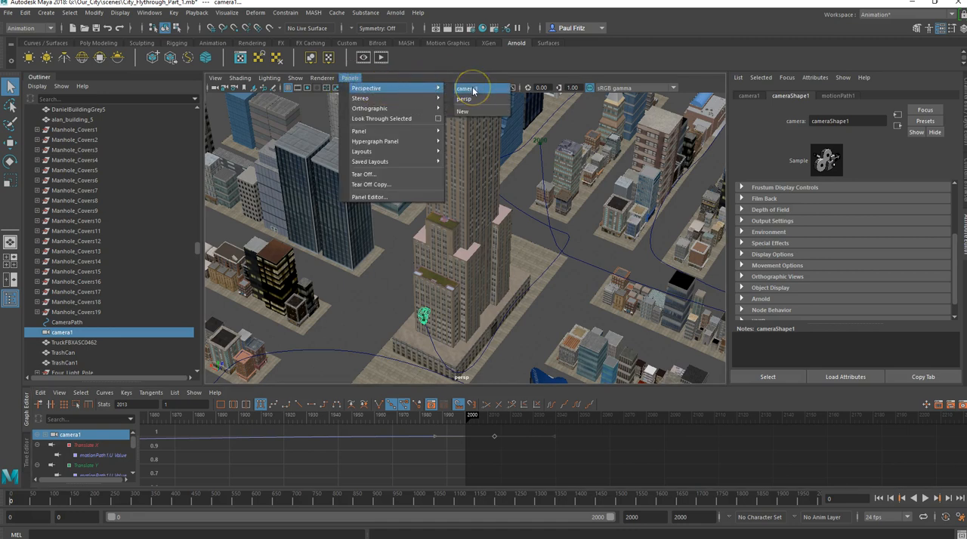
click(467, 87)
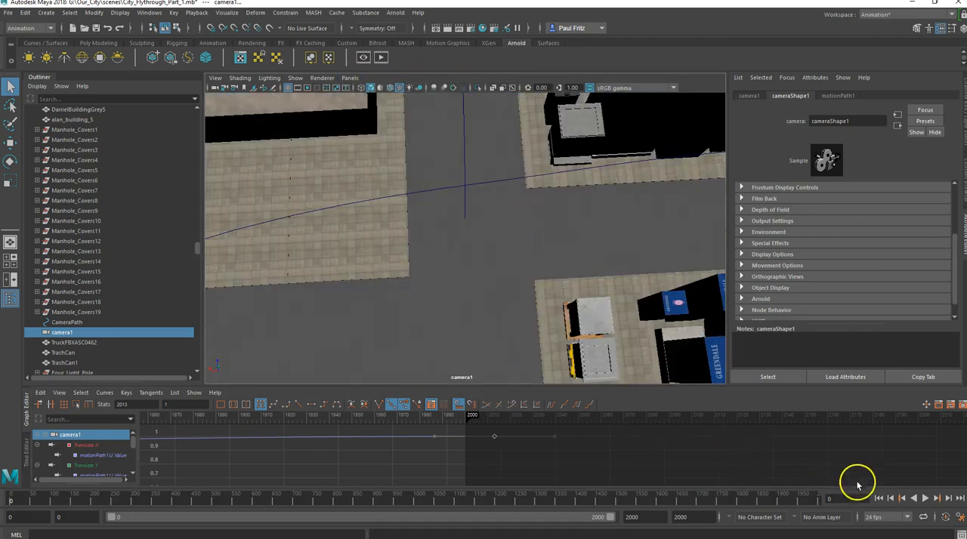
click(925, 498)
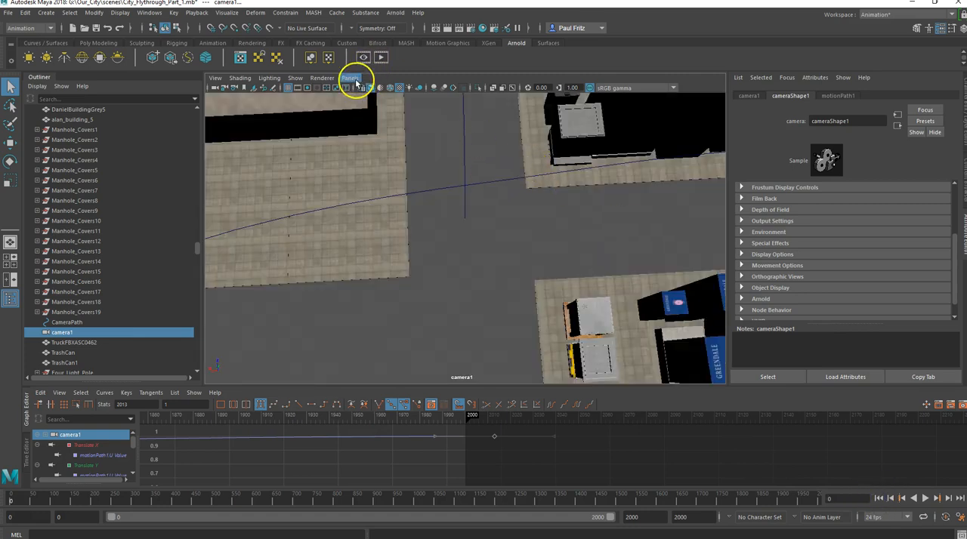
Switch to the persp view and orbit down over the city so the path and battleship show together.
click(350, 77)
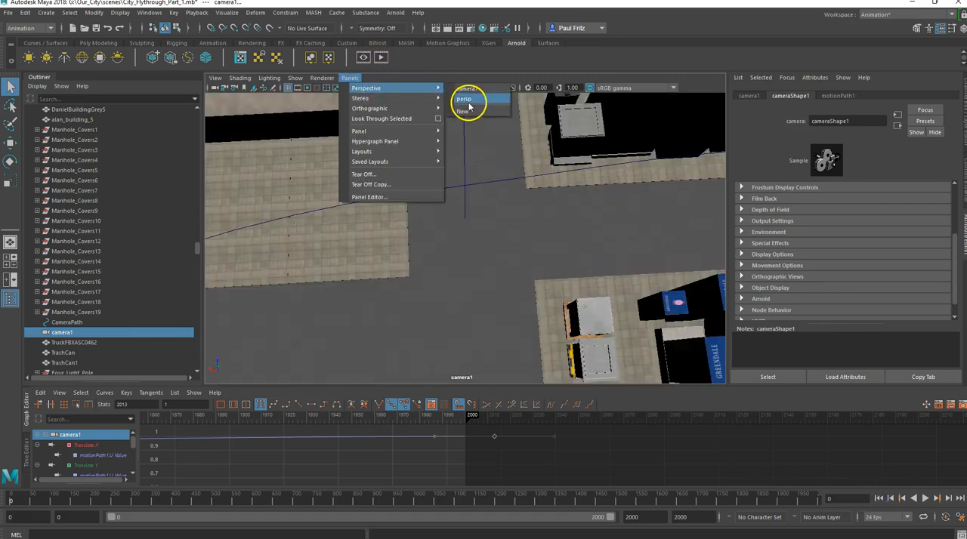
click(464, 99)
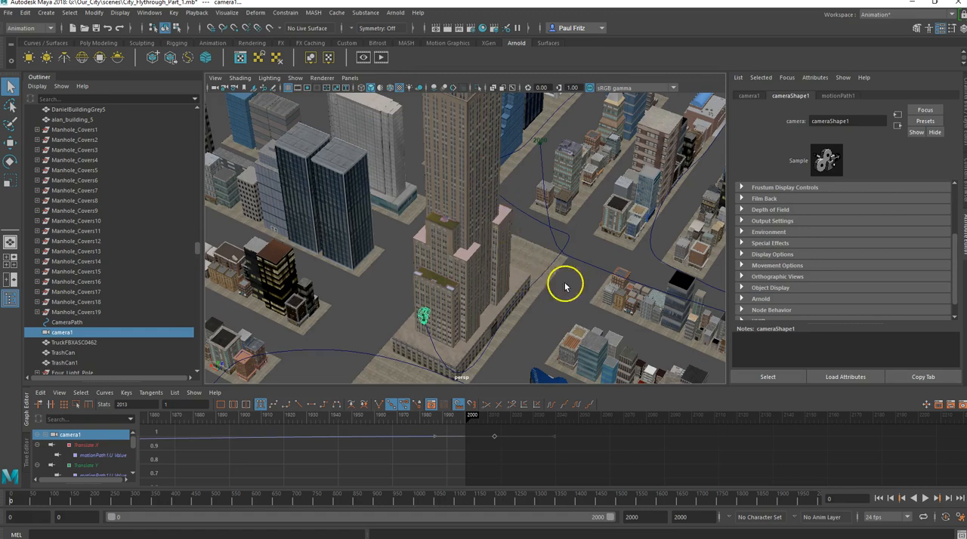
drag(565, 286, 562, 245)
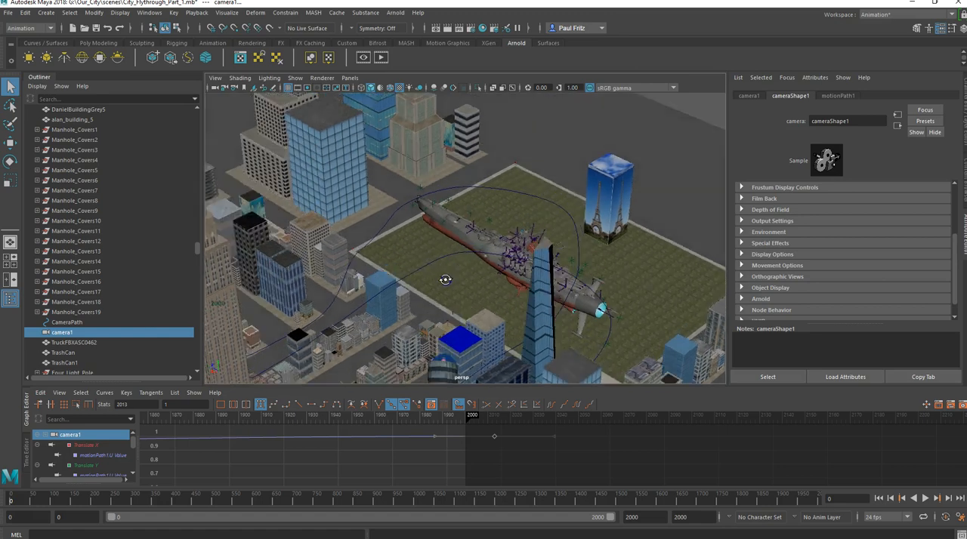
drag(445, 281, 396, 239)
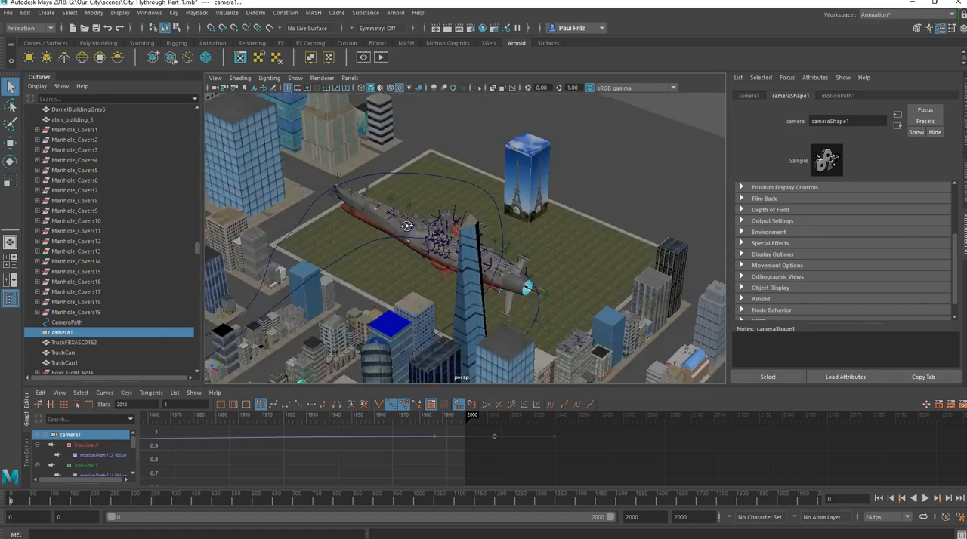
drag(408, 227, 459, 255)
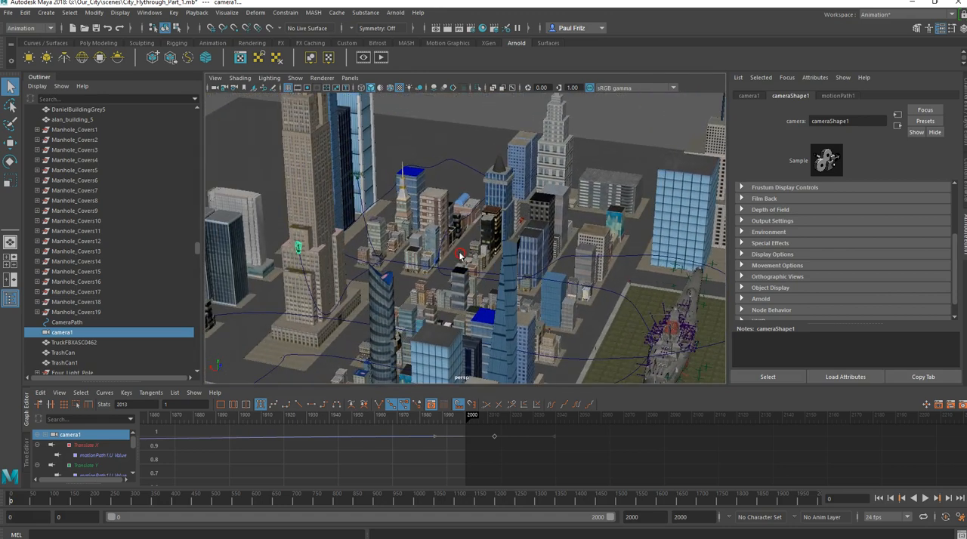
drag(461, 257, 547, 245)
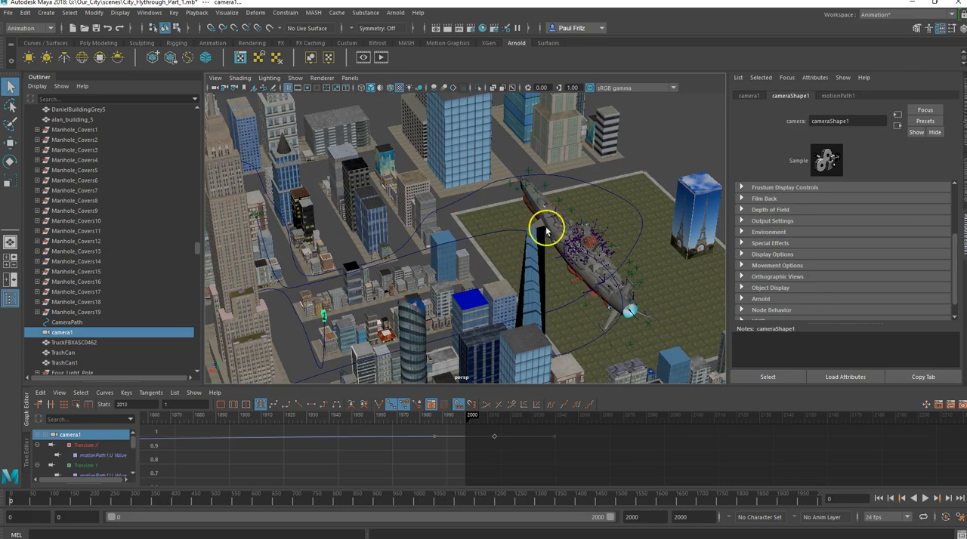
mouse_move(430, 214)
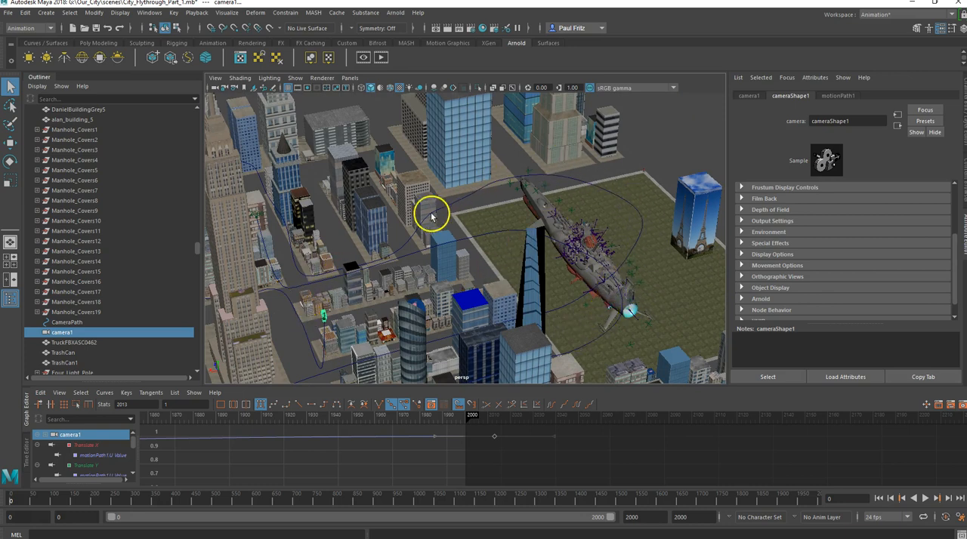
mouse_move(582, 274)
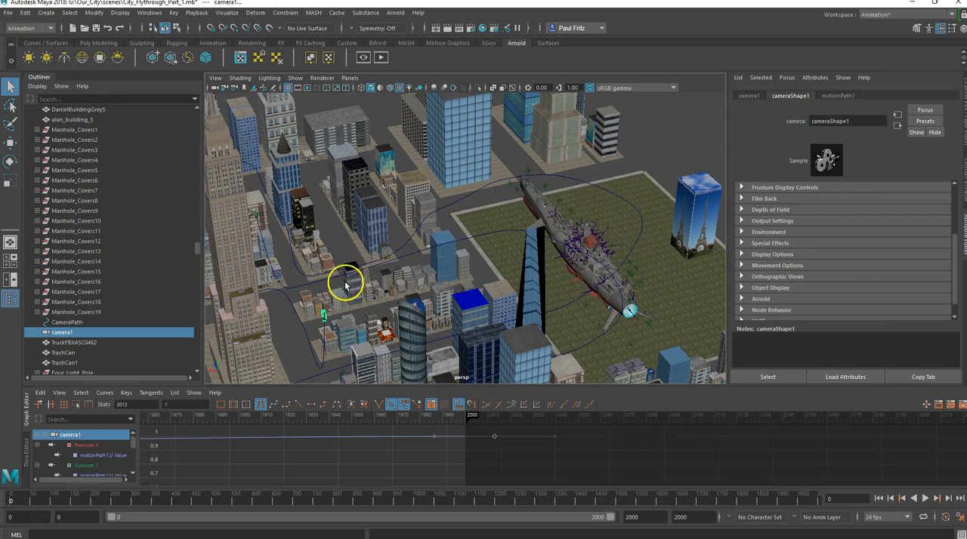
drag(345, 284, 416, 245)
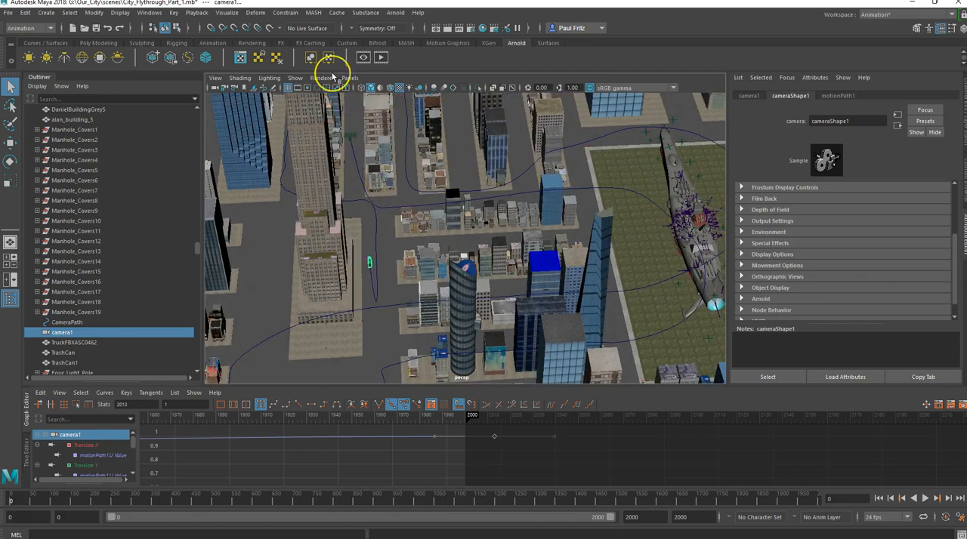
mouse_move(287, 446)
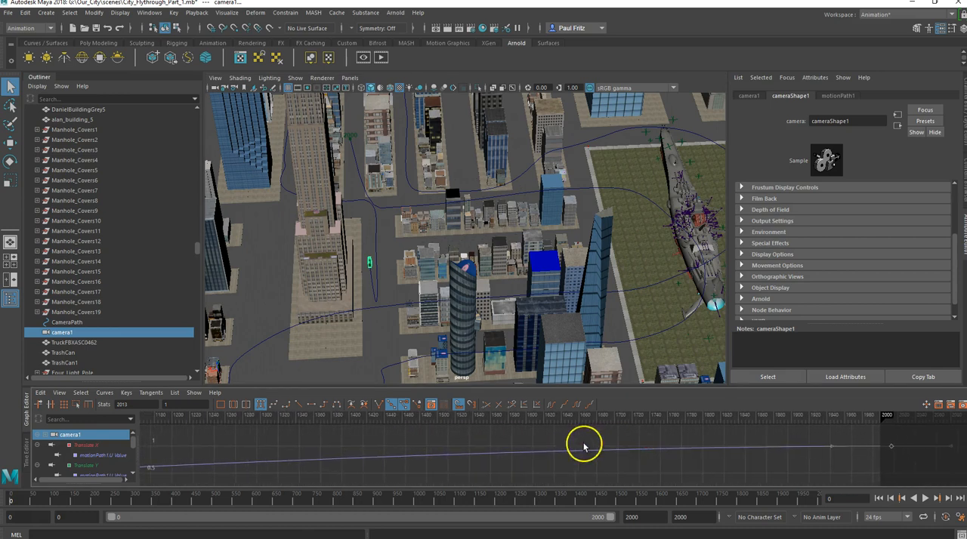
Select camera1's path animation curve to inspect it across the 2000-frame span.
click(61, 333)
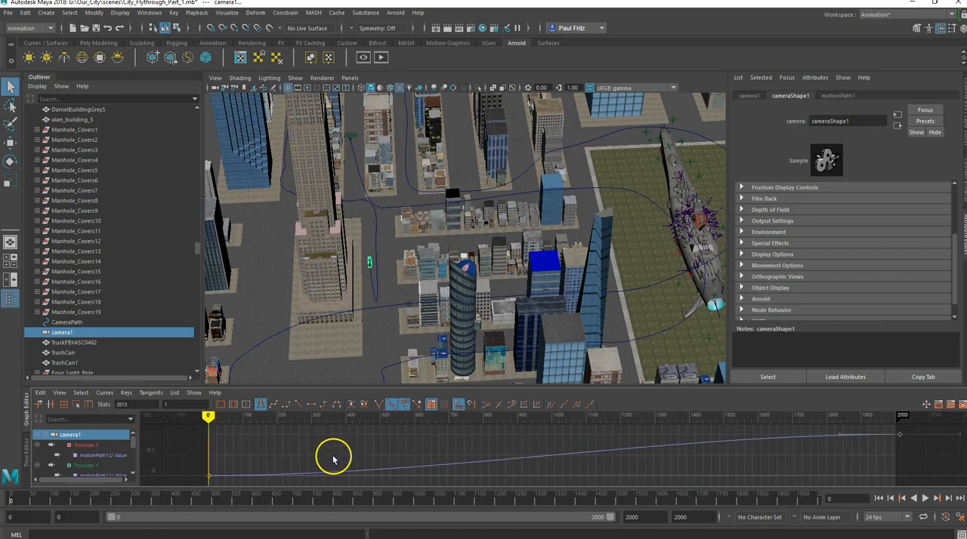
mouse_move(224, 460)
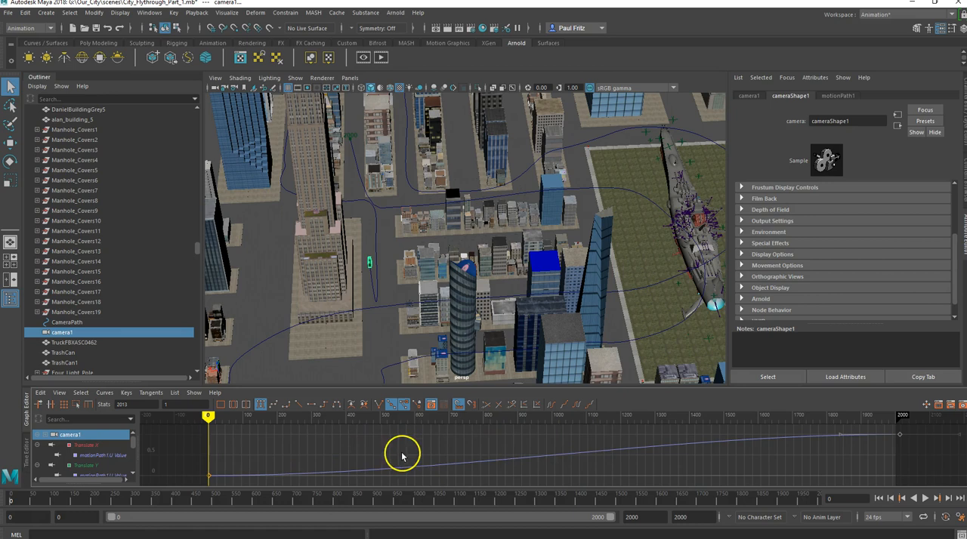
mouse_move(245, 477)
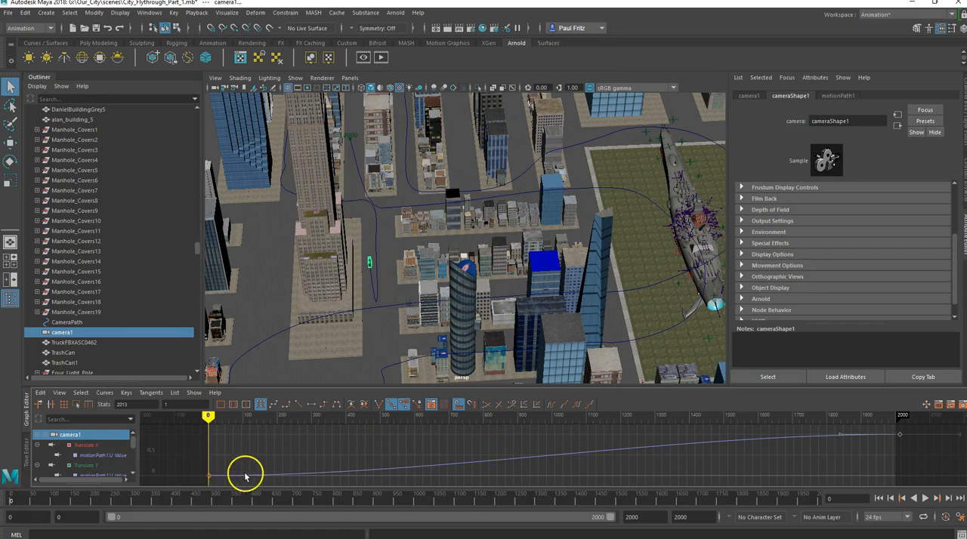
mouse_move(677, 469)
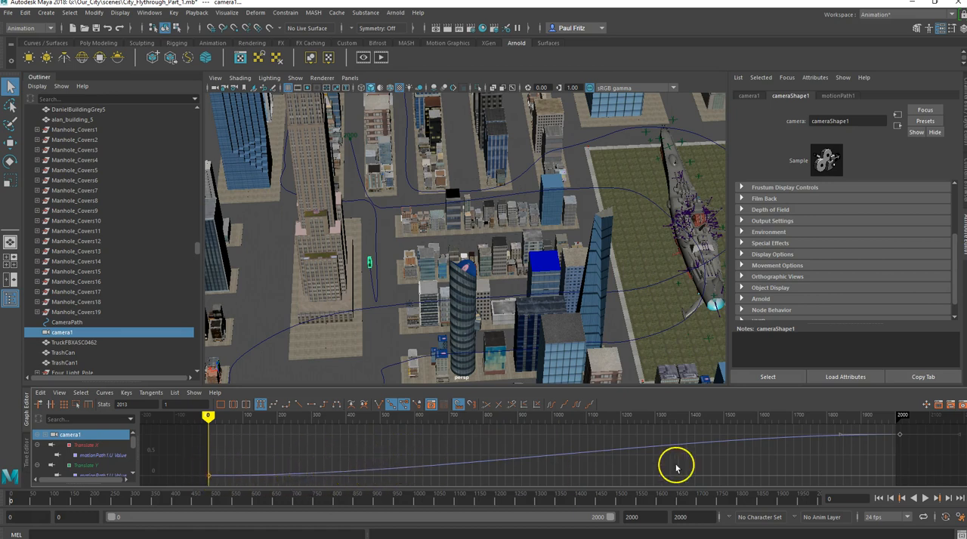
mouse_move(831, 435)
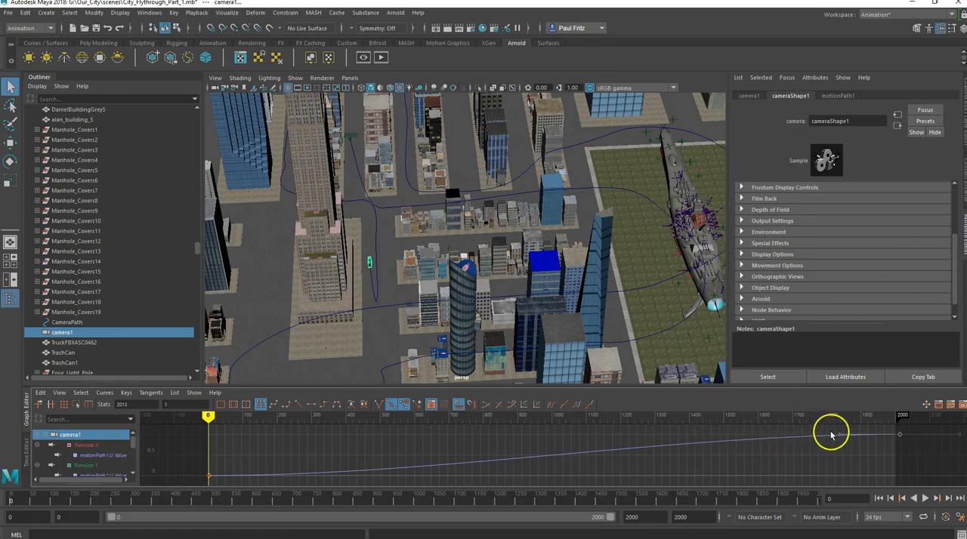
mouse_move(664, 447)
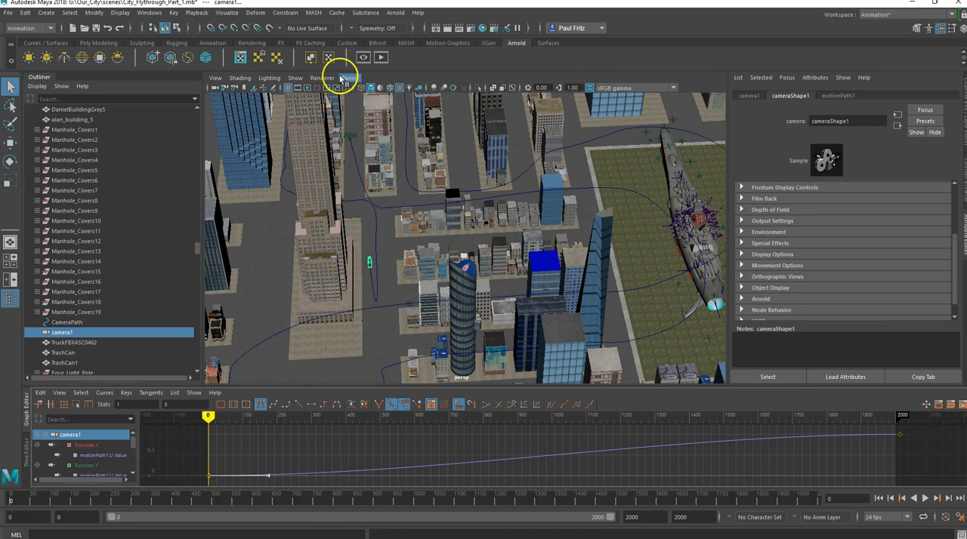
Look through camera1 again for a close street view along its path.
click(350, 77)
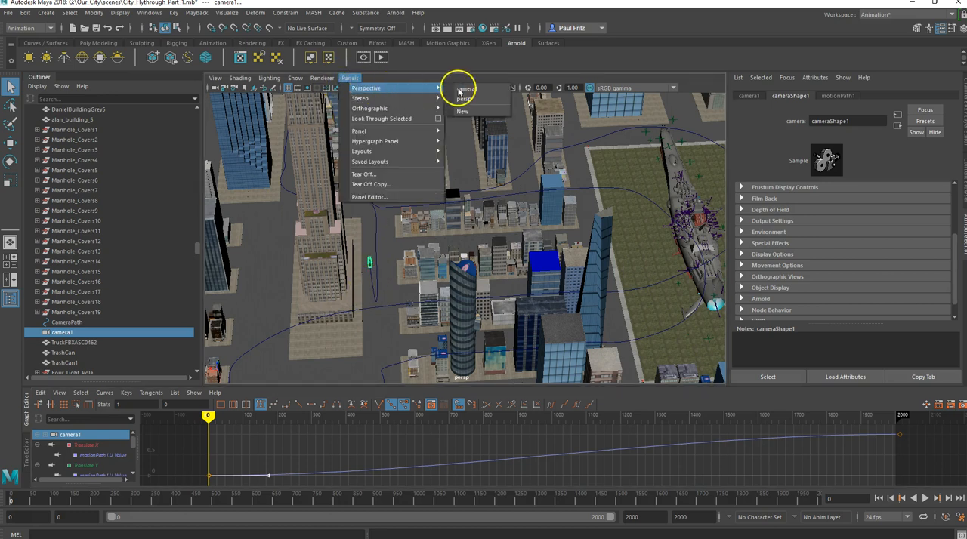
click(466, 88)
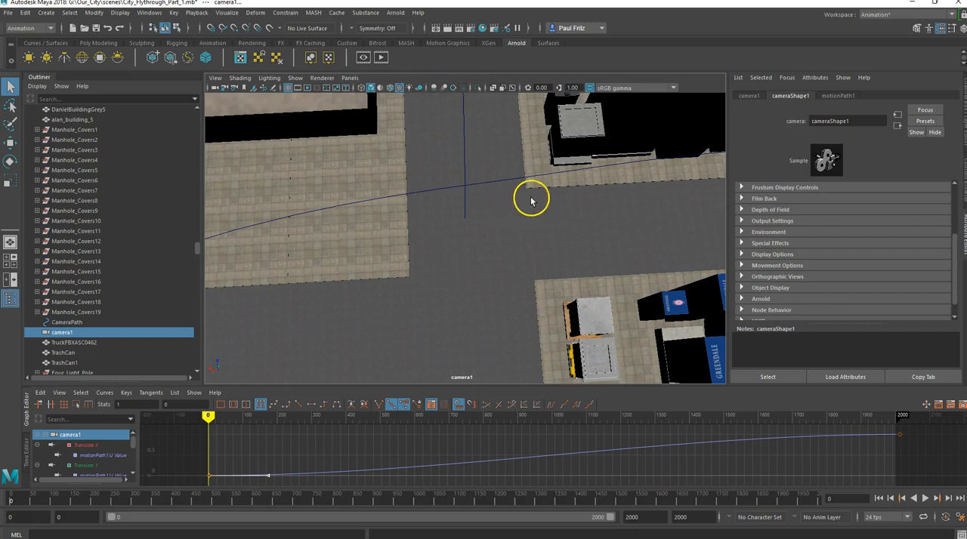
mouse_move(956, 142)
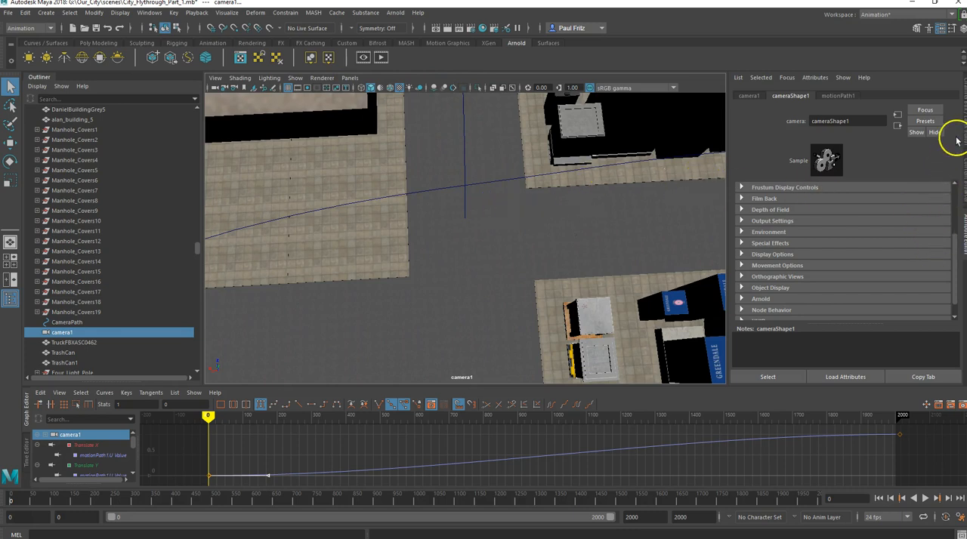
mouse_move(958, 141)
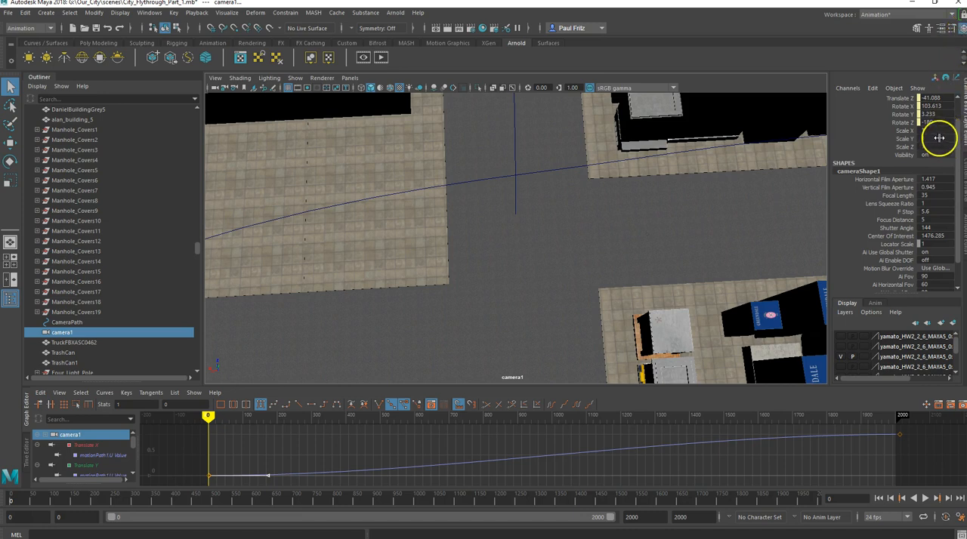
mouse_move(876, 112)
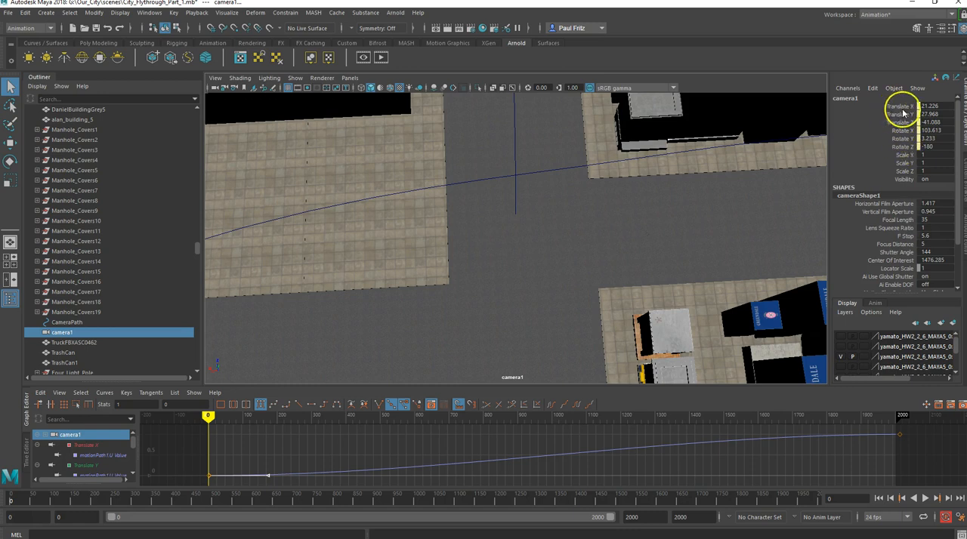
mouse_move(542, 230)
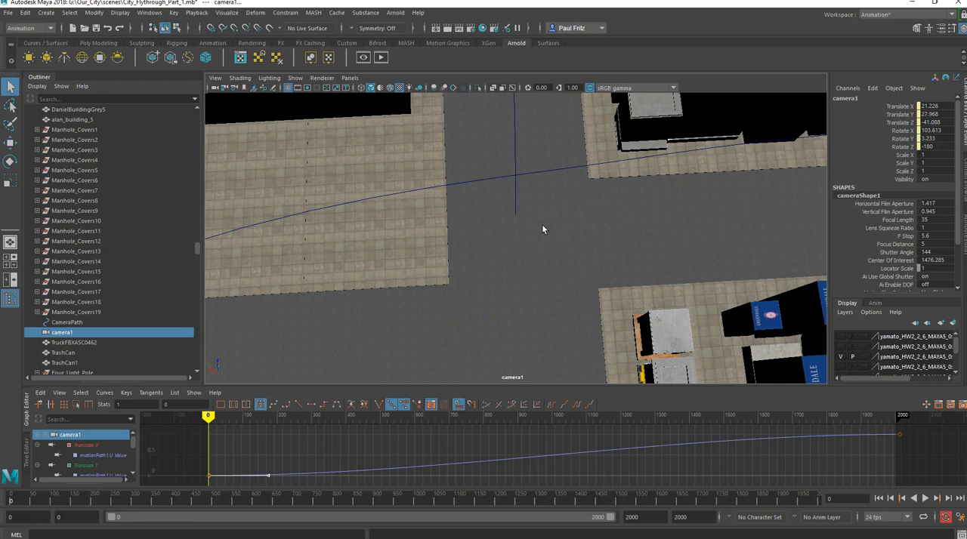
mouse_move(668, 194)
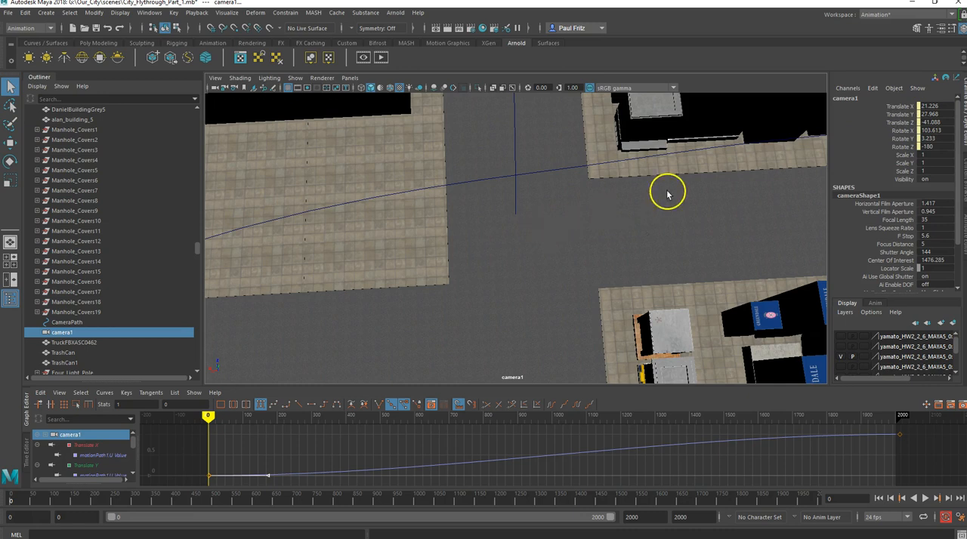
mouse_move(701, 188)
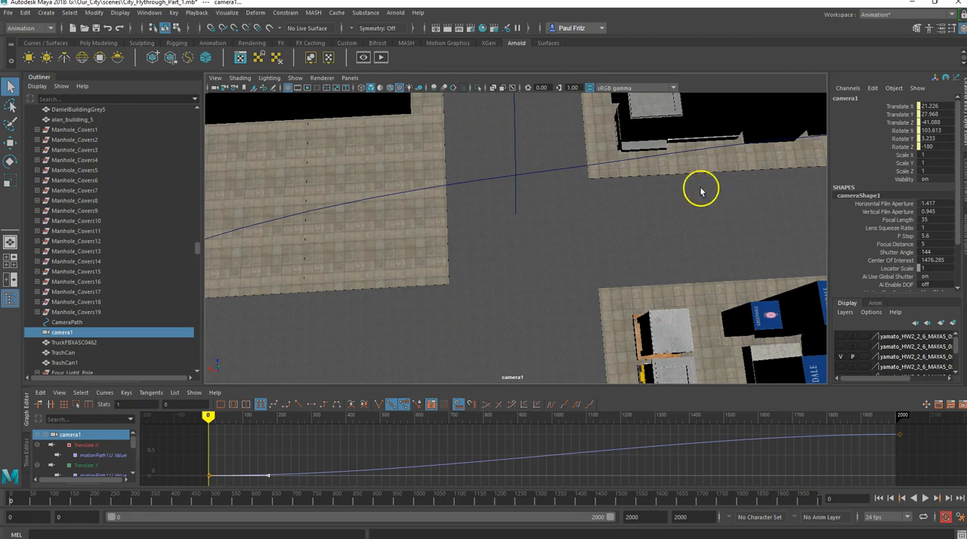
mouse_move(894, 130)
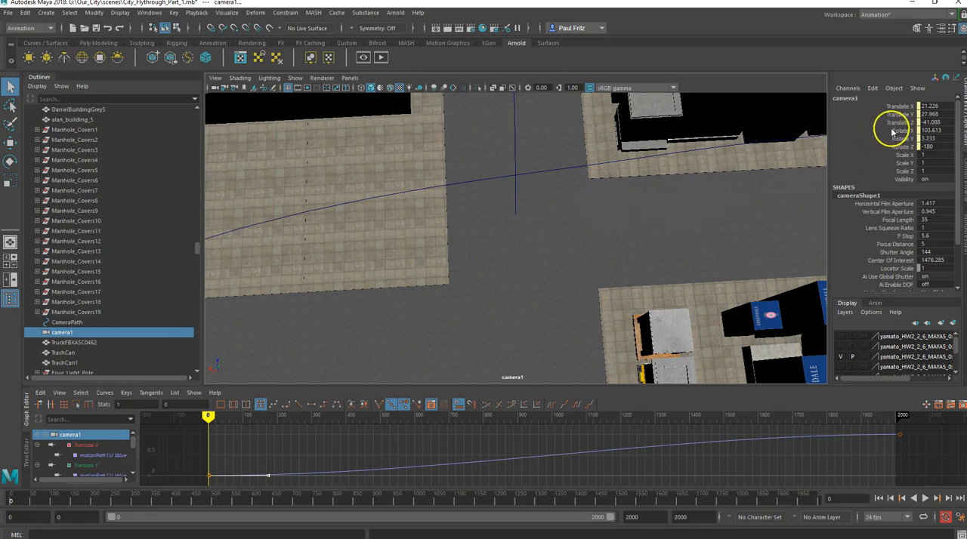
Select Rotate X, Y, Z and turn camera1 until the battleship sits centred in its view.
click(899, 130)
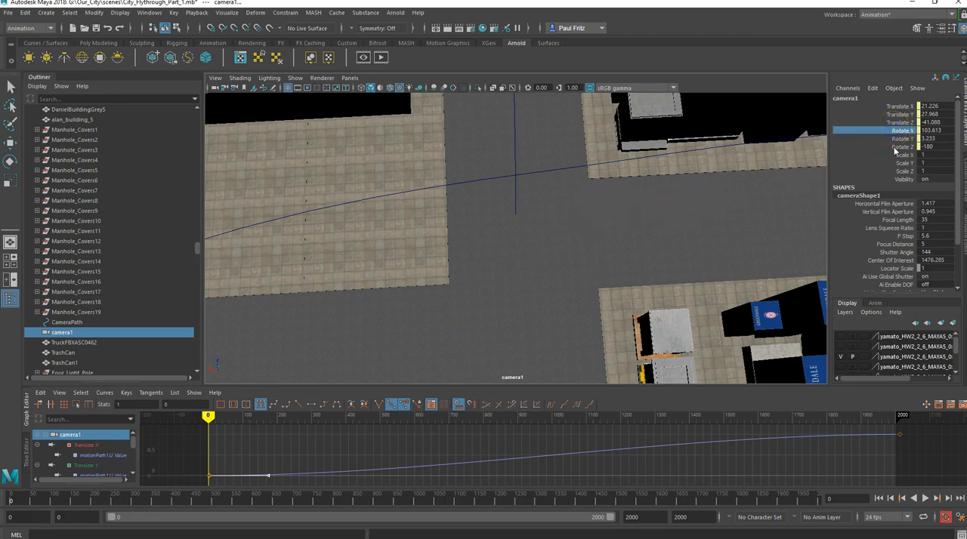
click(899, 142)
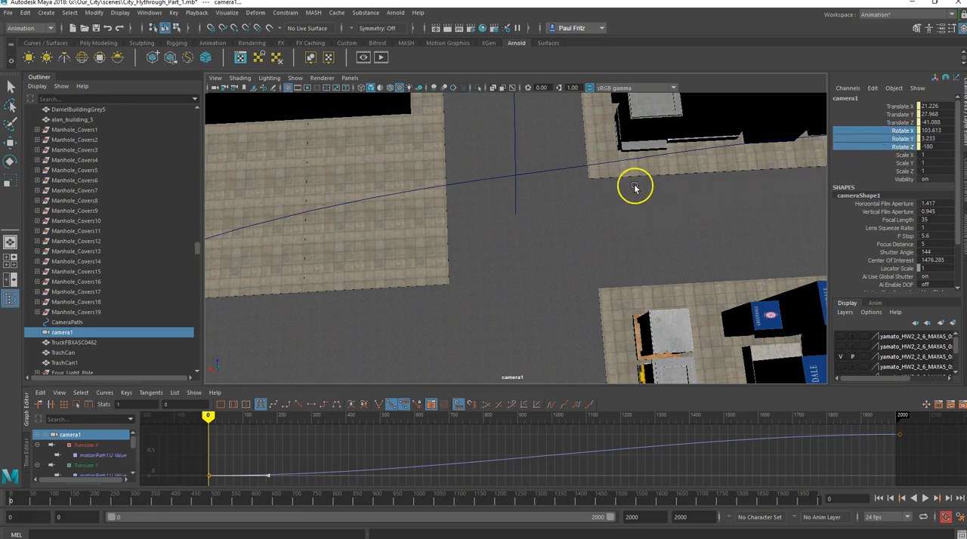
mouse_move(561, 184)
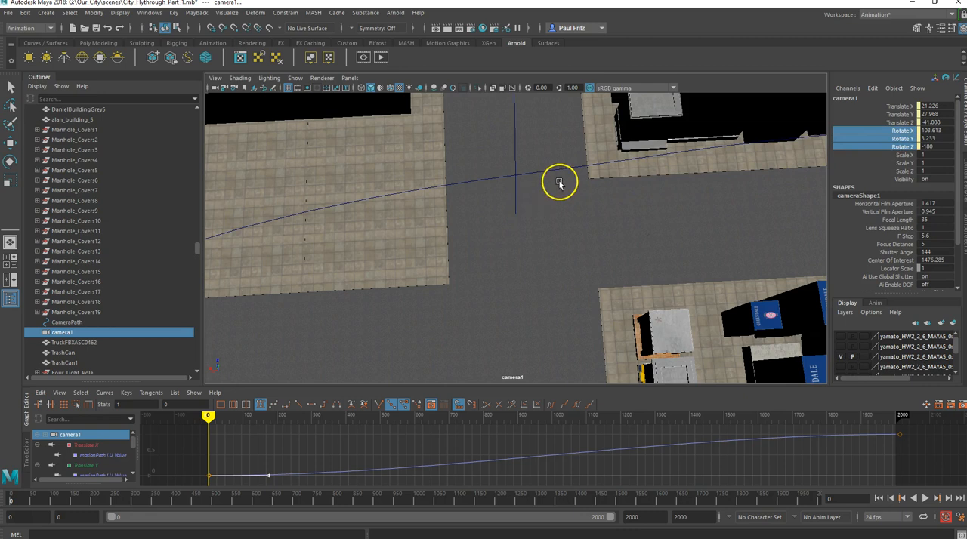
mouse_move(724, 168)
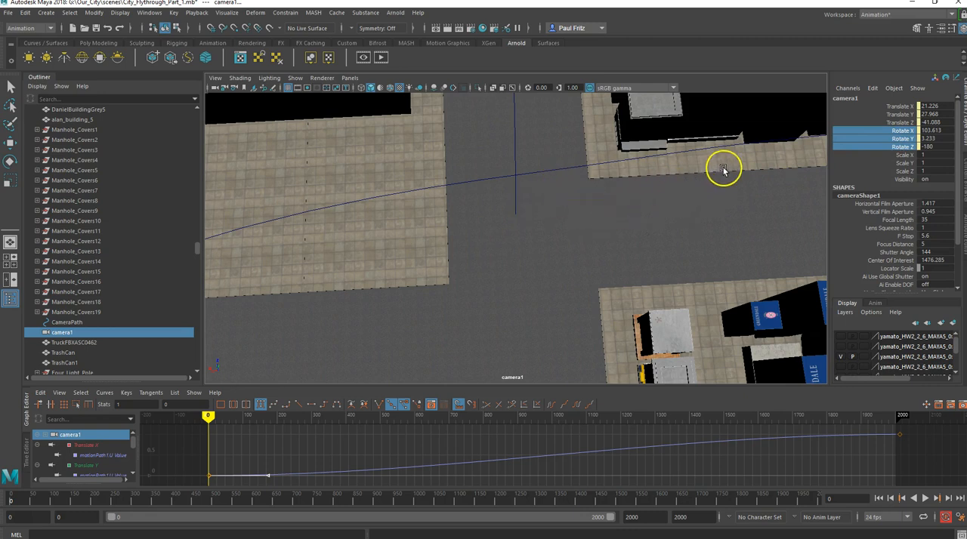
drag(722, 166, 773, 157)
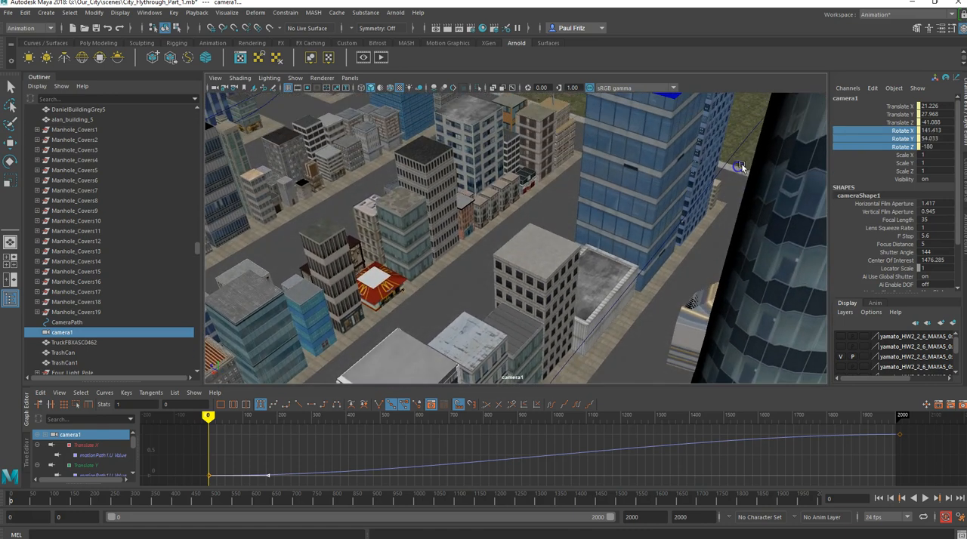
drag(740, 166, 616, 232)
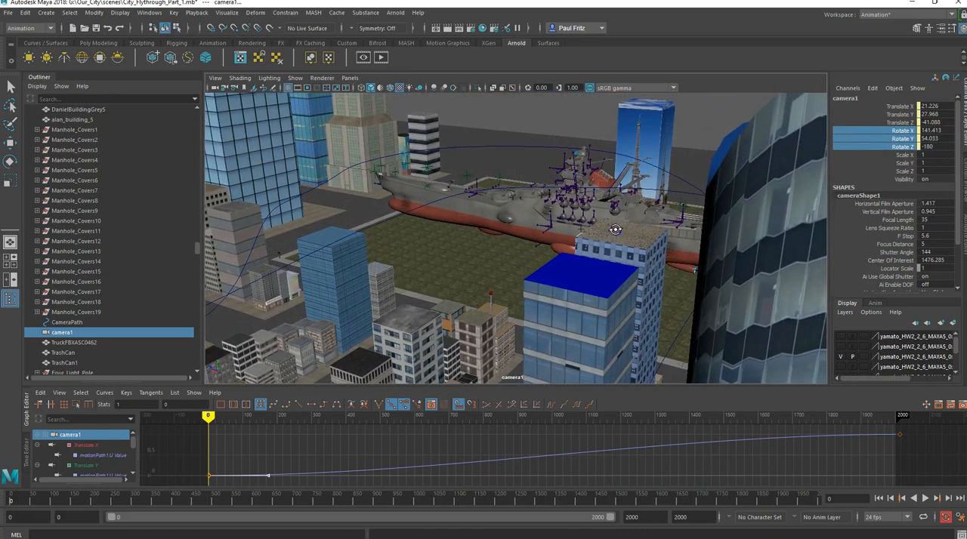
drag(616, 229, 520, 209)
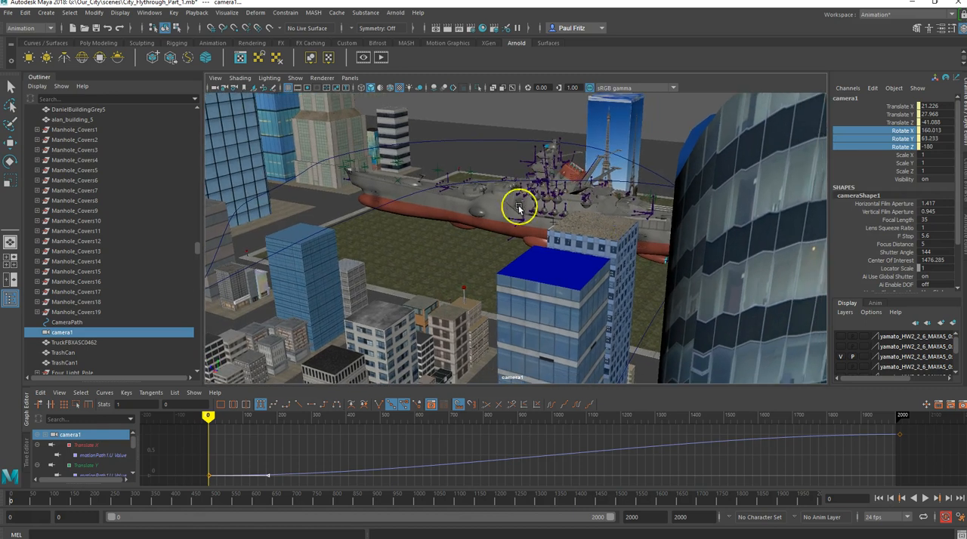
mouse_move(662, 287)
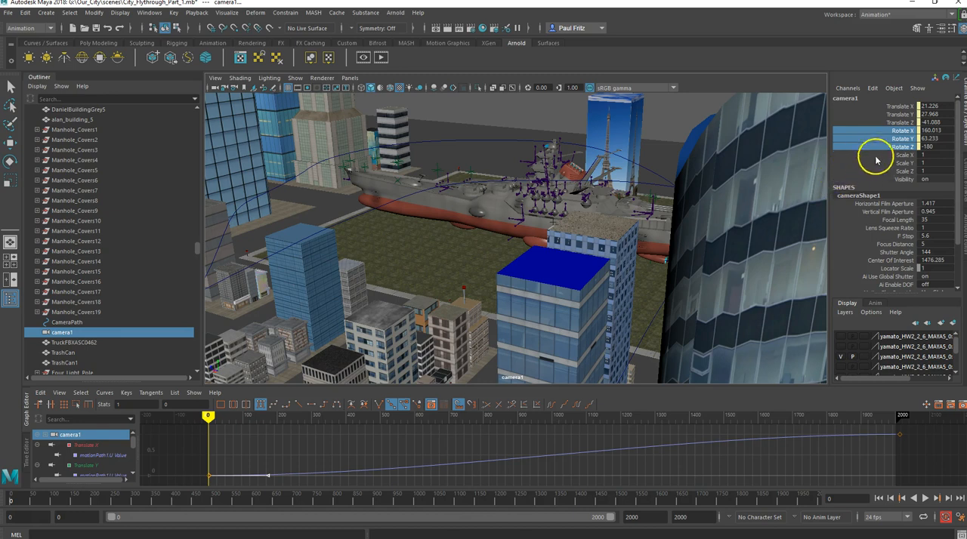
right_click(904, 138)
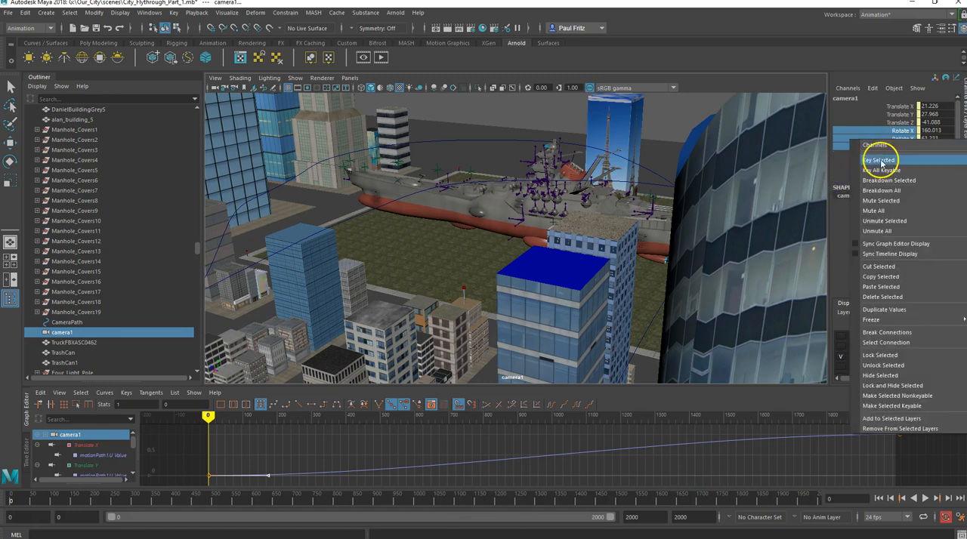
click(879, 161)
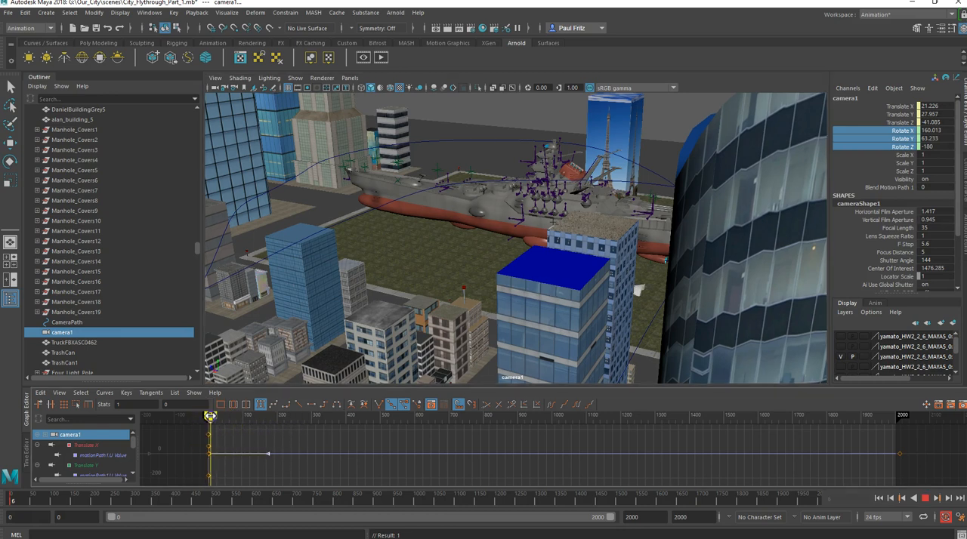
Scrub the early frames through camera1 to find where the battleship leaves the shot.
drag(210, 417, 284, 417)
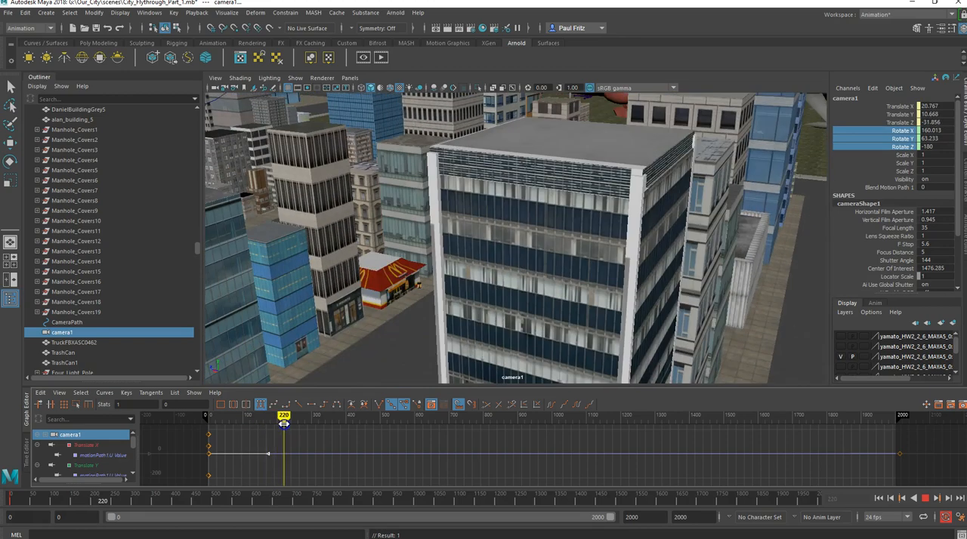
drag(284, 416, 298, 415)
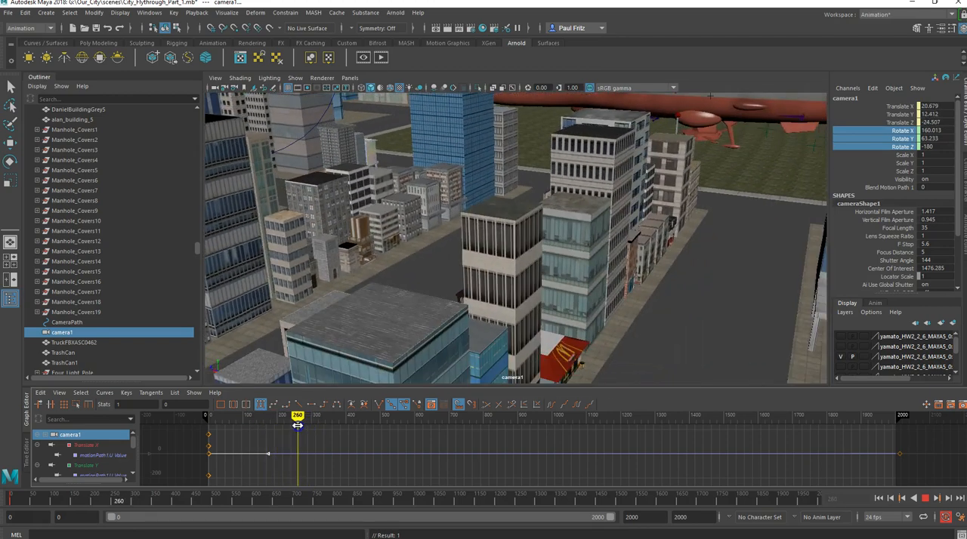
drag(296, 415, 329, 416)
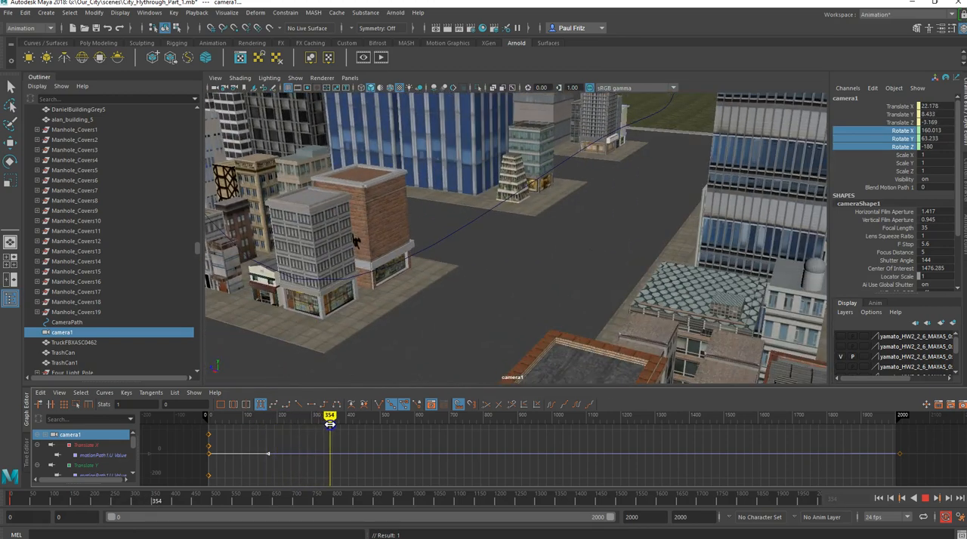
drag(330, 417, 290, 417)
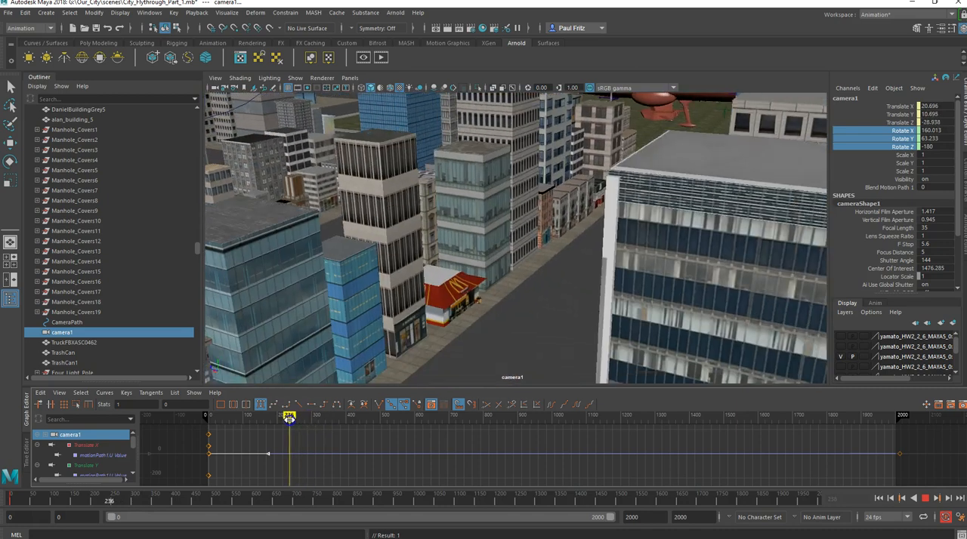
drag(290, 417, 272, 417)
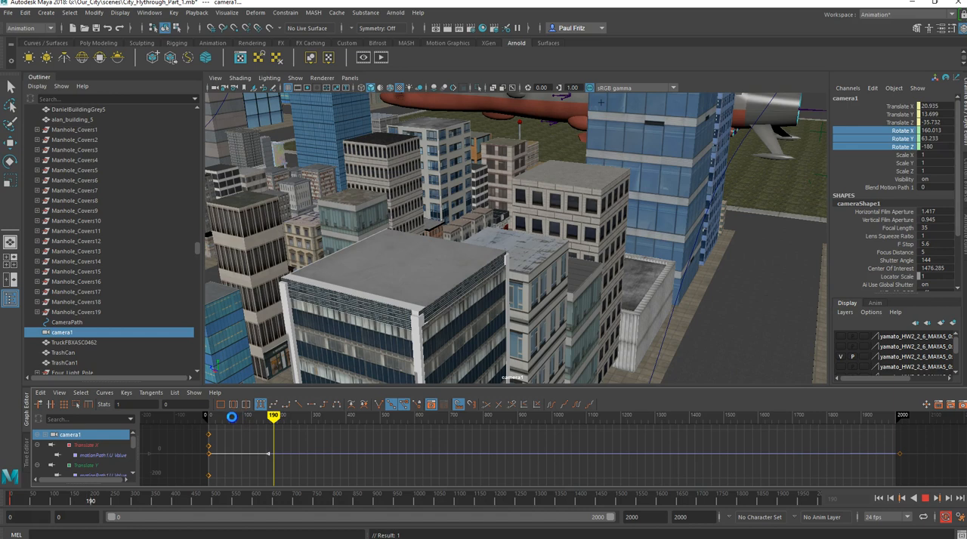
drag(272, 417, 229, 417)
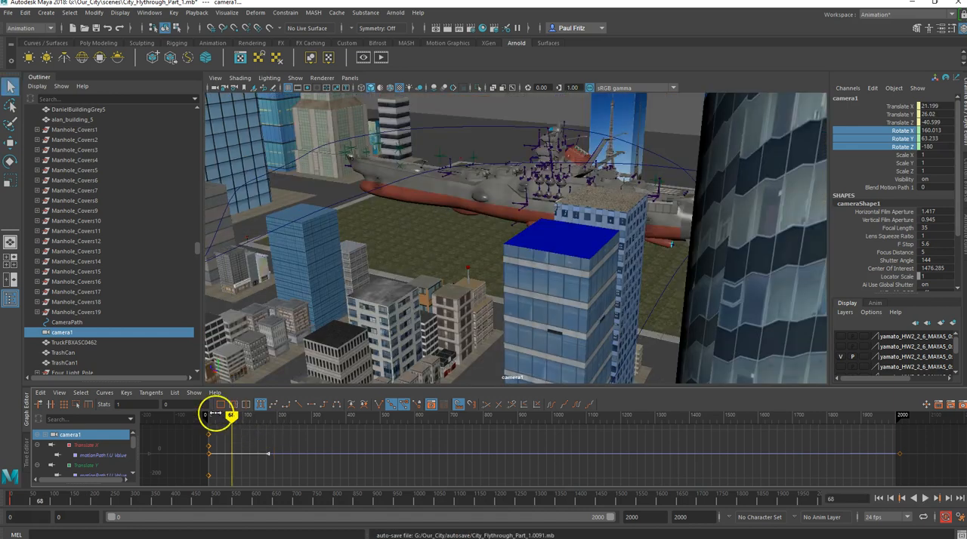
click(913, 499)
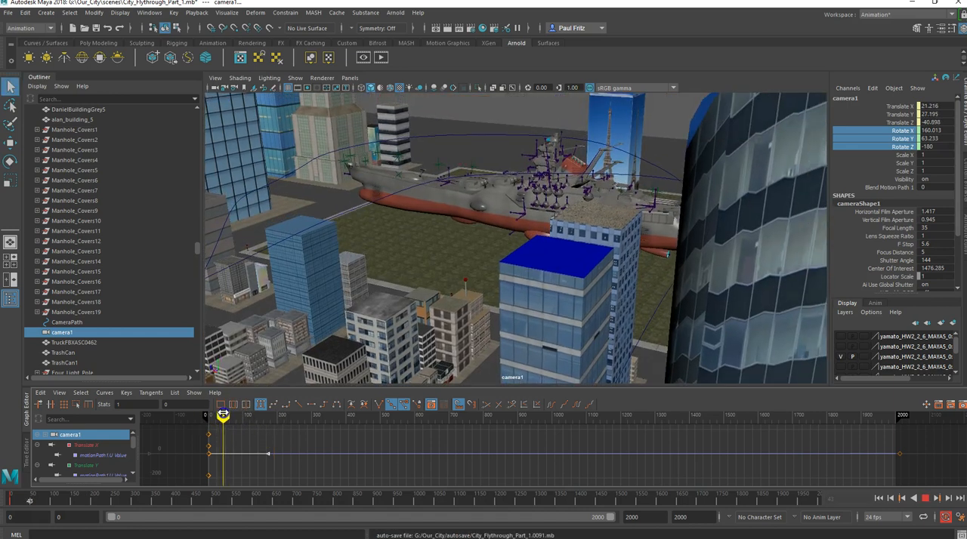
drag(223, 417, 253, 417)
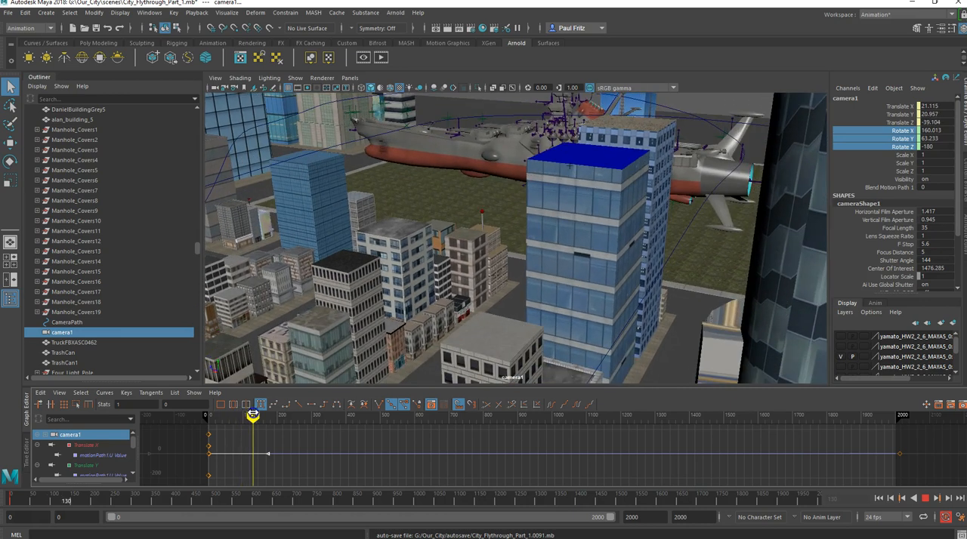
drag(254, 415, 269, 416)
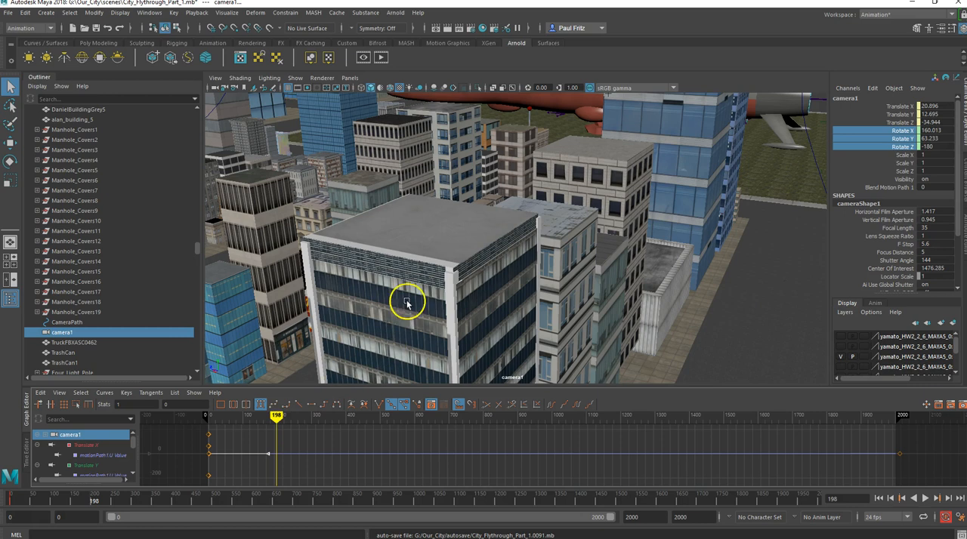
Tumble camera1 so the battleship comes back into frame at the current point of the flight.
drag(407, 302, 513, 178)
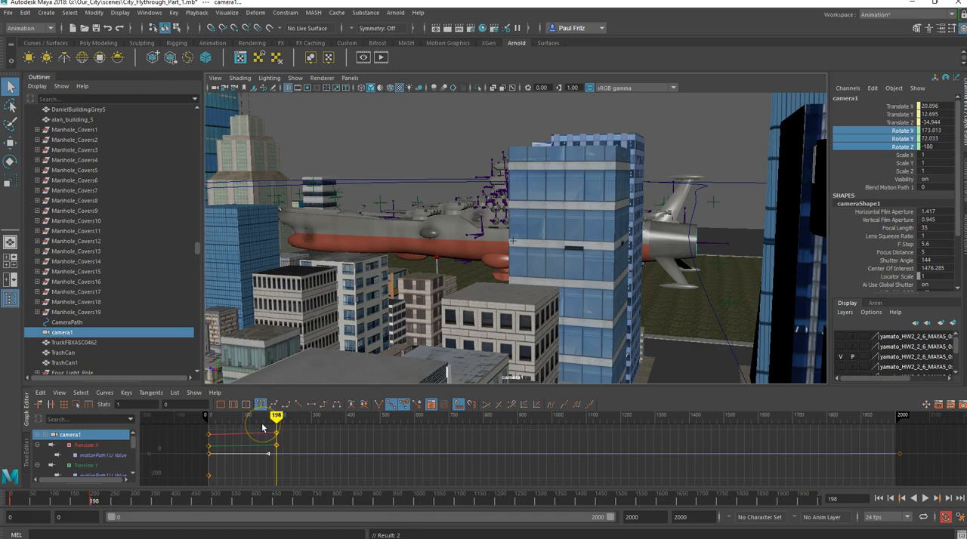
mouse_move(245, 459)
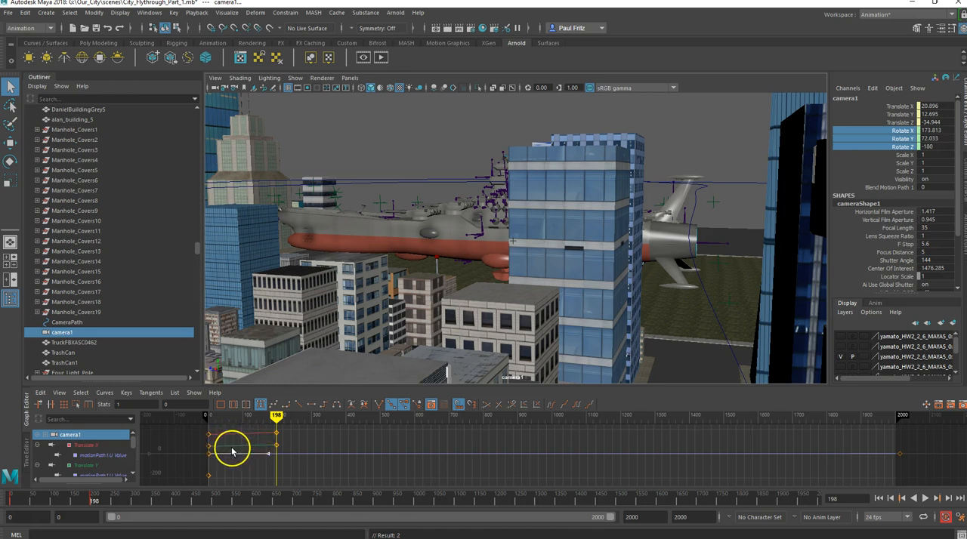
mouse_move(247, 436)
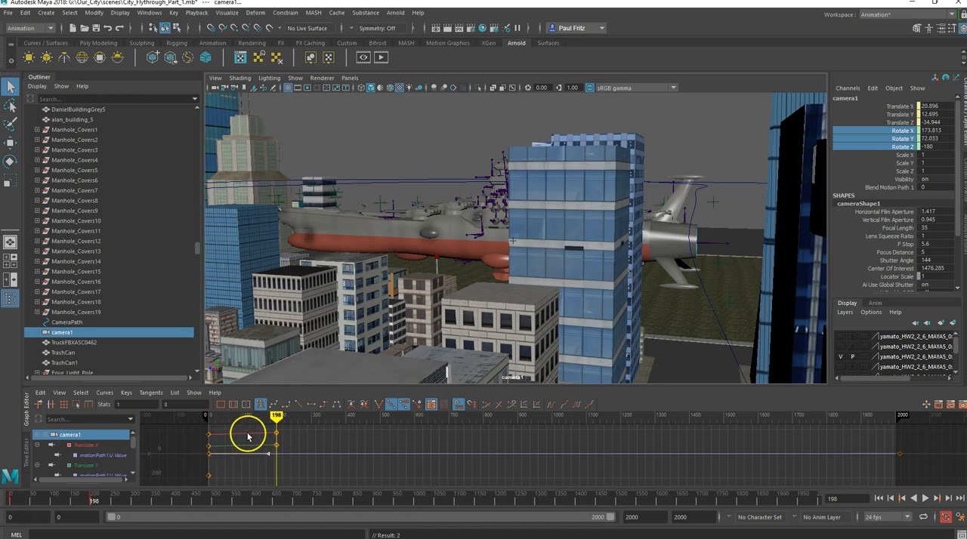
mouse_move(254, 446)
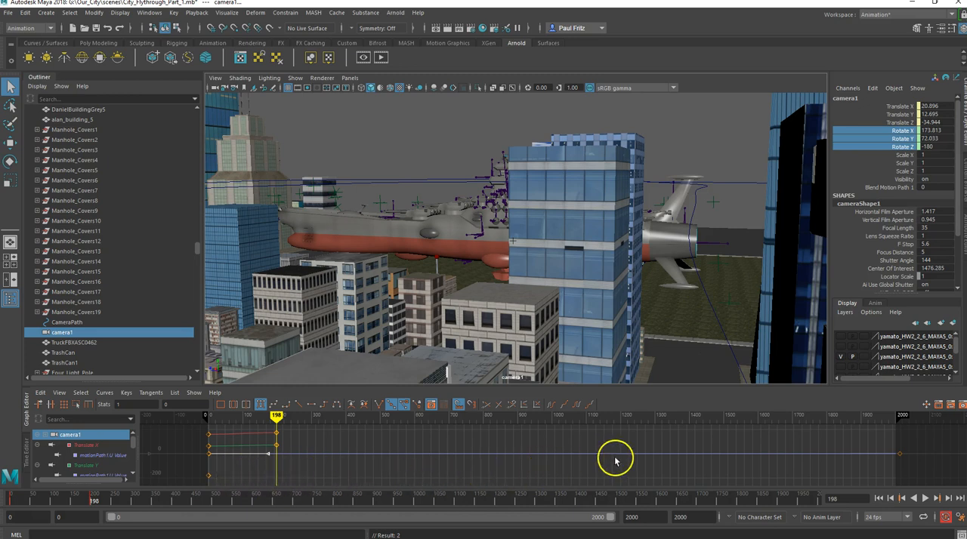
mouse_move(861, 138)
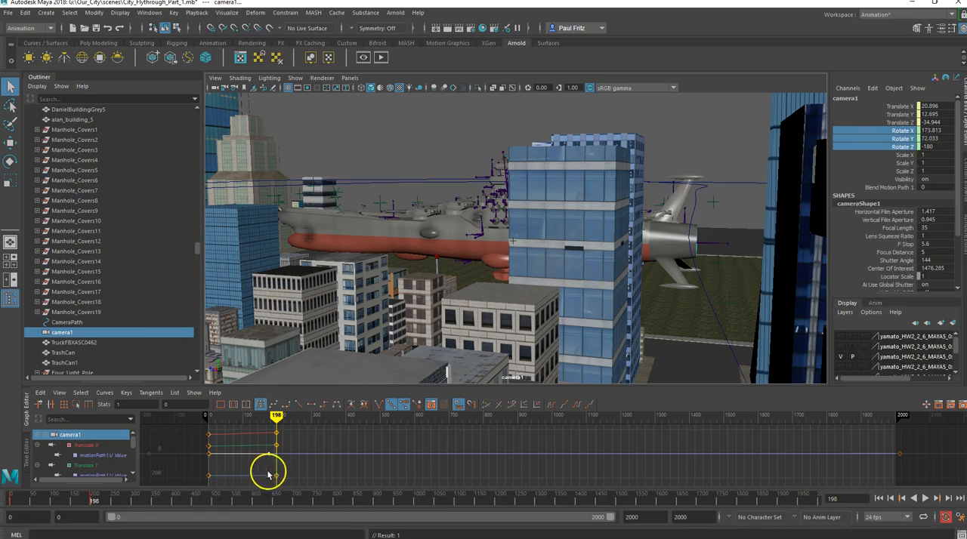
mouse_move(432, 446)
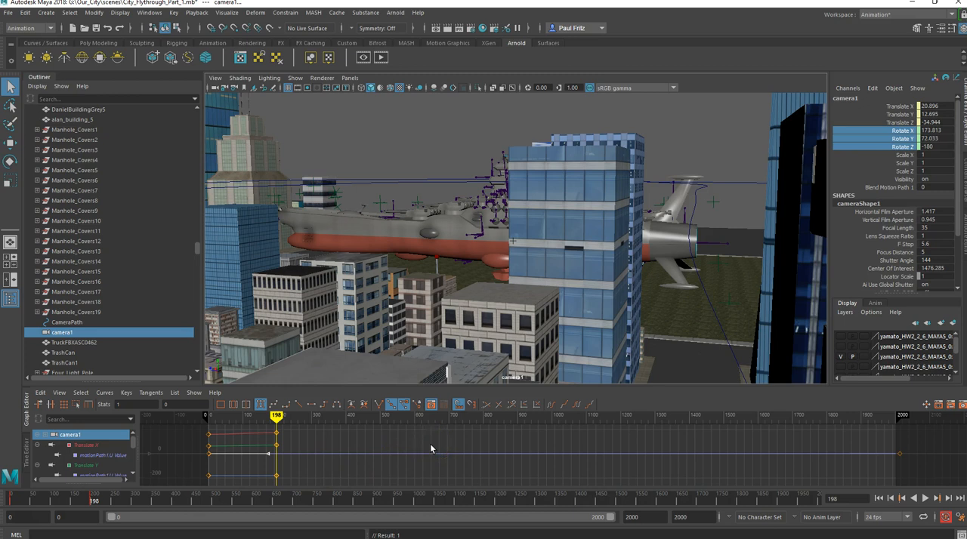
mouse_move(467, 396)
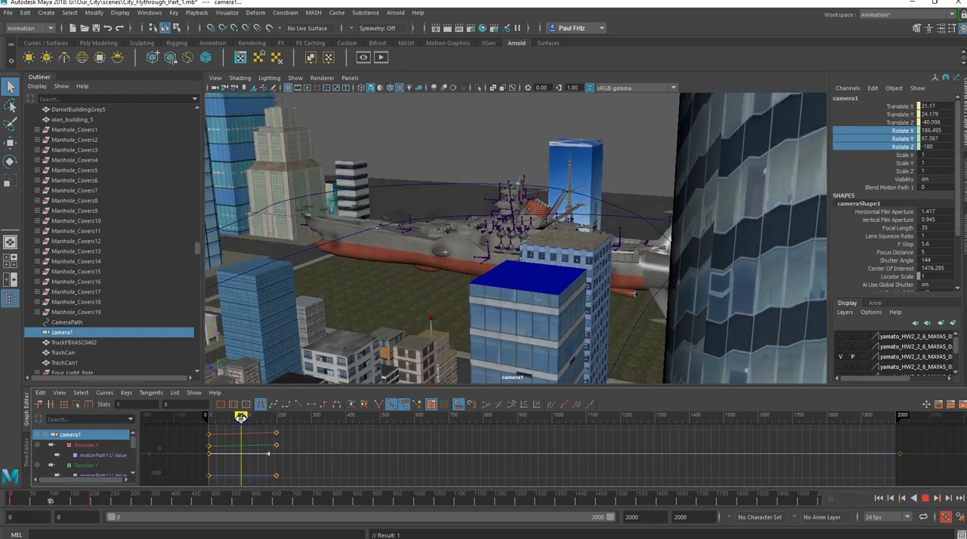
Scrub the time slider back and forth around the new rotation key to confirm the battleship stays in view.
drag(240, 417, 249, 417)
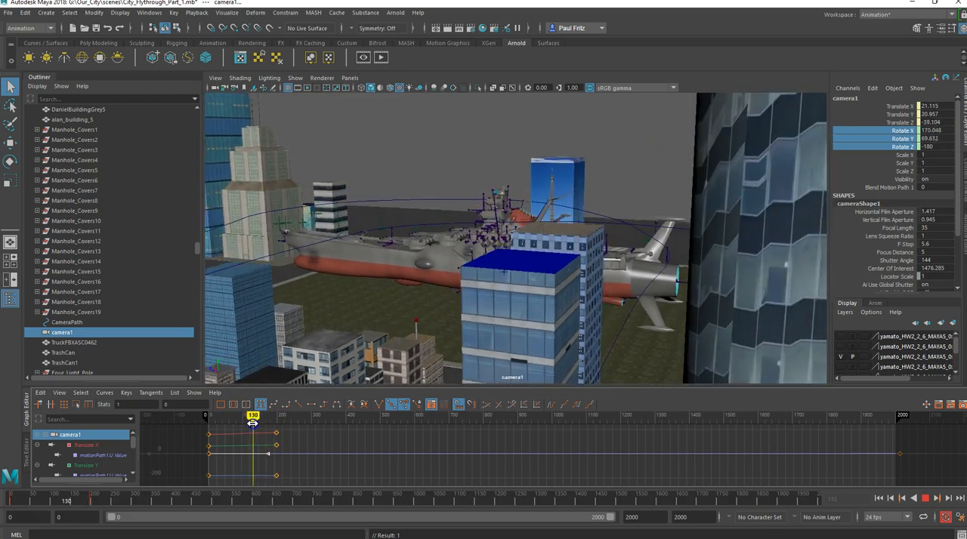
drag(254, 423, 255, 423)
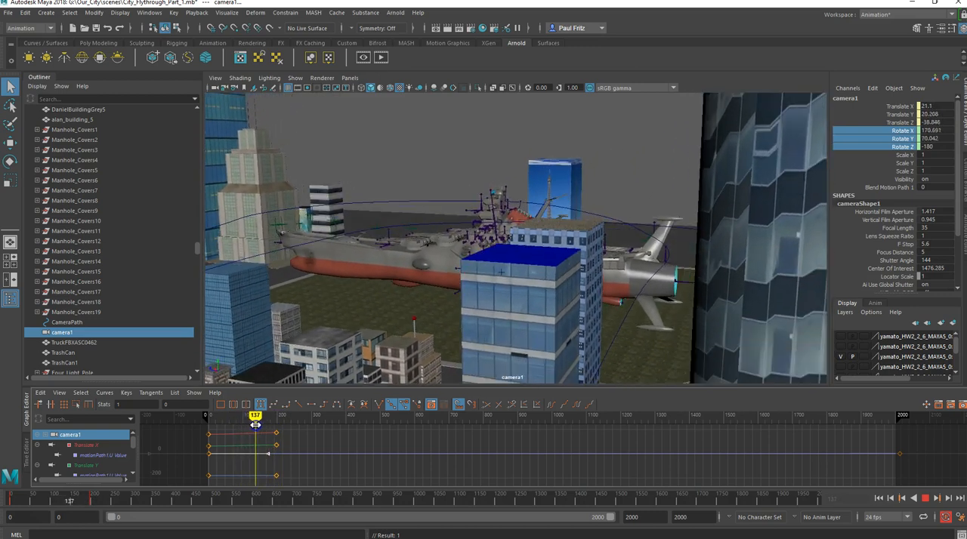
drag(256, 415, 244, 415)
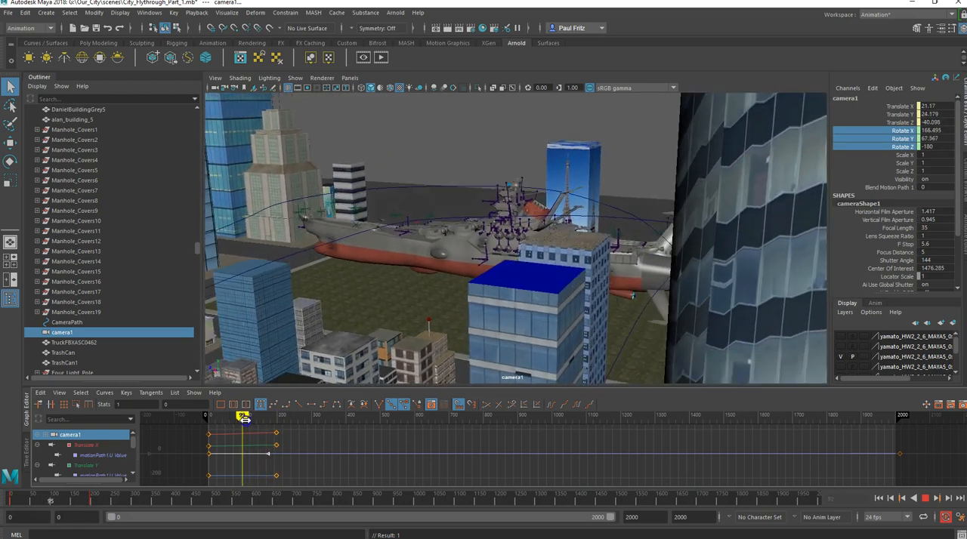
drag(242, 416, 238, 416)
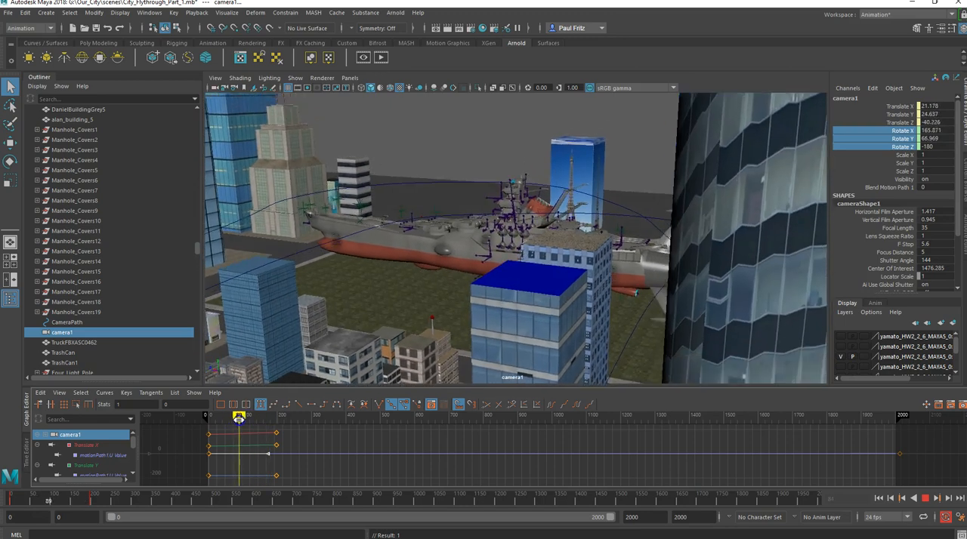
drag(238, 417, 275, 417)
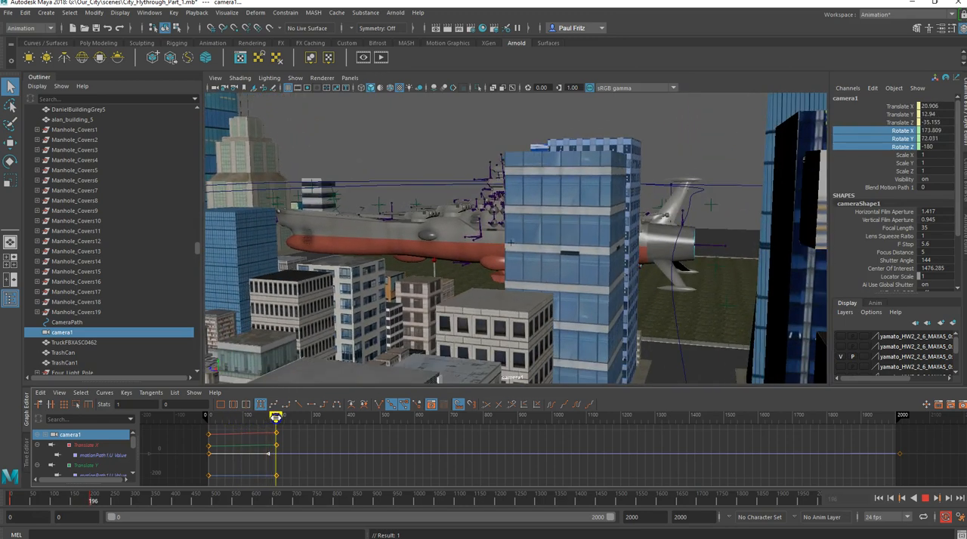
drag(275, 417, 294, 417)
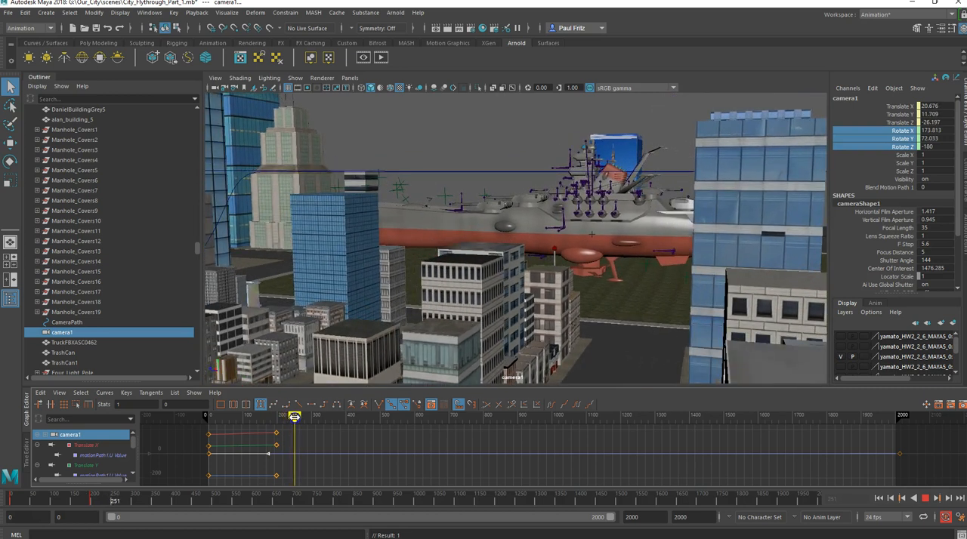
drag(293, 417, 300, 417)
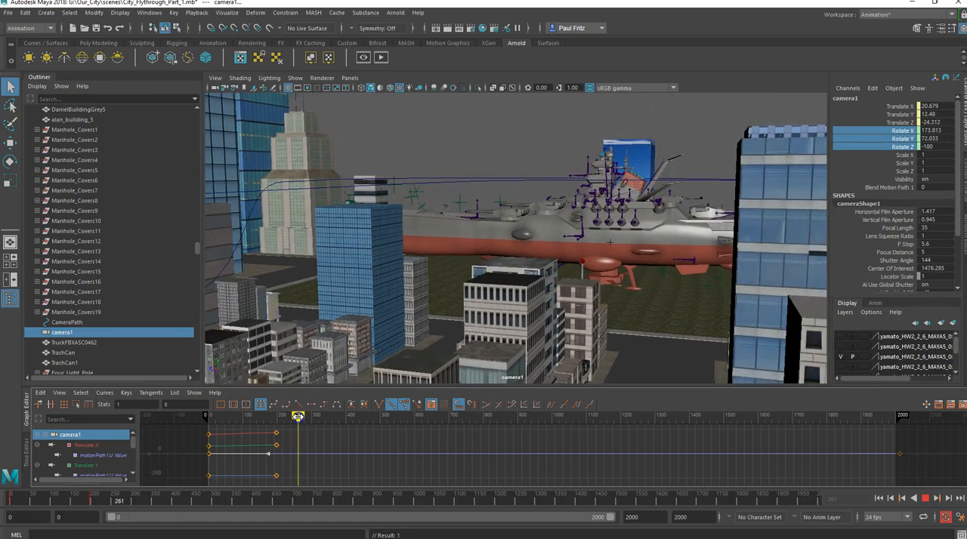
Advance to the next frame where focus drifts, re-aim at the battleship and bring up the Rotate channel keying menu.
drag(296, 417, 324, 417)
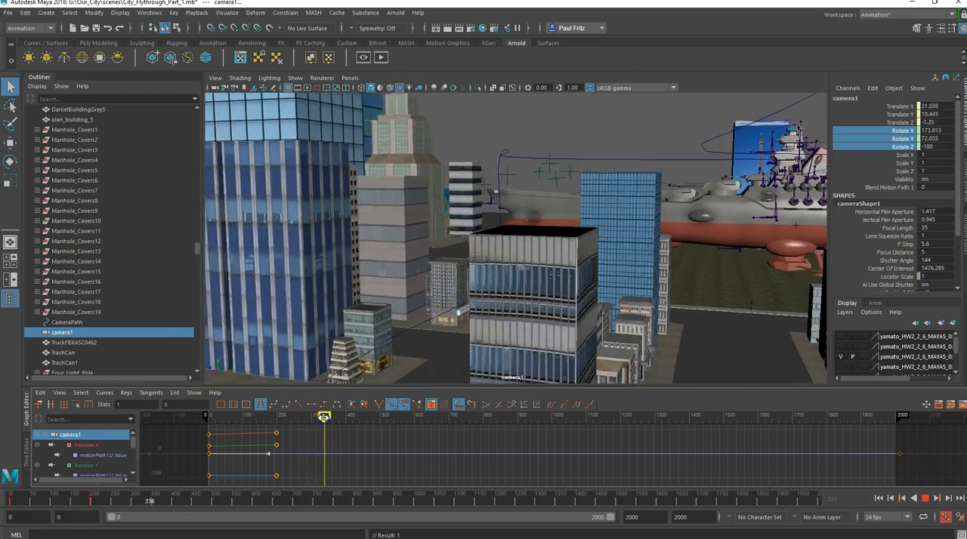
drag(323, 417, 337, 417)
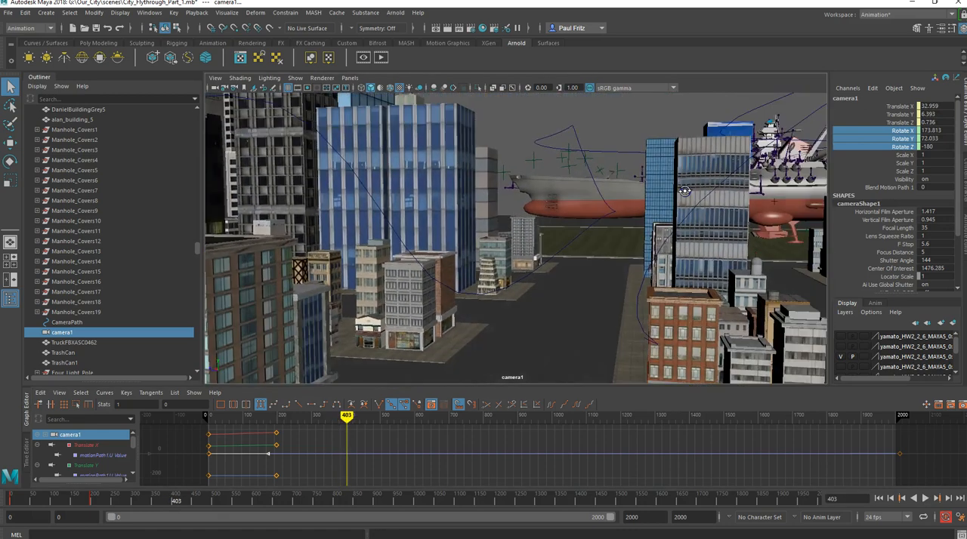
drag(683, 190, 707, 187)
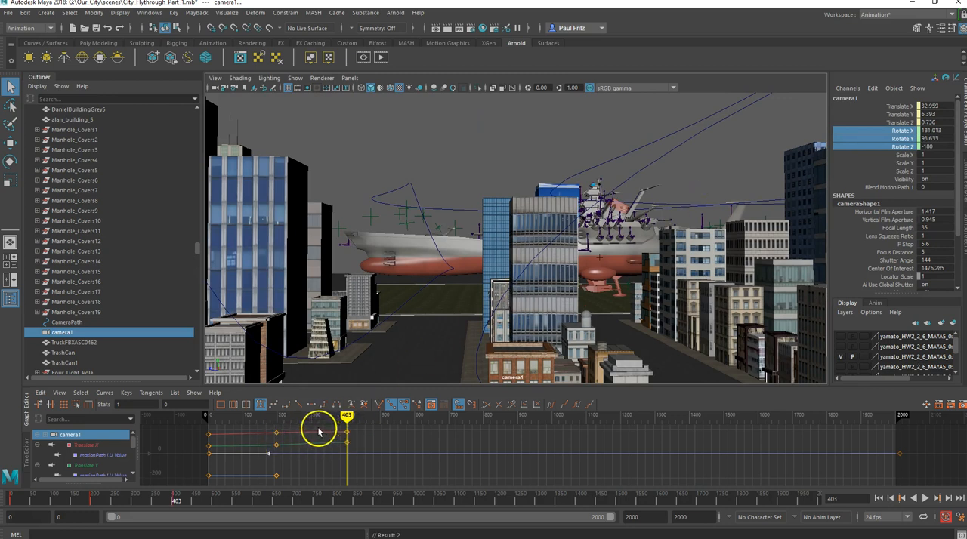
right_click(904, 130)
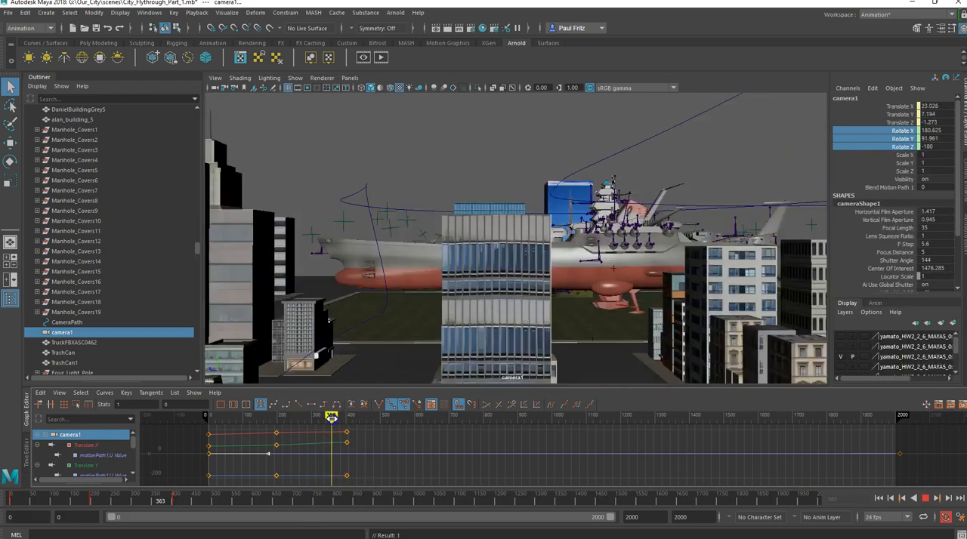
drag(331, 417, 229, 417)
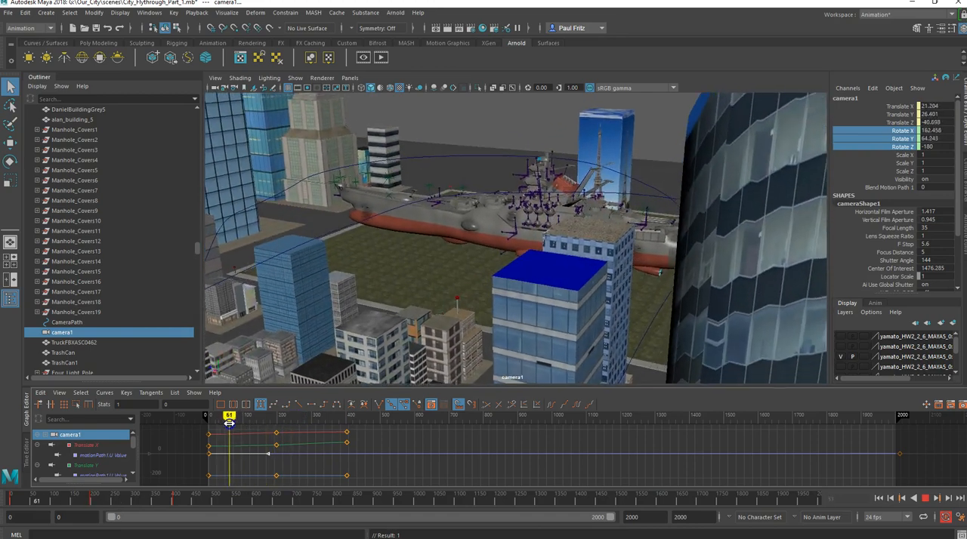
drag(230, 423, 297, 423)
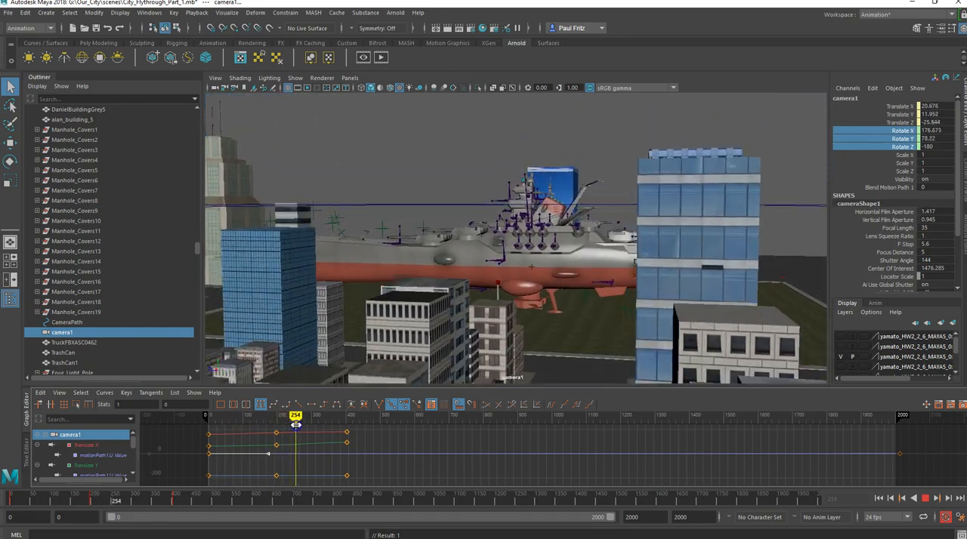
drag(295, 426, 320, 426)
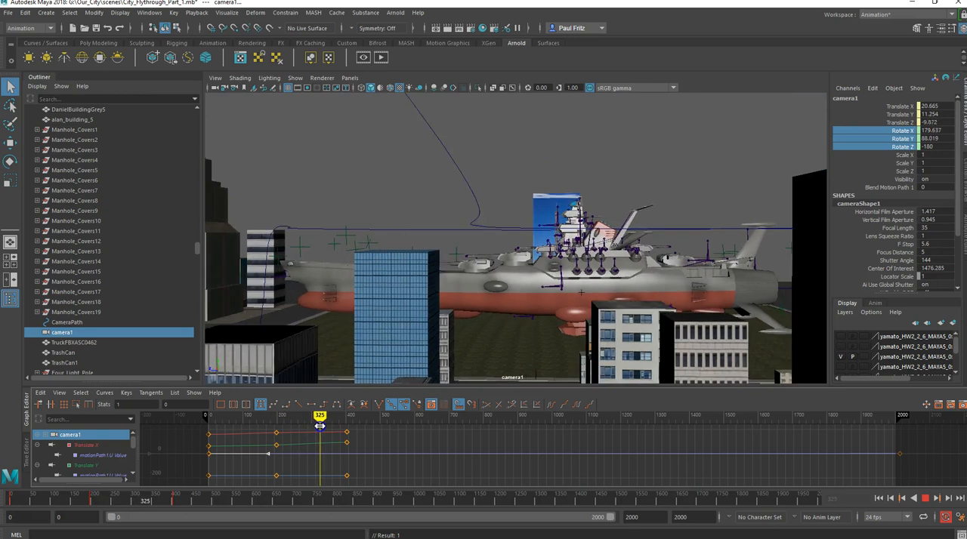
drag(320, 416, 345, 415)
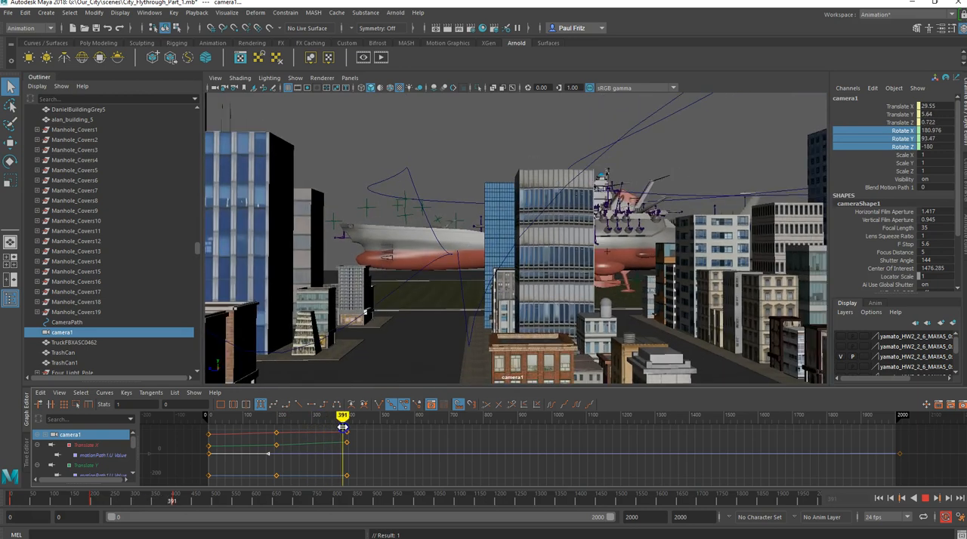
drag(342, 428, 347, 427)
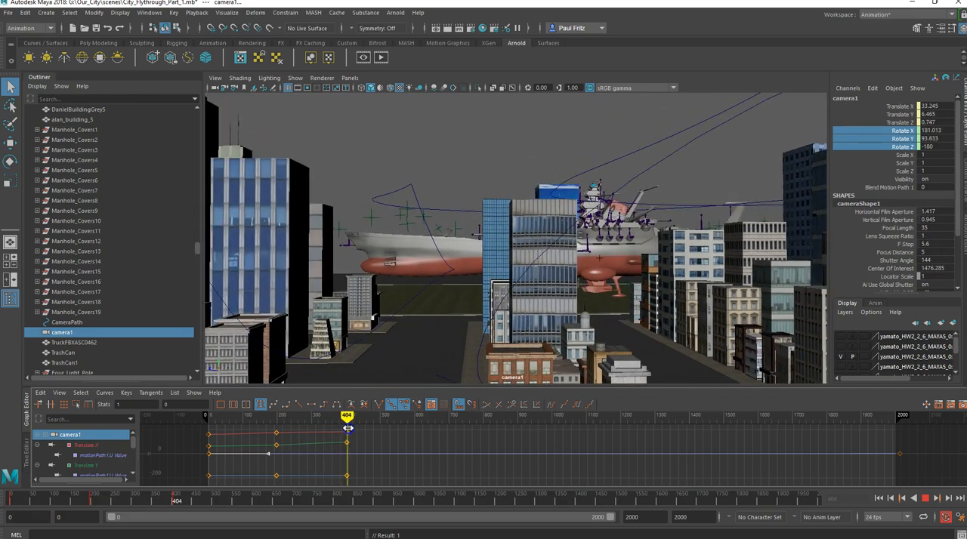
drag(346, 417, 362, 417)
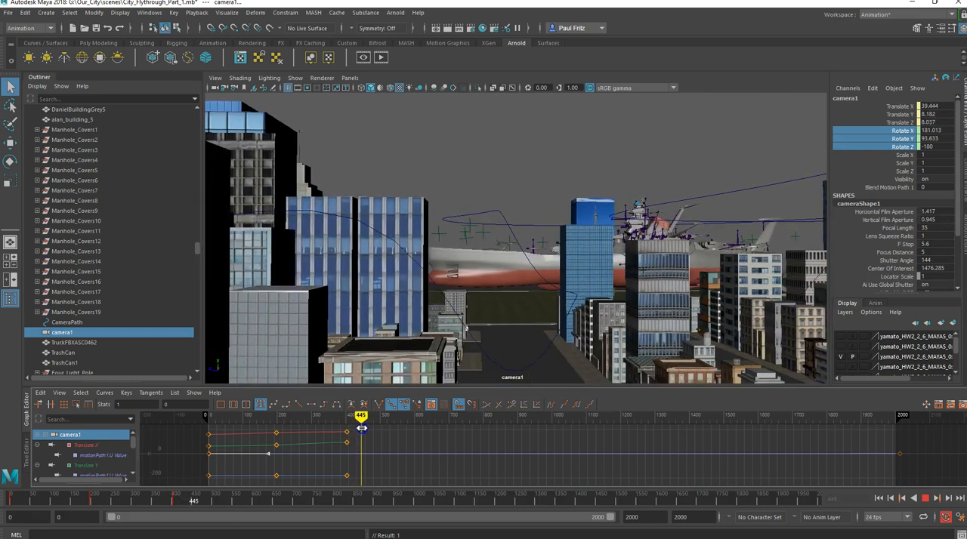
drag(361, 429, 369, 417)
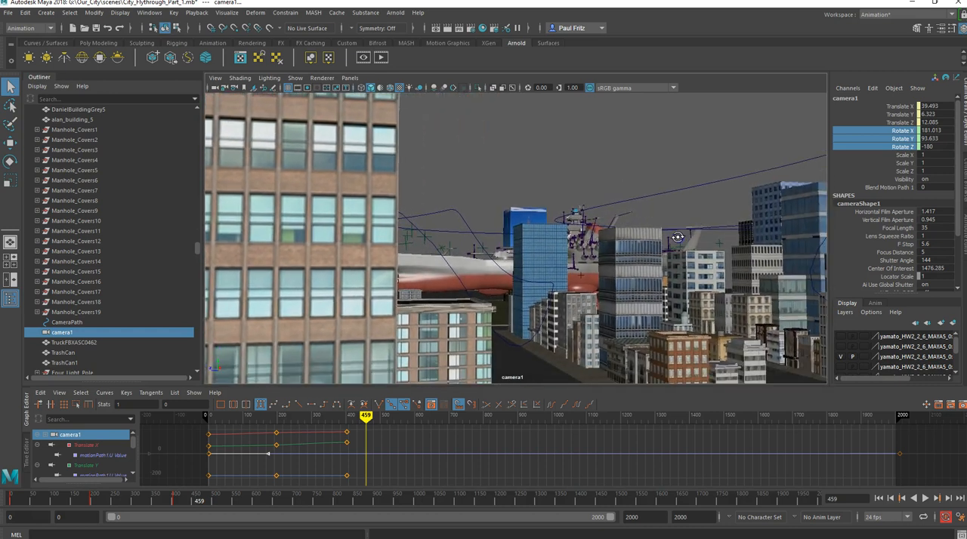
Tumble camera1 back toward the battleship and key its Rotate channels with Key Selected at this frame.
drag(677, 239, 571, 255)
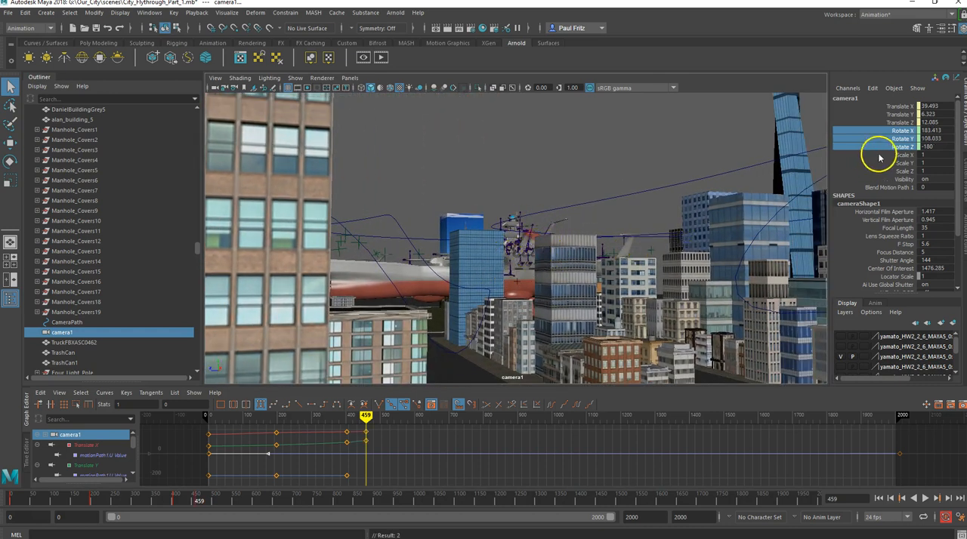
right_click(902, 147)
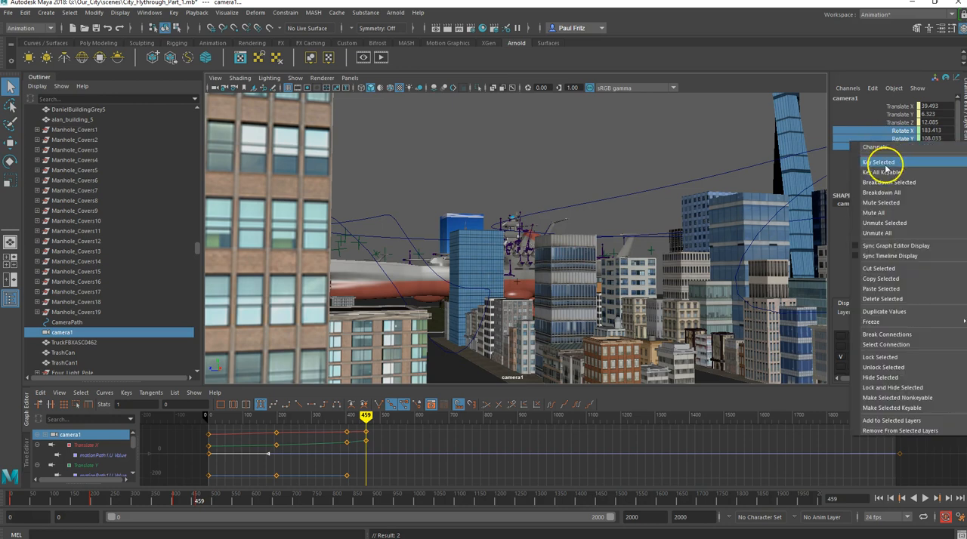
click(882, 163)
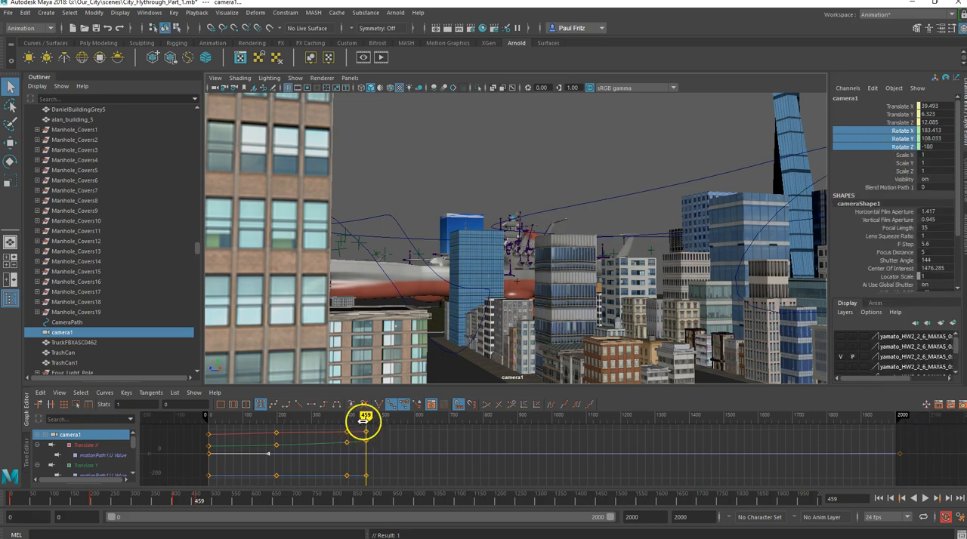
Scrub forward through the flythrough to the frame where the camera meets the buildings.
drag(366, 417, 348, 417)
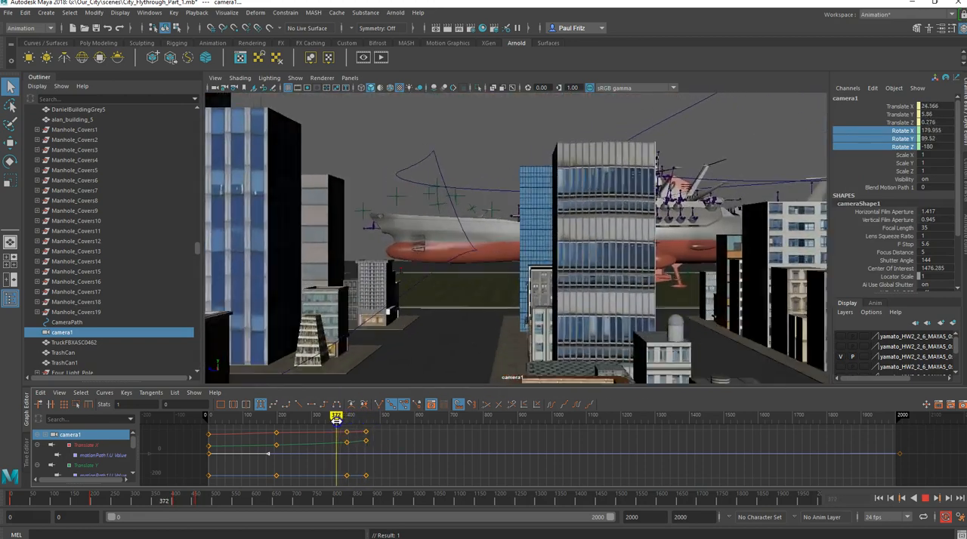
drag(335, 415, 375, 415)
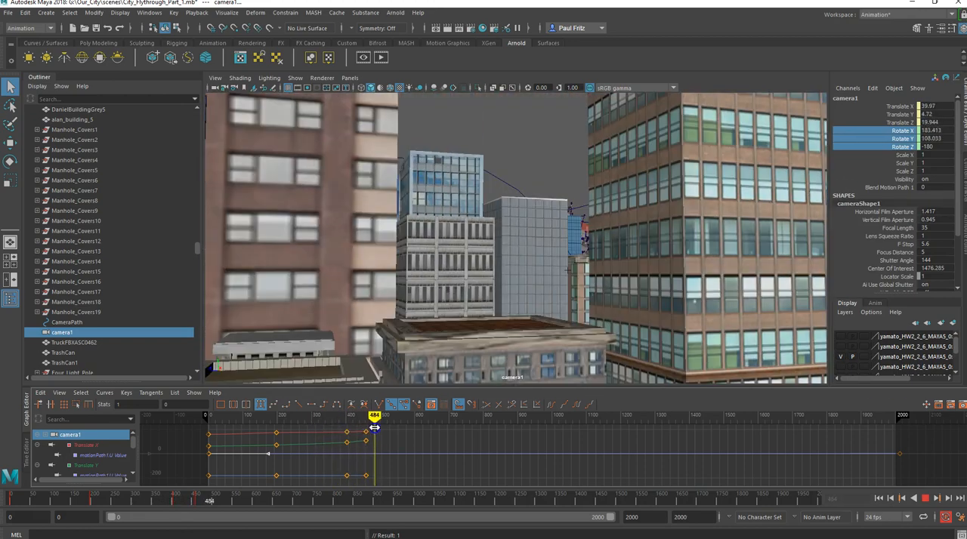
drag(373, 415, 368, 416)
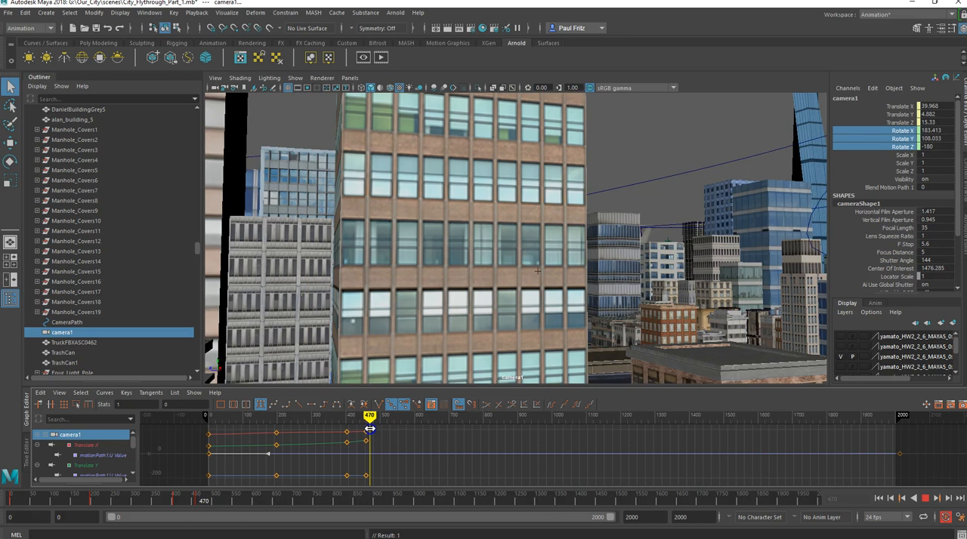
mouse_move(368, 405)
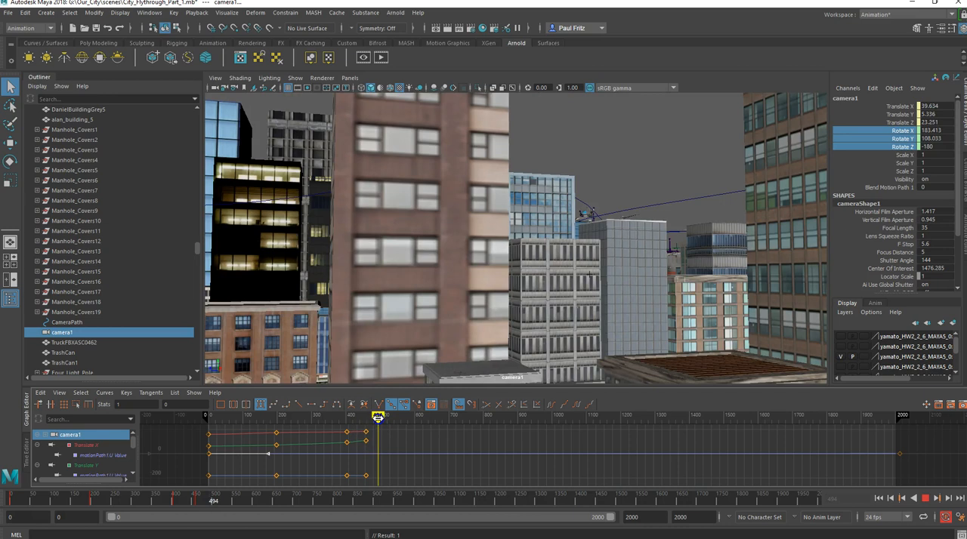
drag(377, 417, 384, 417)
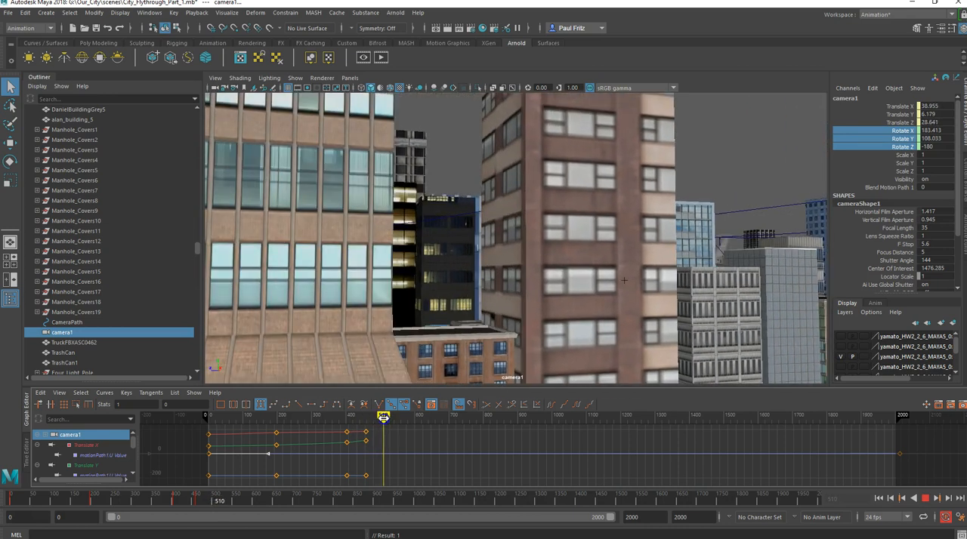
drag(384, 417, 386, 417)
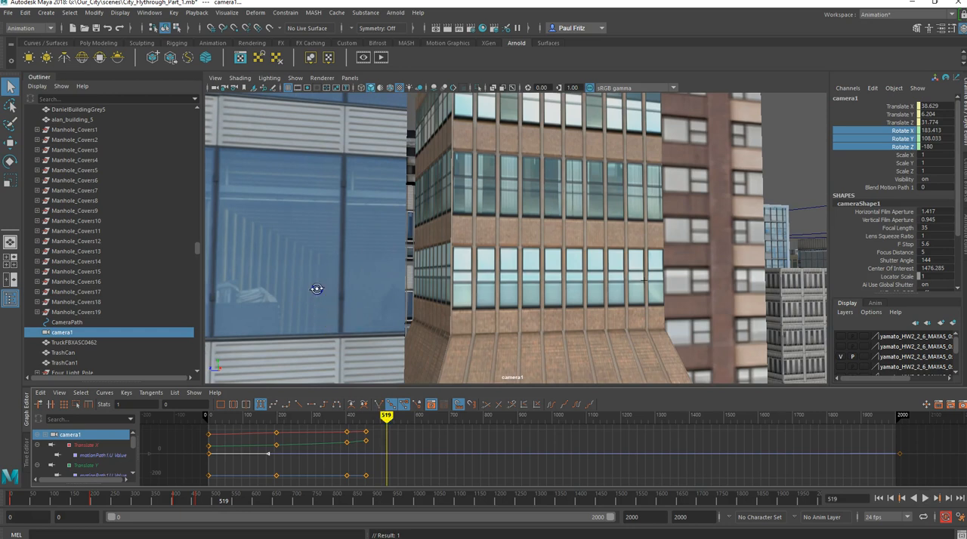
Re-aim camera1 over the rooftops away from the blocking building, then preview the frames after the new key.
drag(317, 290, 222, 302)
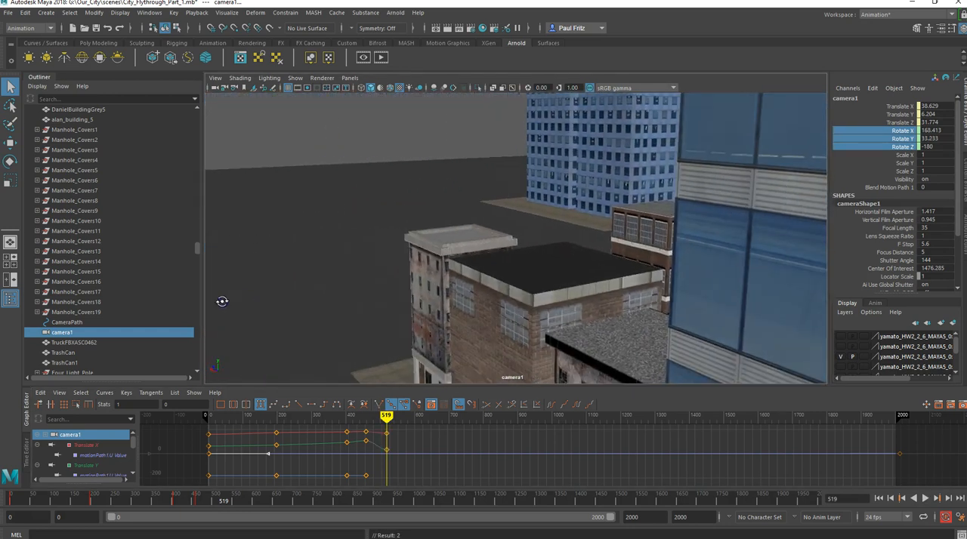
drag(223, 302, 303, 312)
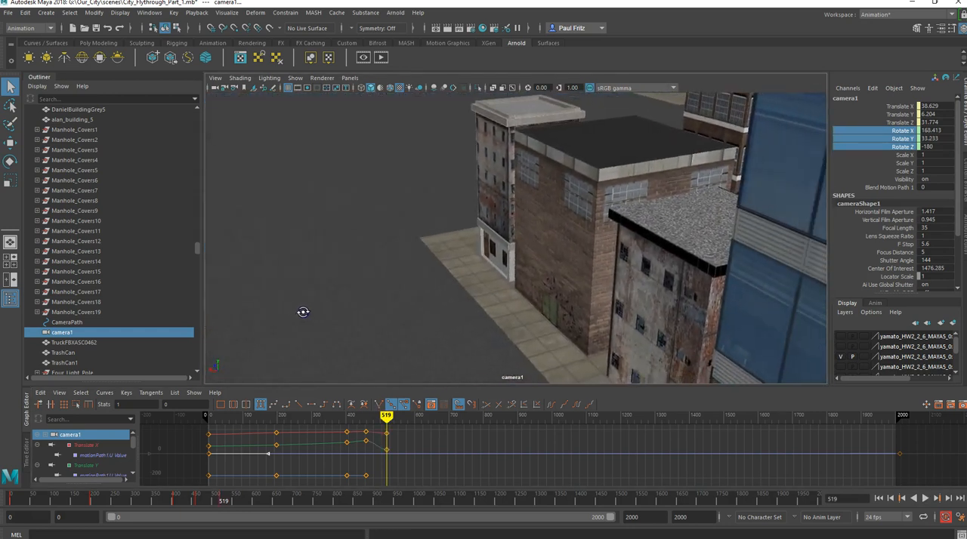
drag(302, 313, 332, 328)
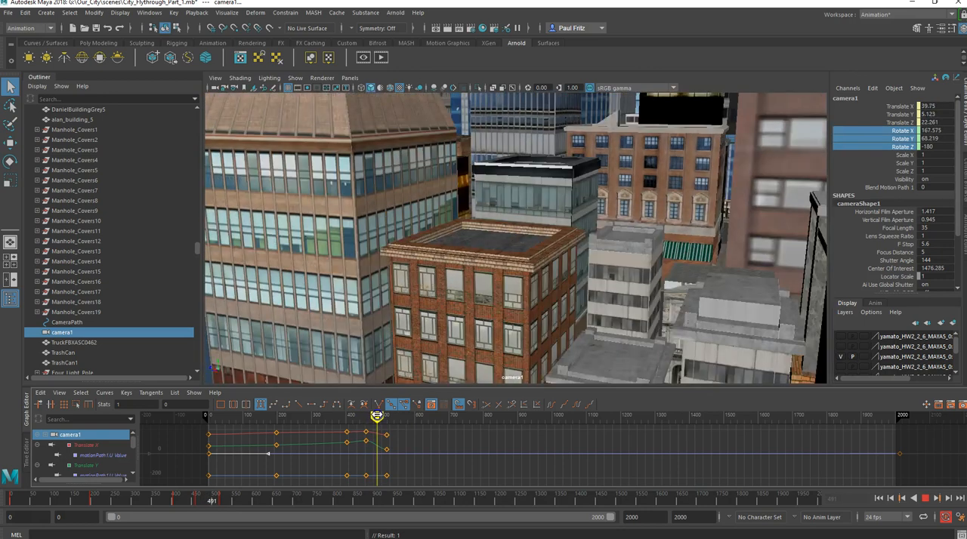
drag(376, 417, 385, 417)
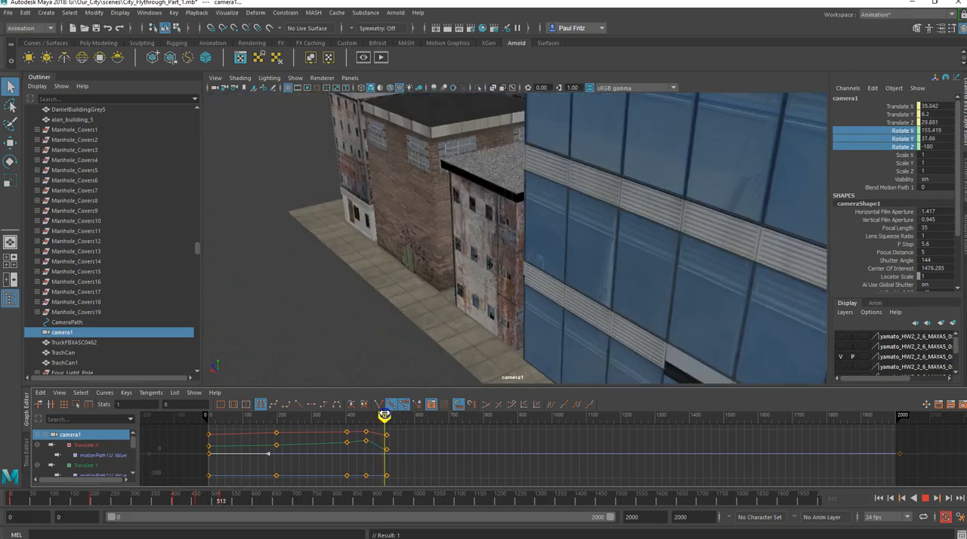
drag(384, 414, 399, 414)
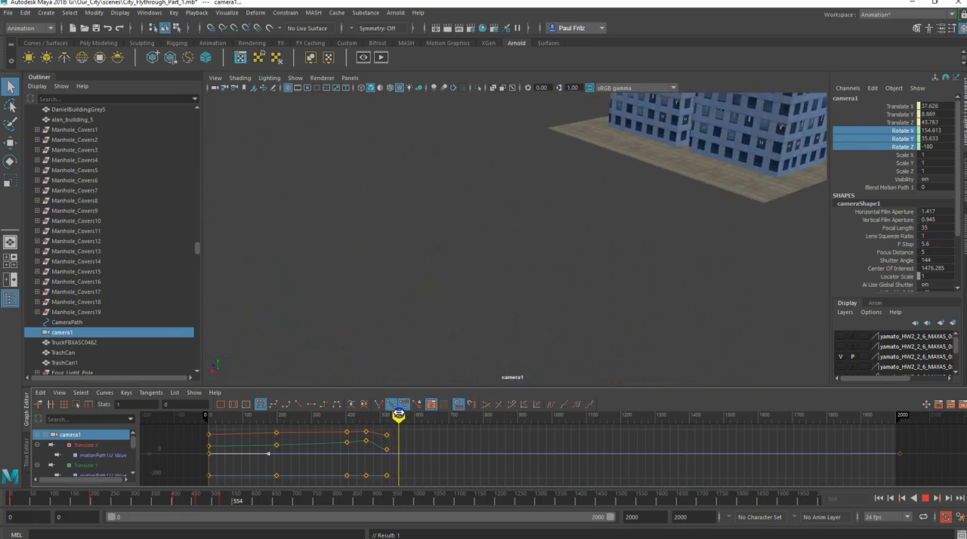
drag(399, 417, 401, 417)
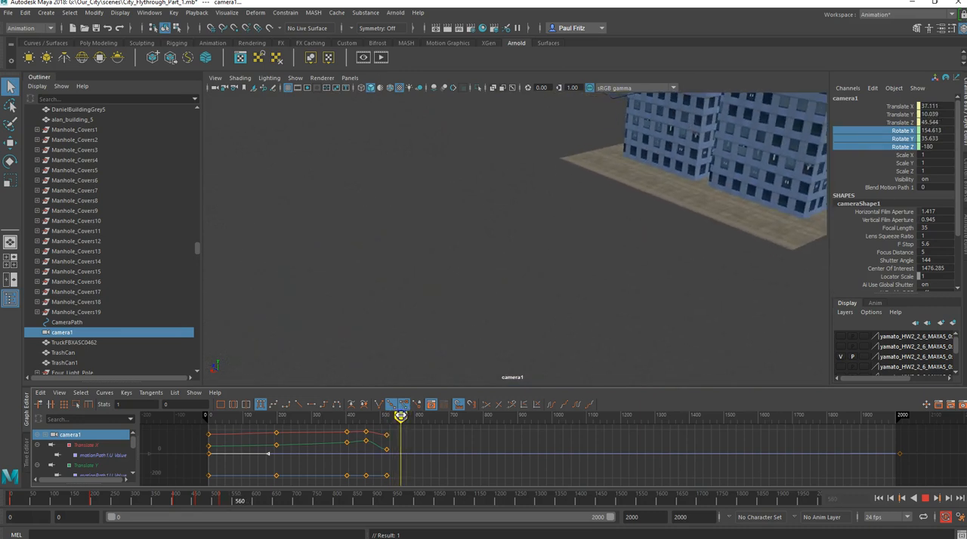
drag(400, 417, 404, 417)
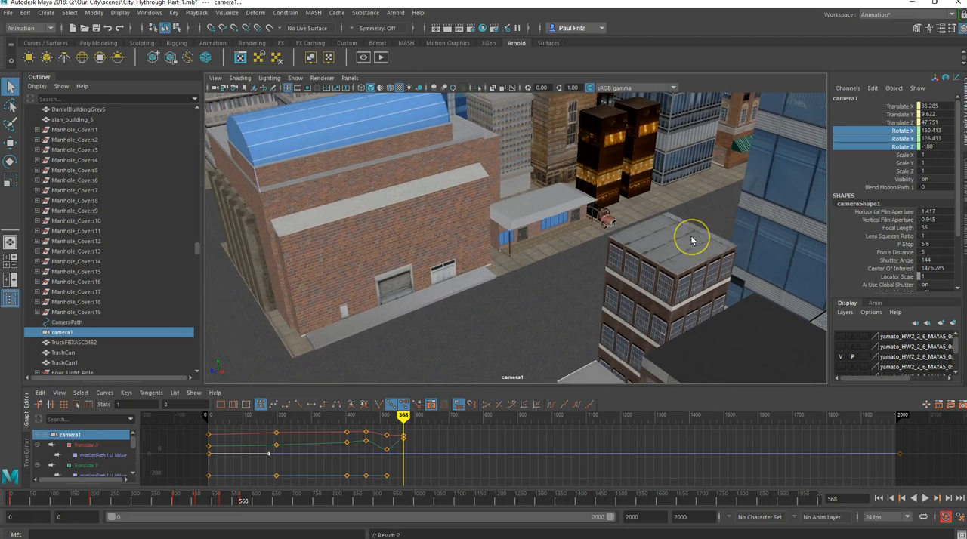
mouse_move(873, 154)
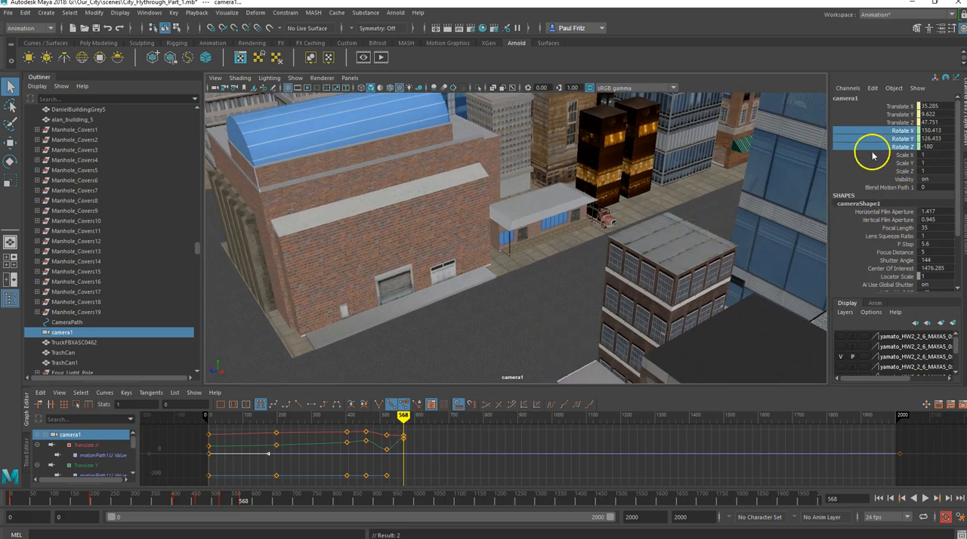
Scrub to later frames over the city and tumble camera1 to re-aim its view across the street past the blue tower.
click(391, 405)
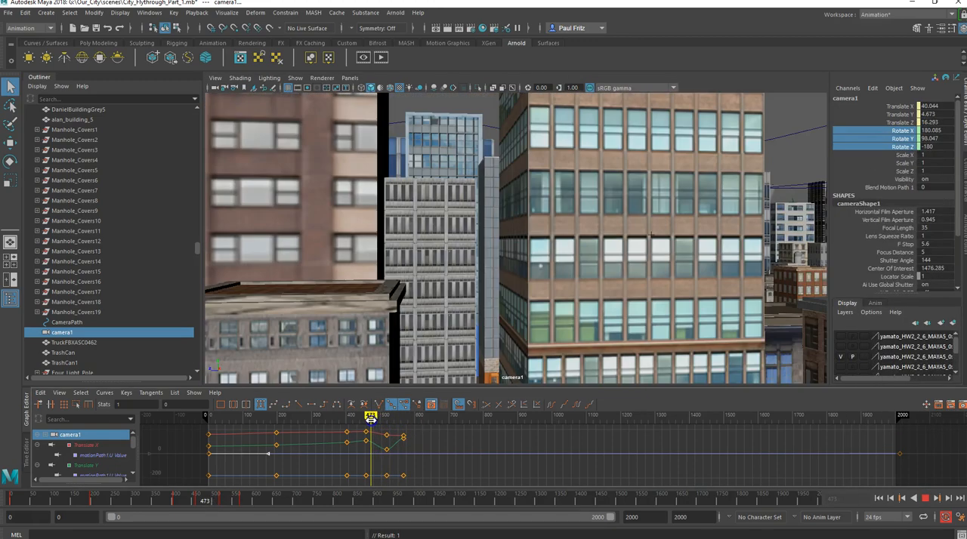
drag(370, 417, 387, 417)
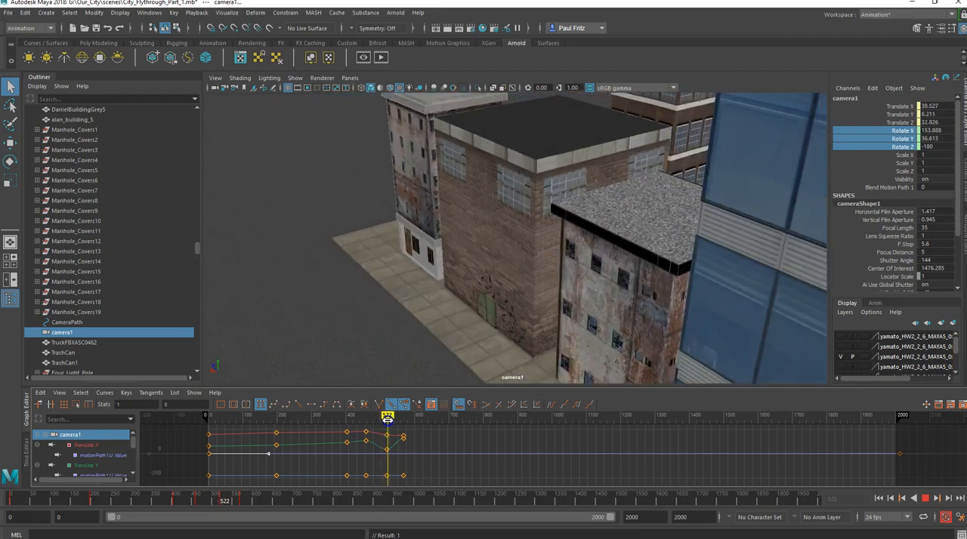
drag(386, 417, 405, 417)
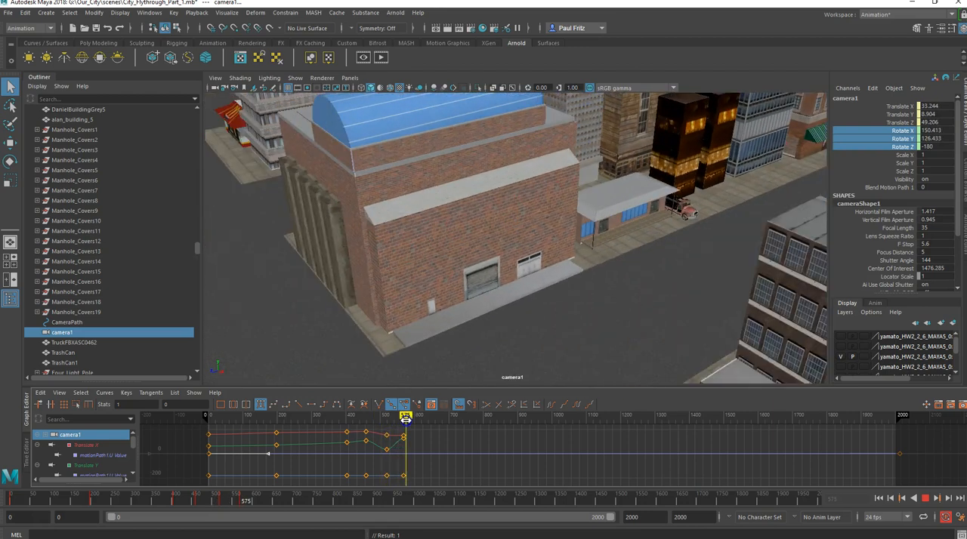
drag(405, 416, 411, 416)
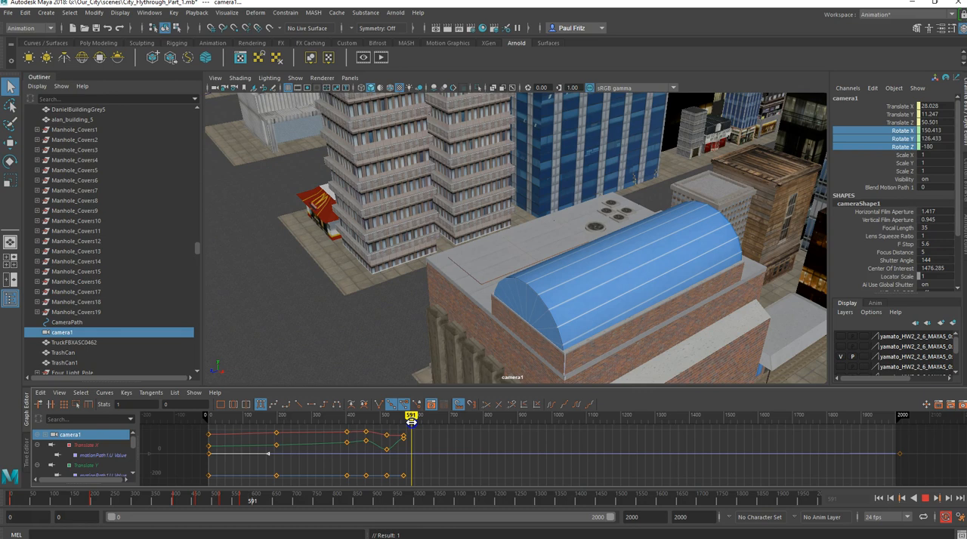
drag(411, 416, 417, 415)
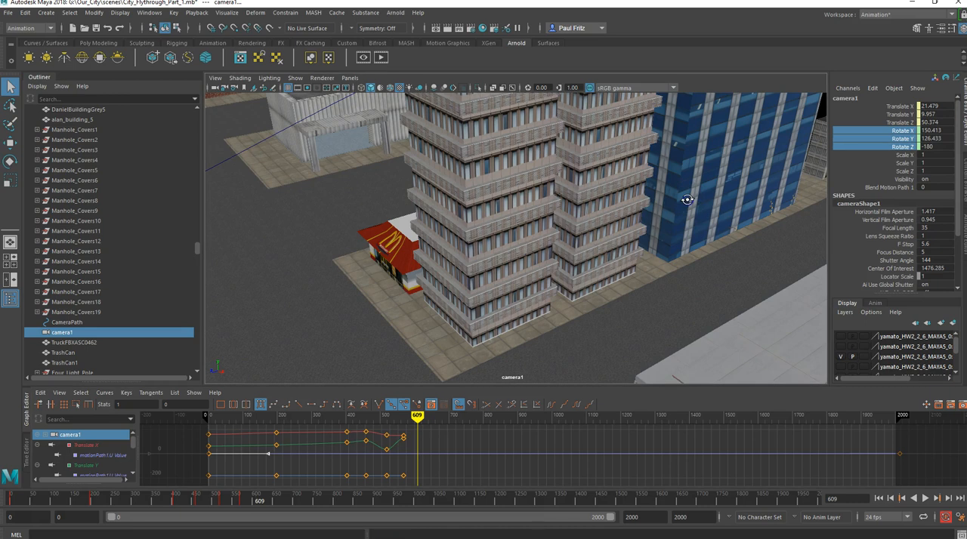
drag(687, 199, 717, 193)
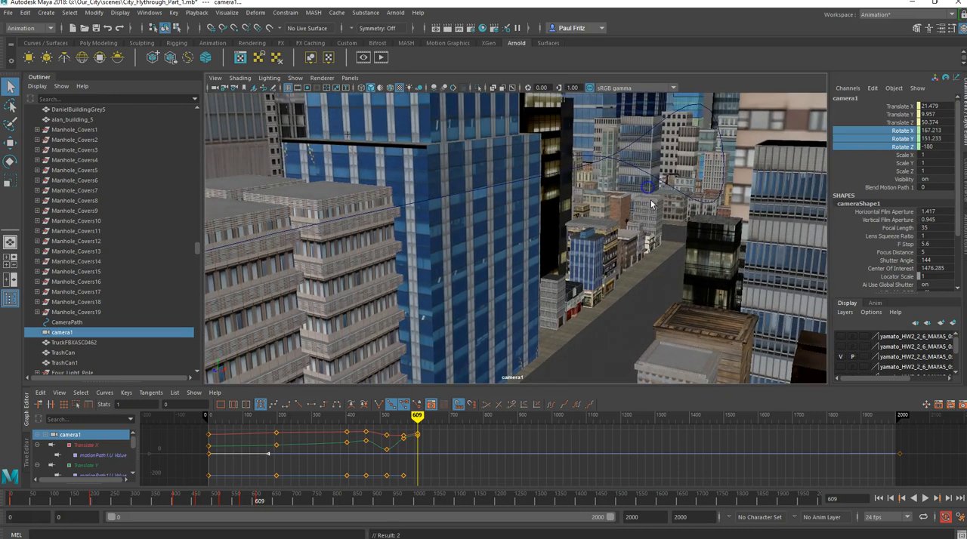
mouse_move(753, 265)
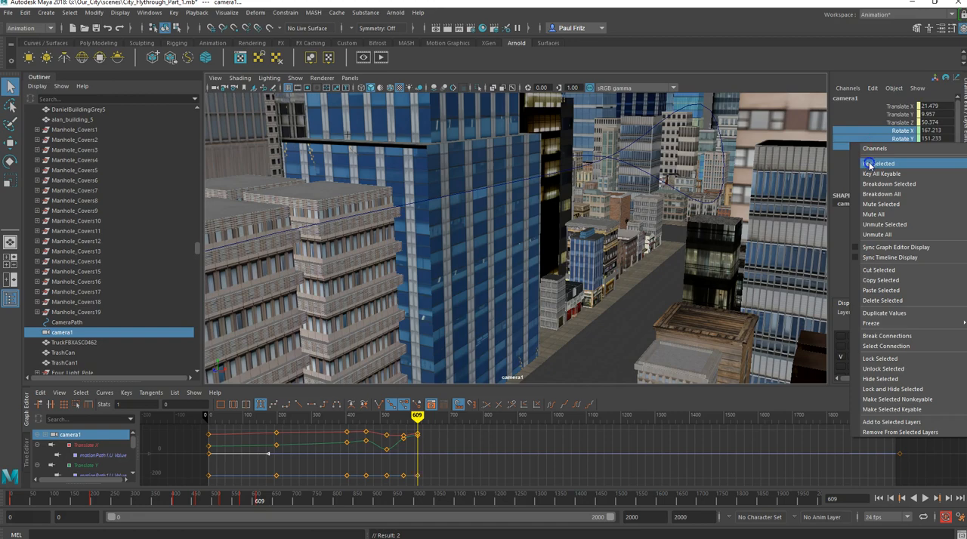
Key camera1's Rotate channels with Key Selected, then scrub neighbouring frames to check the view holds.
click(881, 163)
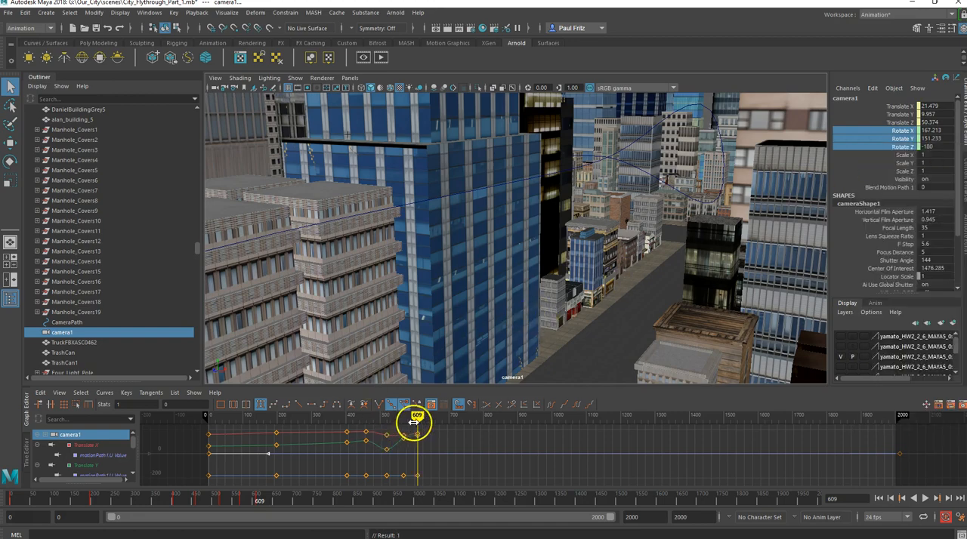
drag(417, 422, 387, 417)
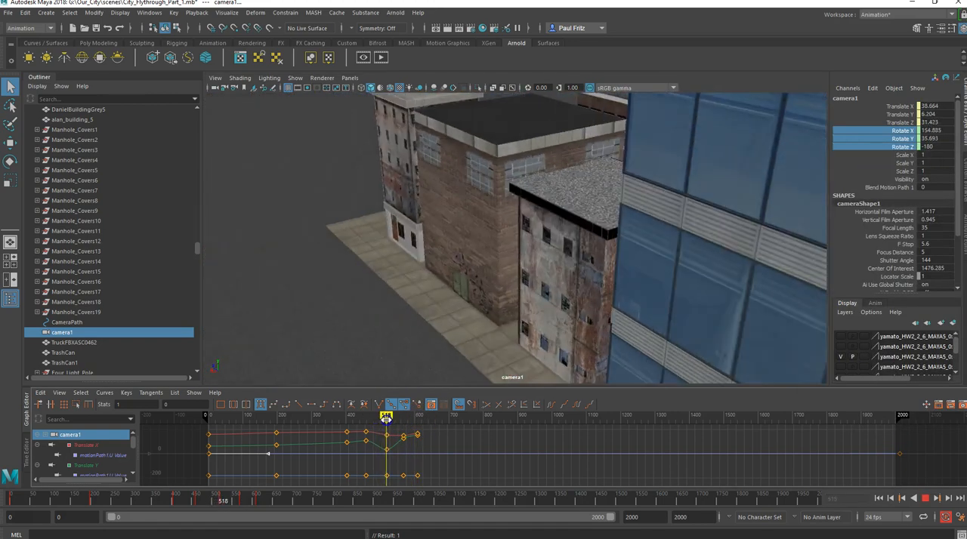
drag(387, 417, 420, 417)
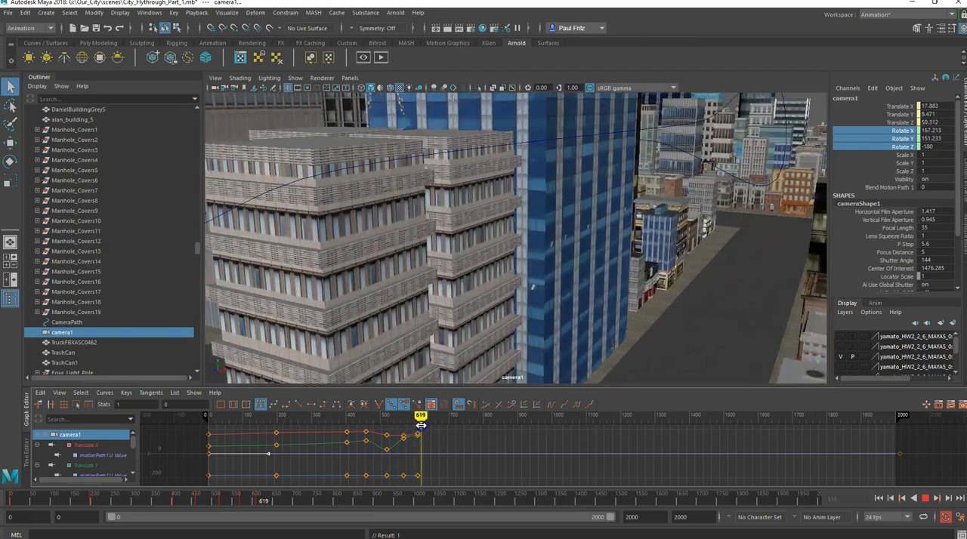
drag(420, 416, 441, 416)
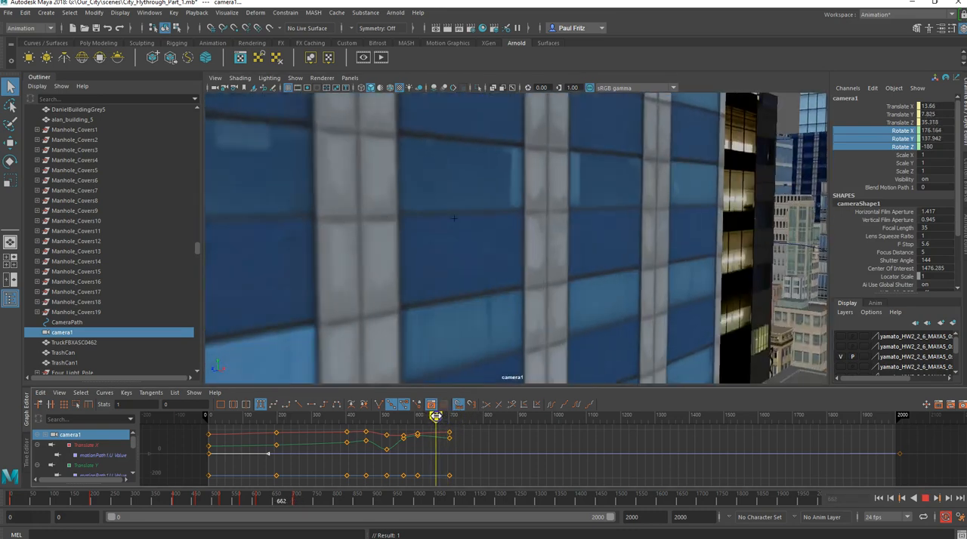
drag(435, 417, 445, 417)
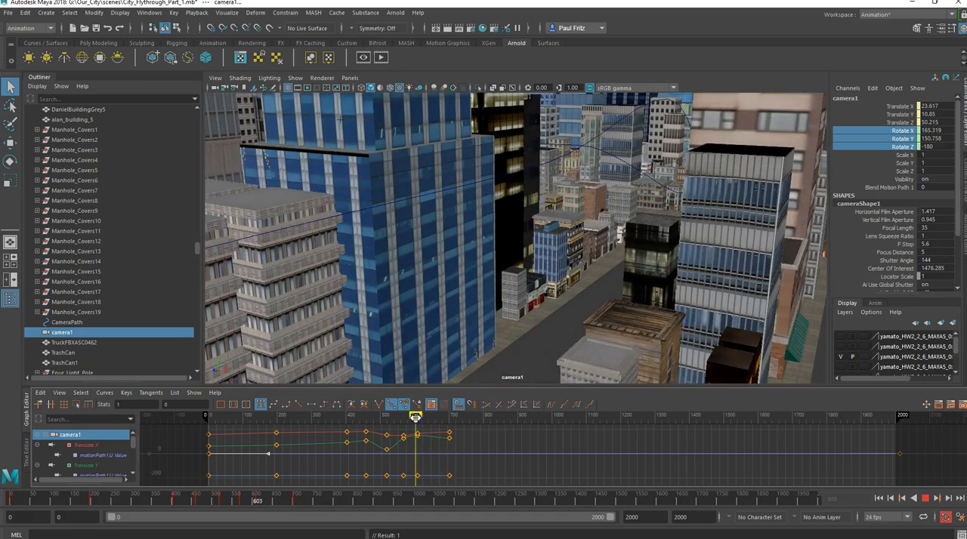
drag(416, 417, 441, 417)
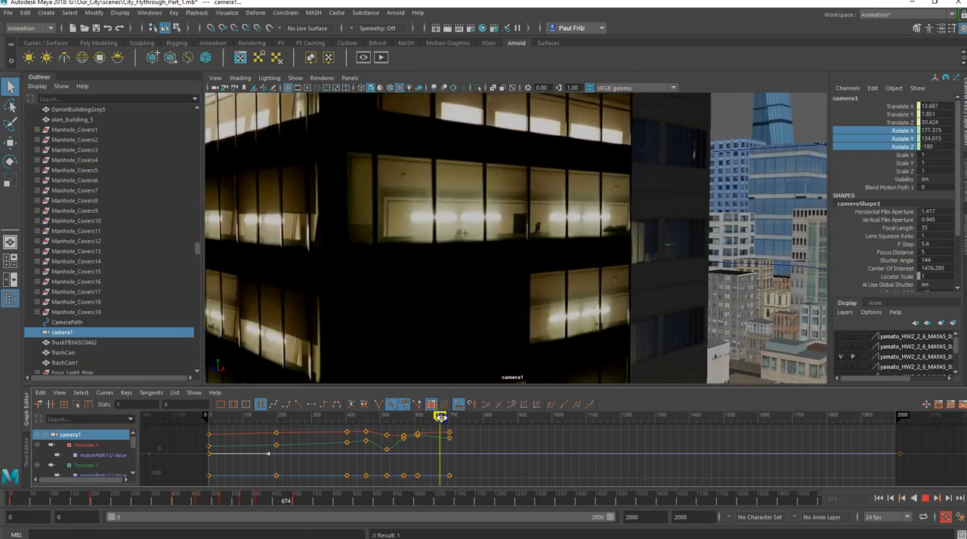
drag(441, 417, 452, 417)
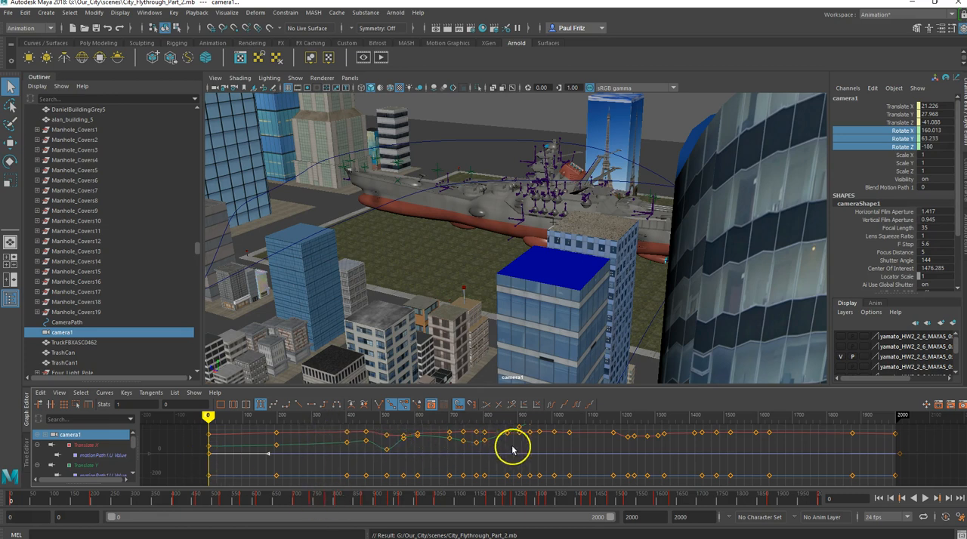
mouse_move(698, 454)
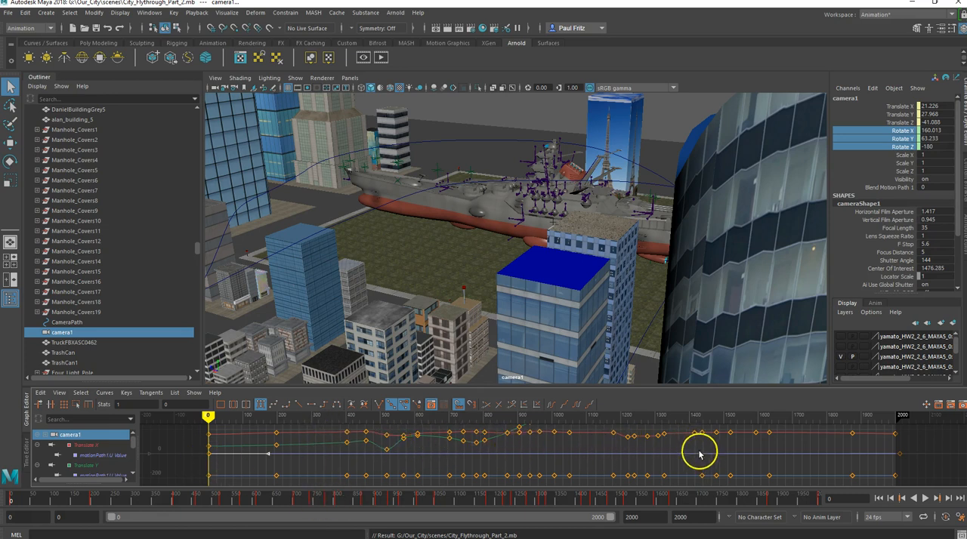
mouse_move(763, 431)
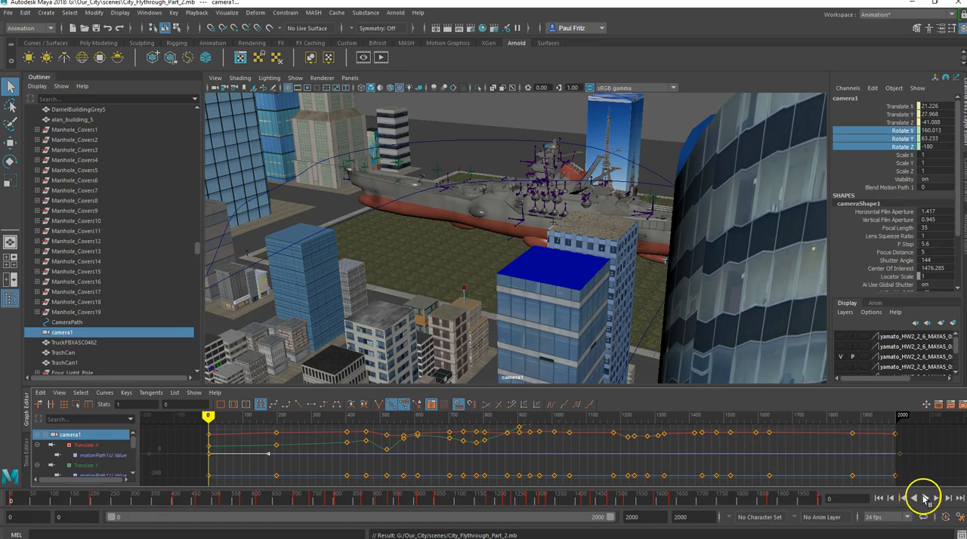
Play the flythrough forwards through to its final frame ending on the battleship.
click(925, 499)
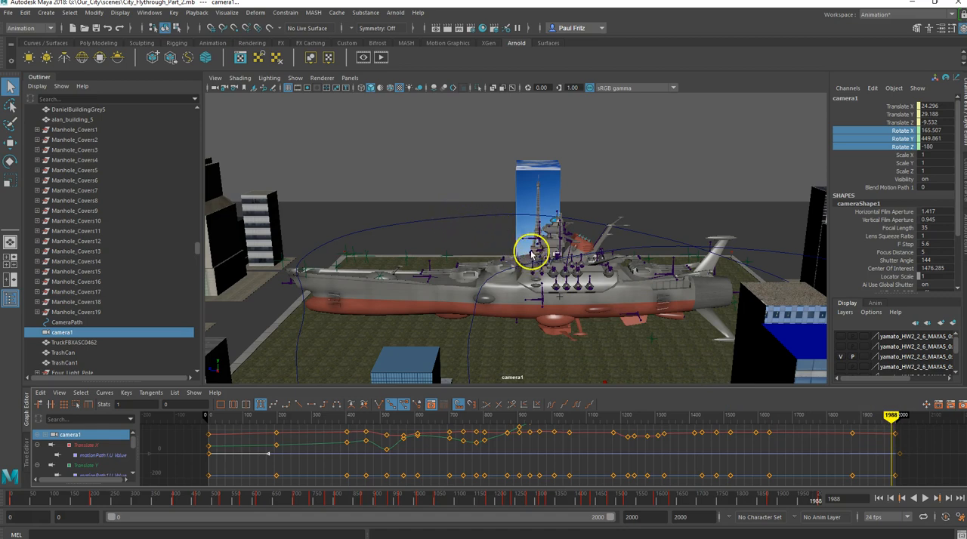
mouse_move(497, 230)
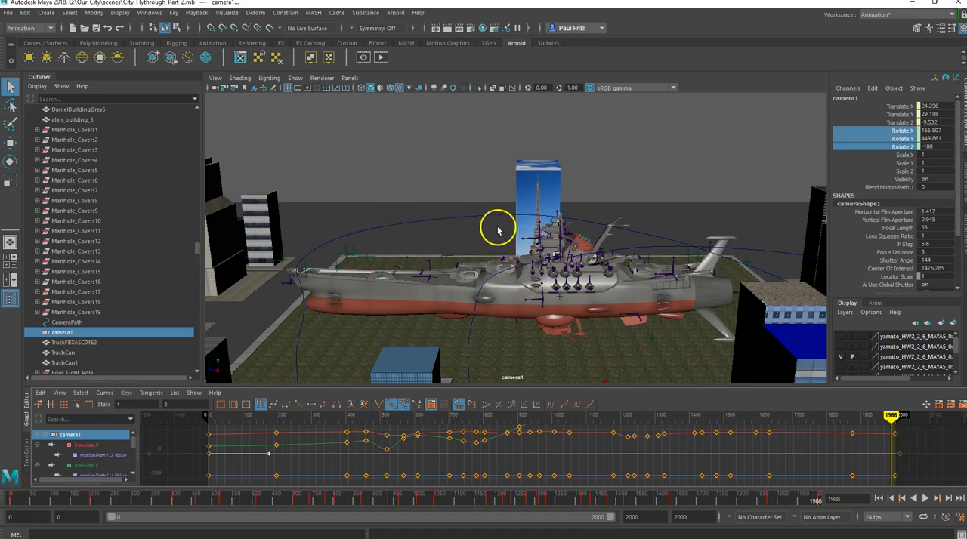
mouse_move(296, 286)
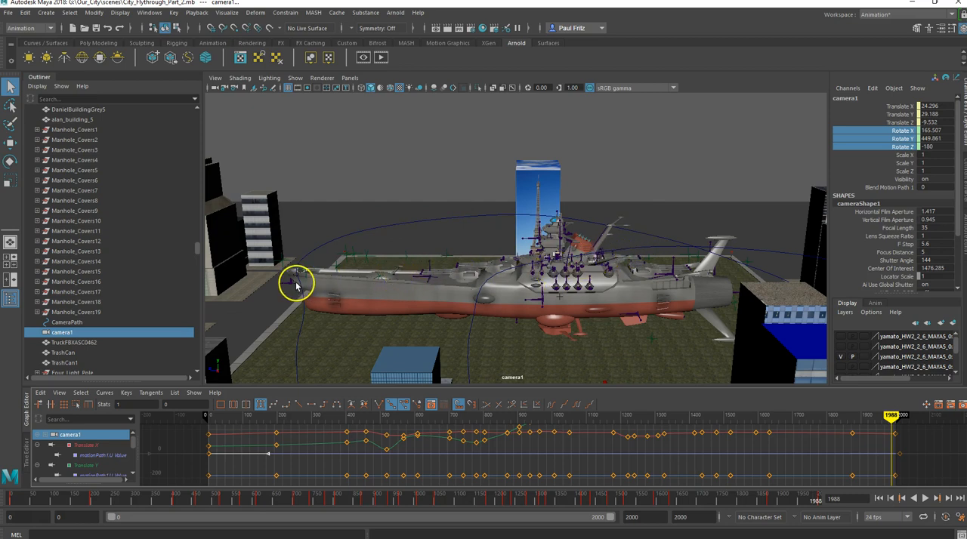
mouse_move(501, 285)
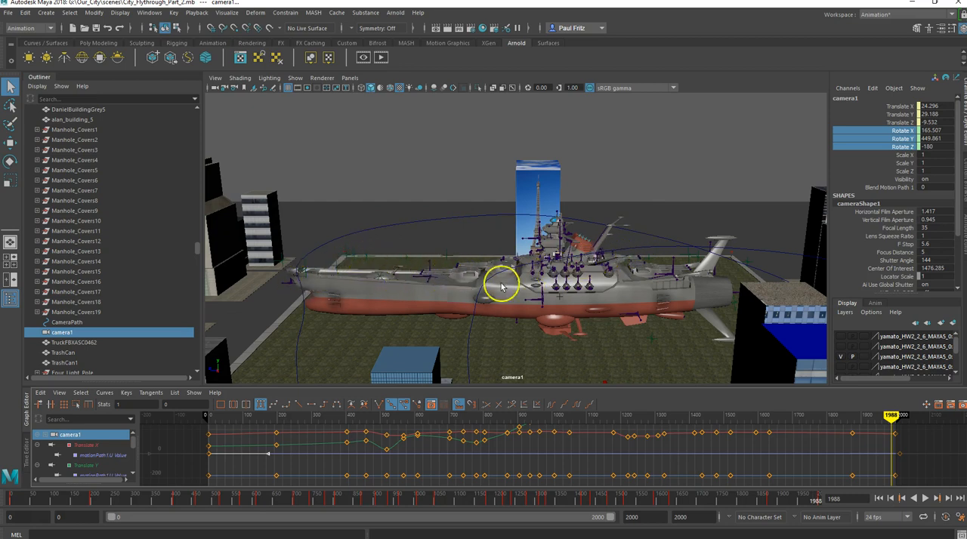
mouse_move(592, 279)
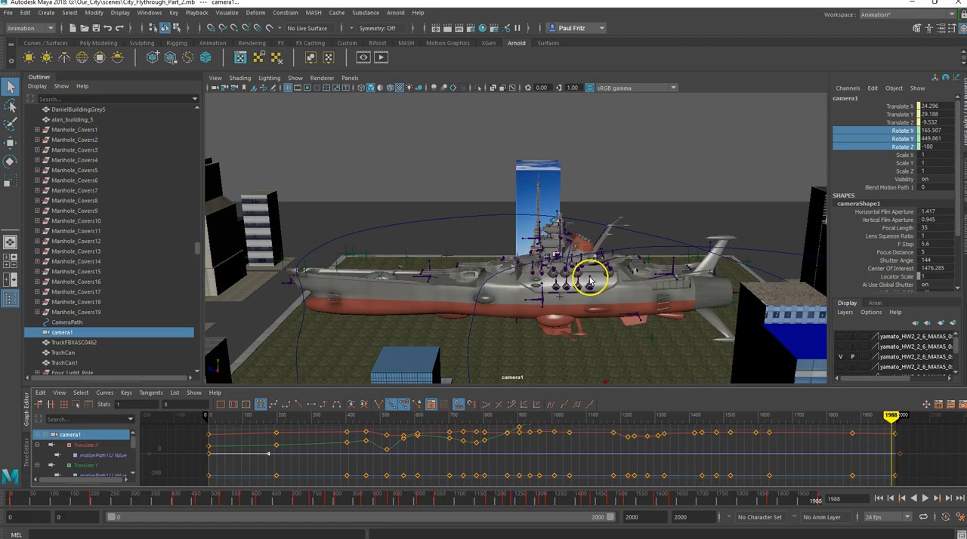
mouse_move(627, 299)
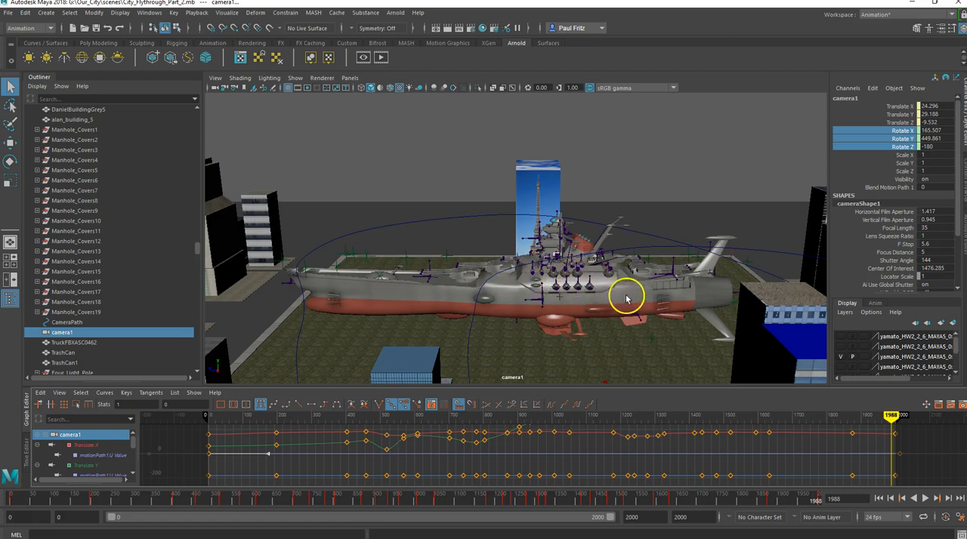
mouse_move(575, 285)
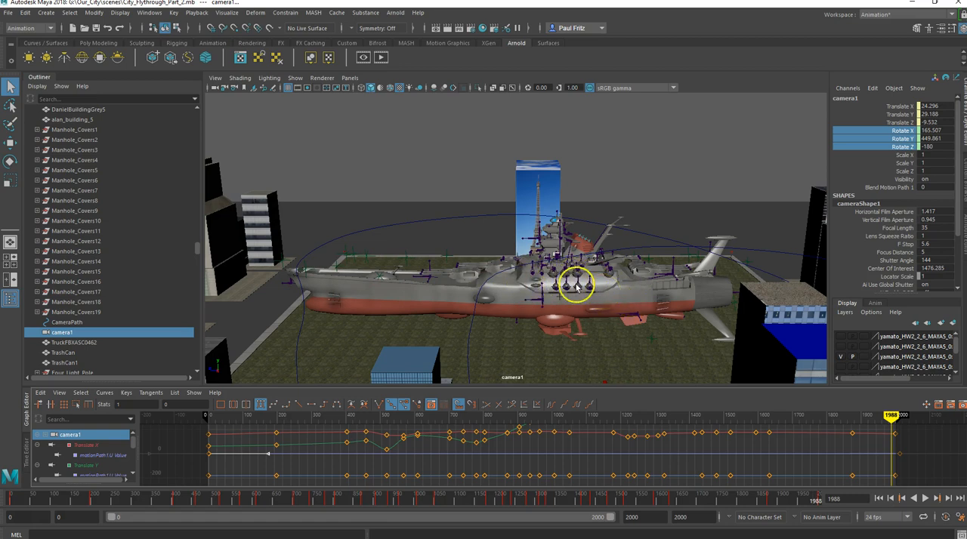
mouse_move(381, 257)
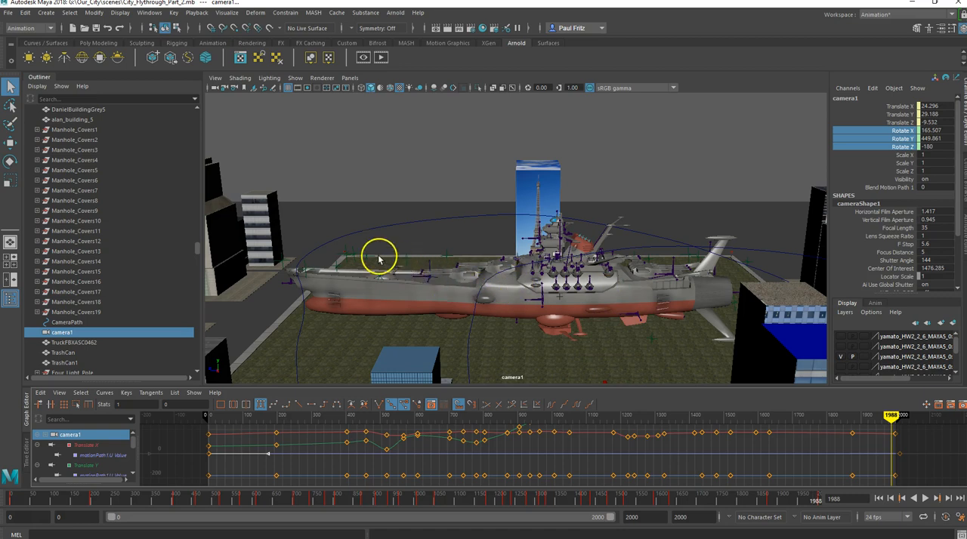
mouse_move(559, 248)
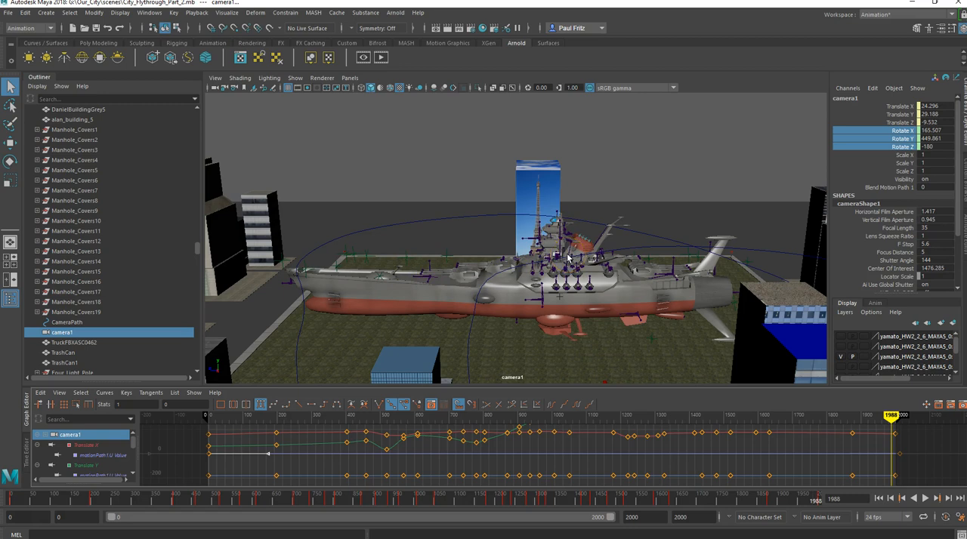
mouse_move(449, 127)
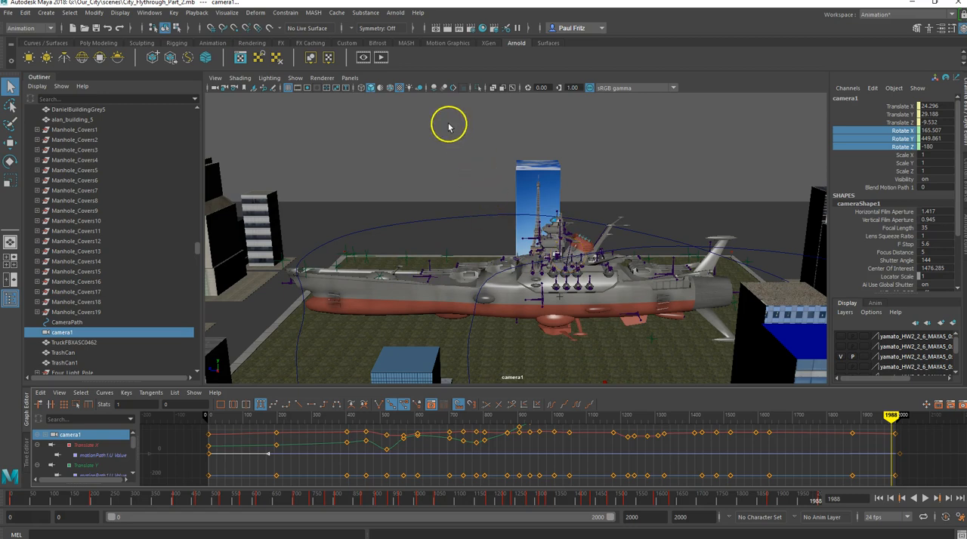
mouse_move(477, 138)
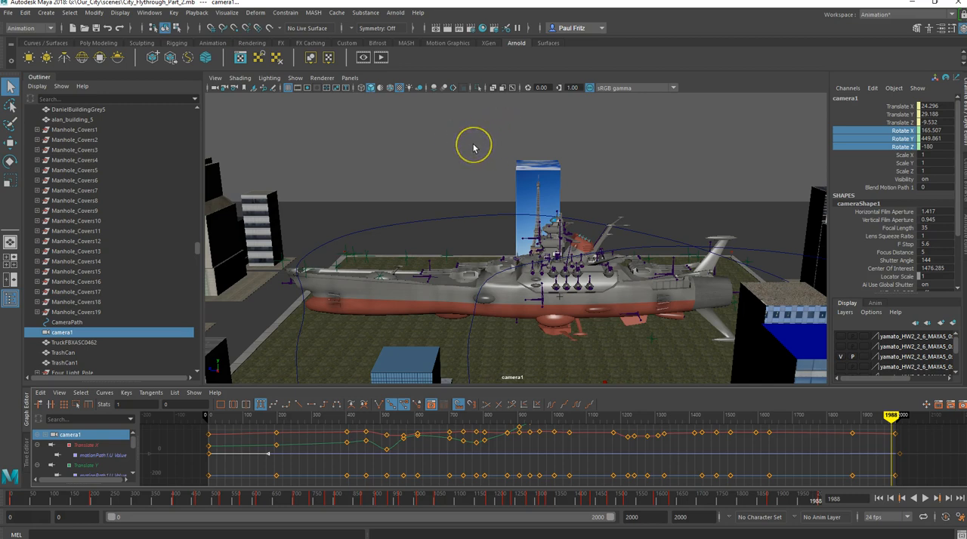
mouse_move(194, 356)
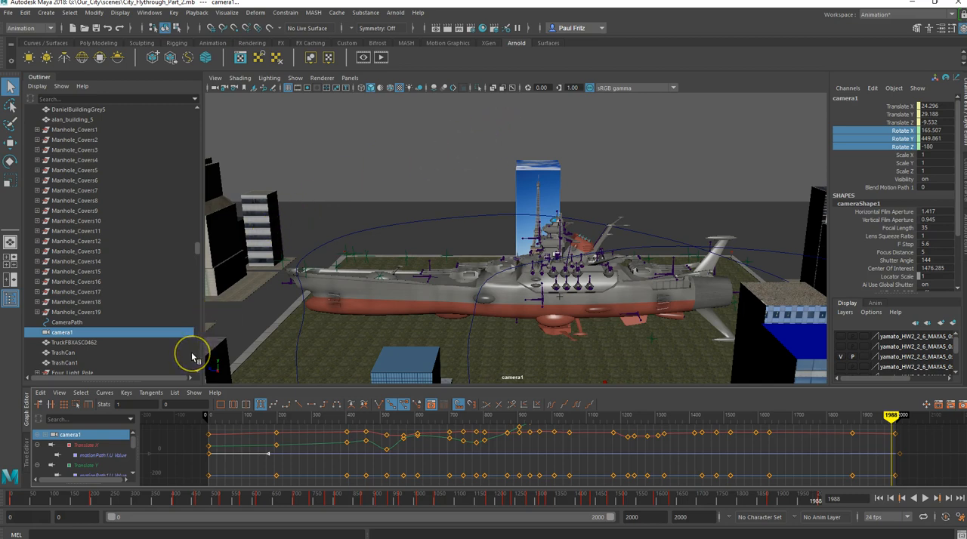